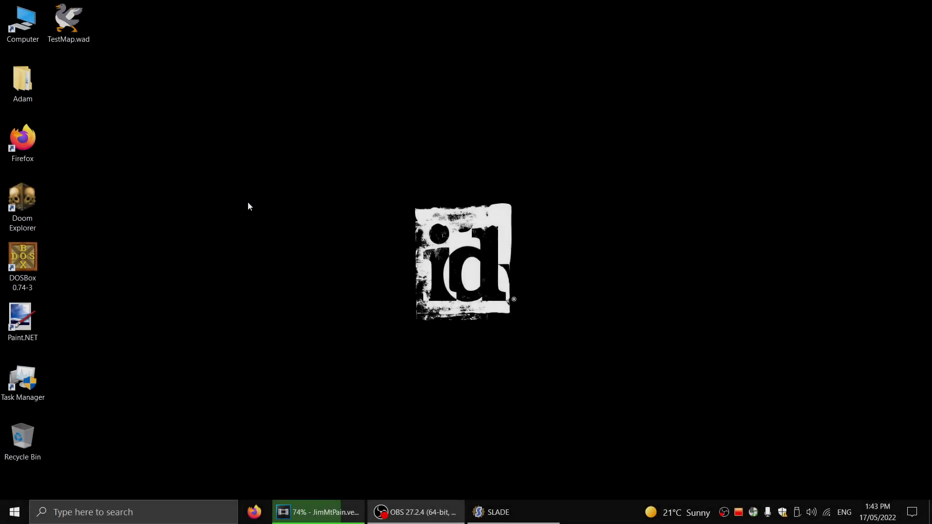
{"action": "mouse_move", "coordinate": [375, 338]}
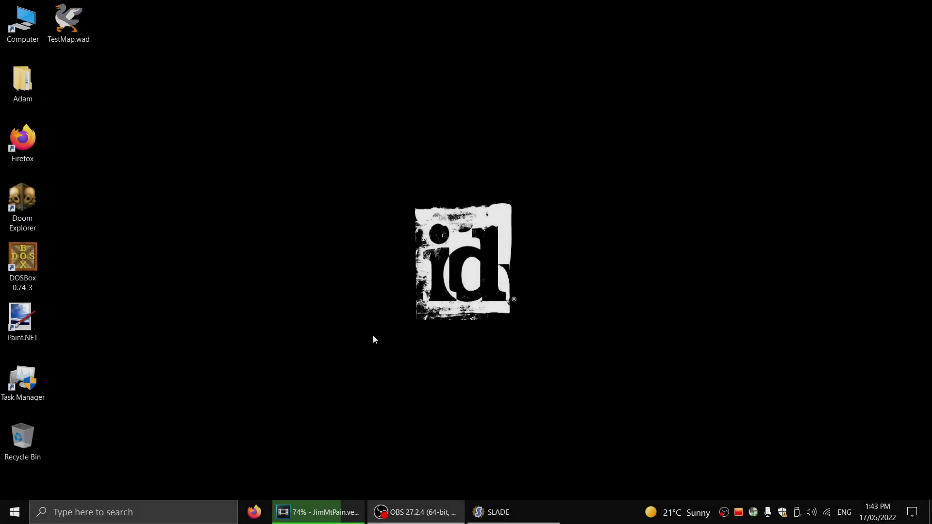
{"action": "mouse_move", "coordinate": [313, 362]}
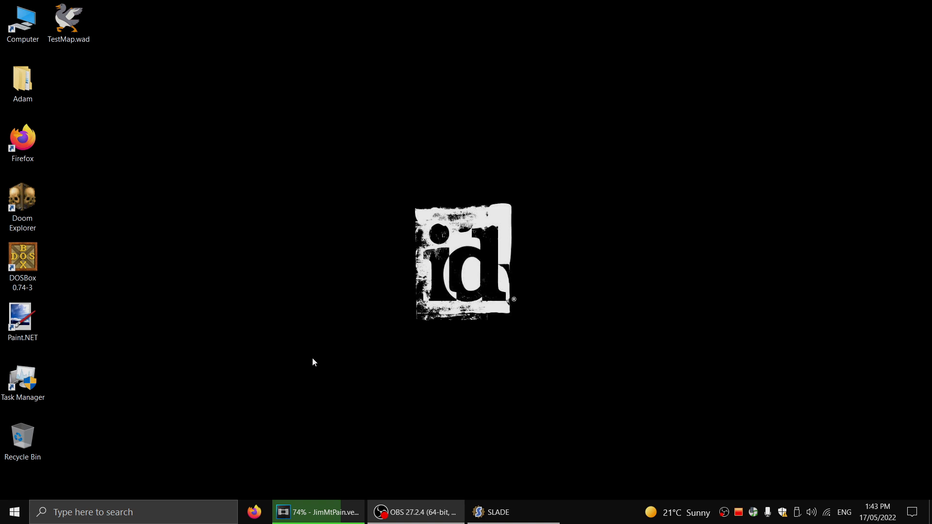
{"action": "mouse_move", "coordinate": [274, 100]}
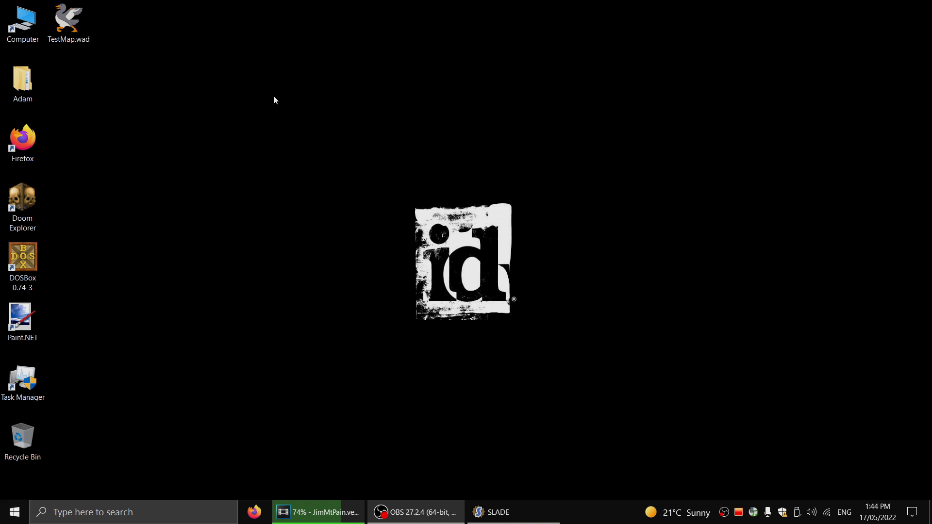
Step: Bring up SLADE with TestMap.wad and browse the SKY2 and SKY4 graphics in DOOM.WAD
{"action": "left_click", "coordinate": [68, 19]}
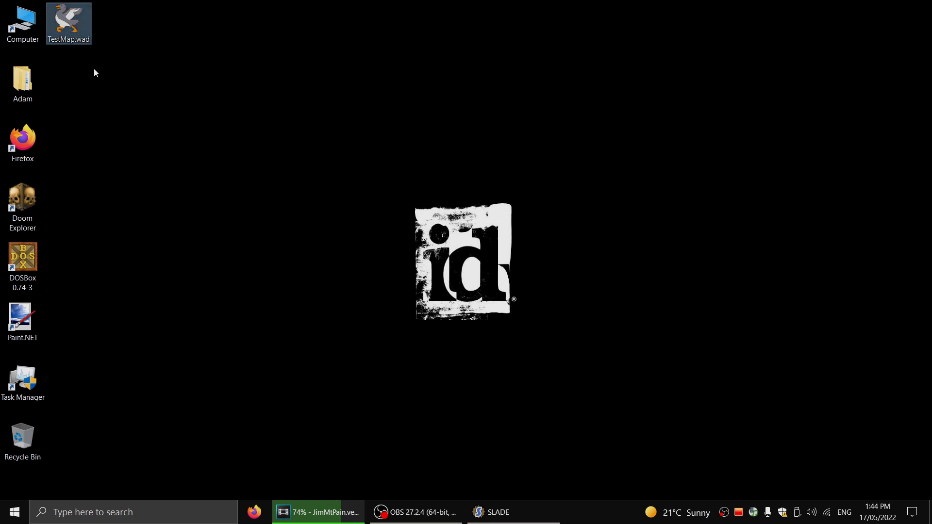
{"action": "left_click", "coordinate": [15, 512]}
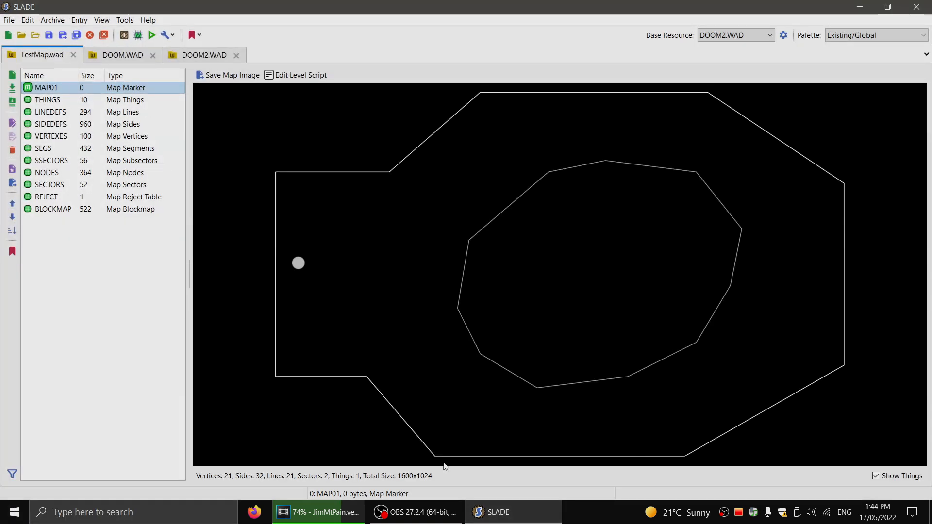
{"action": "mouse_move", "coordinate": [162, 315]}
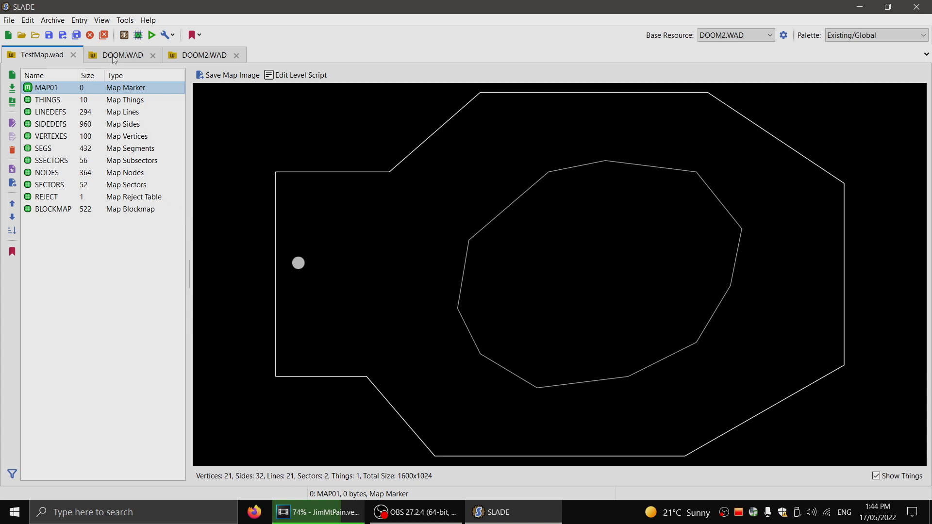
{"action": "left_click", "coordinate": [119, 54]}
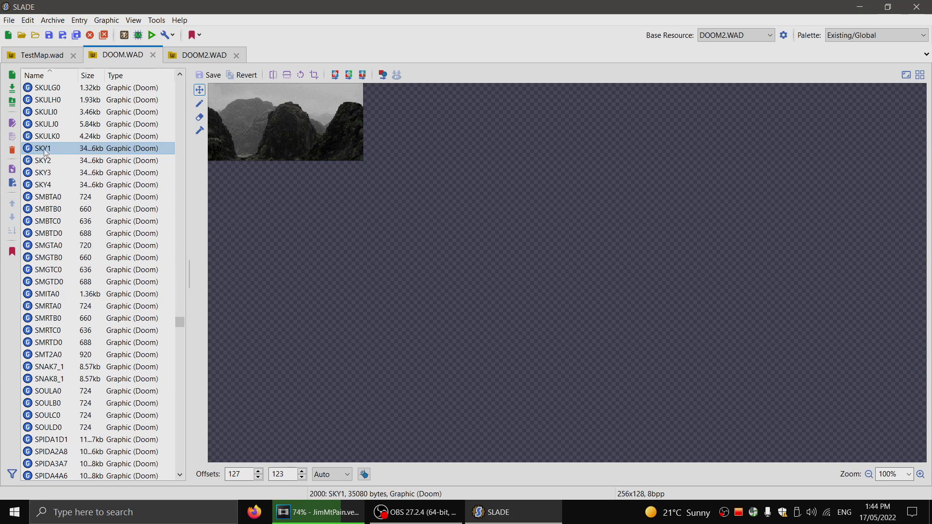
{"action": "left_click", "coordinate": [42, 160]}
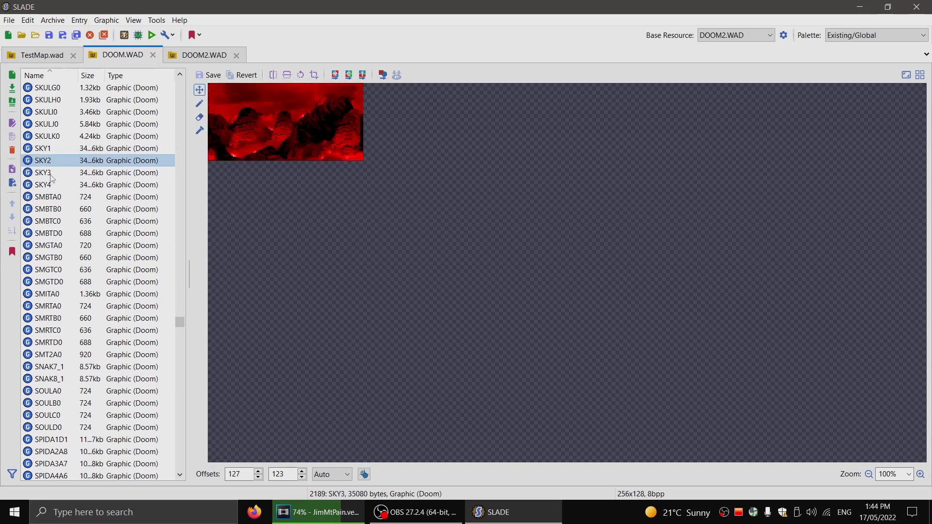
{"action": "left_click", "coordinate": [42, 184]}
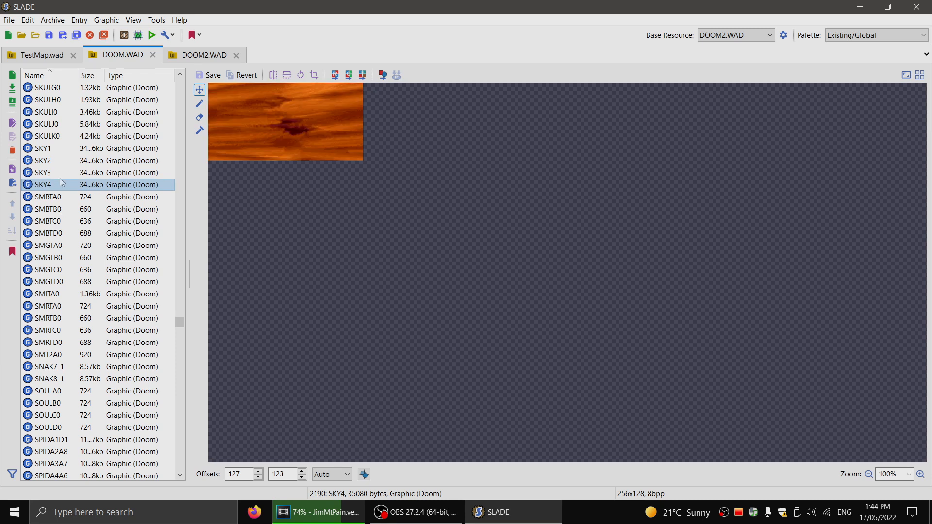
Step: Browse DOOM2.WAD's RSKY1, RSKY2 and RSKY3 skies, ending on the RSKY3 red fire sky
{"action": "left_click", "coordinate": [204, 55]}
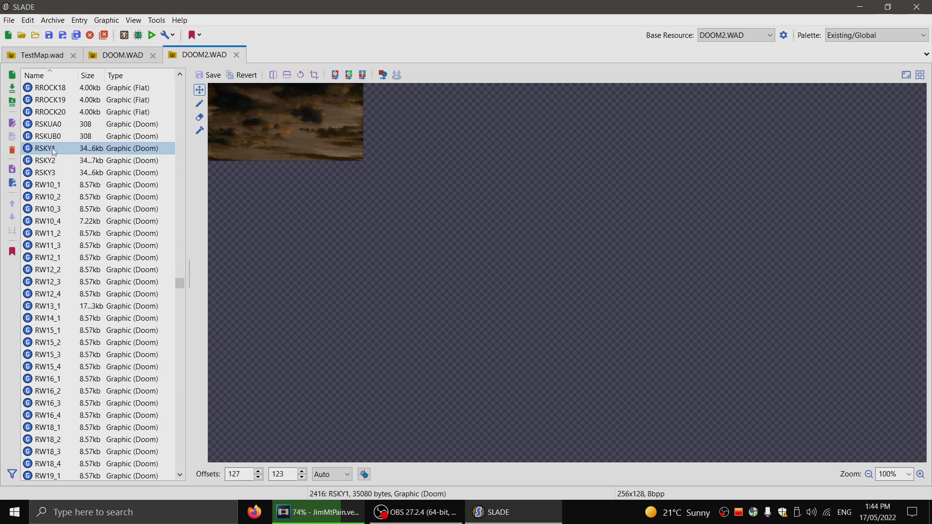
{"action": "double_click", "coordinate": [44, 148]}
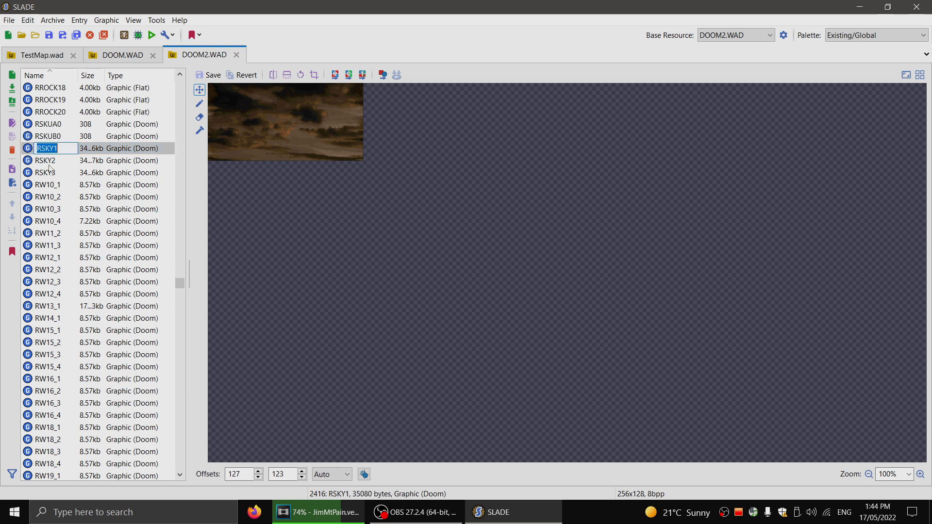
{"action": "left_click", "coordinate": [44, 172]}
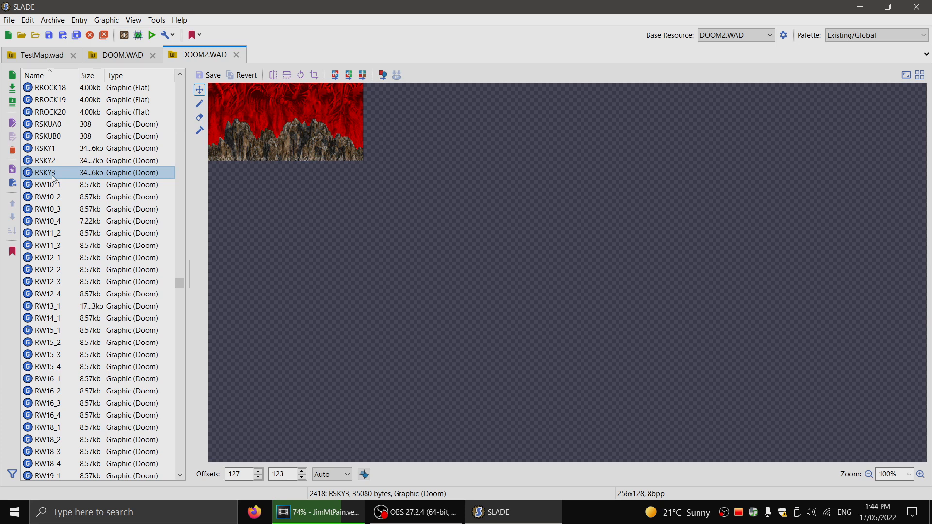
{"action": "left_click", "coordinate": [44, 148]}
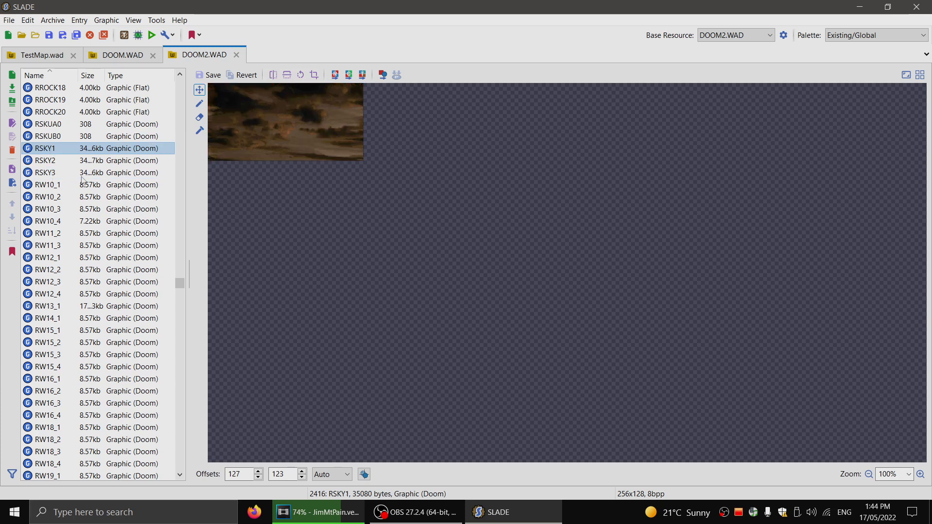
{"action": "left_click", "coordinate": [44, 161]}
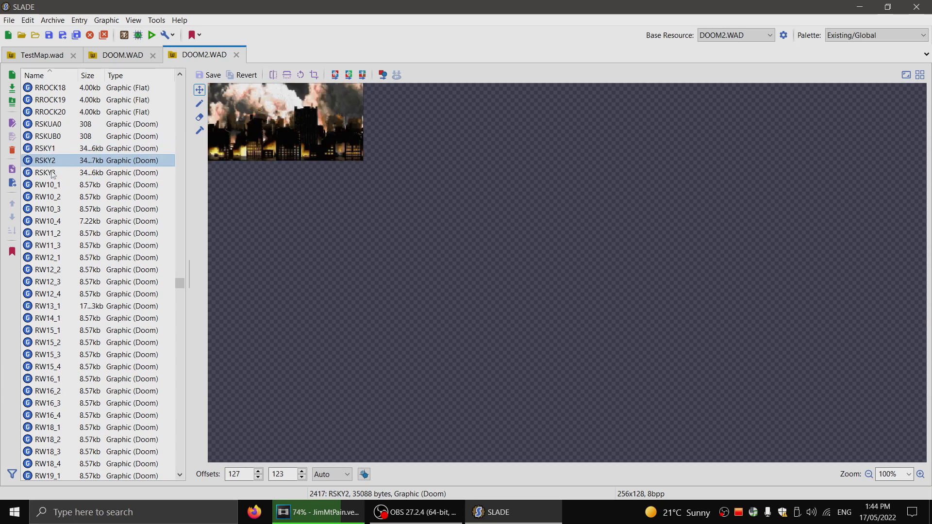
{"action": "left_click", "coordinate": [44, 173]}
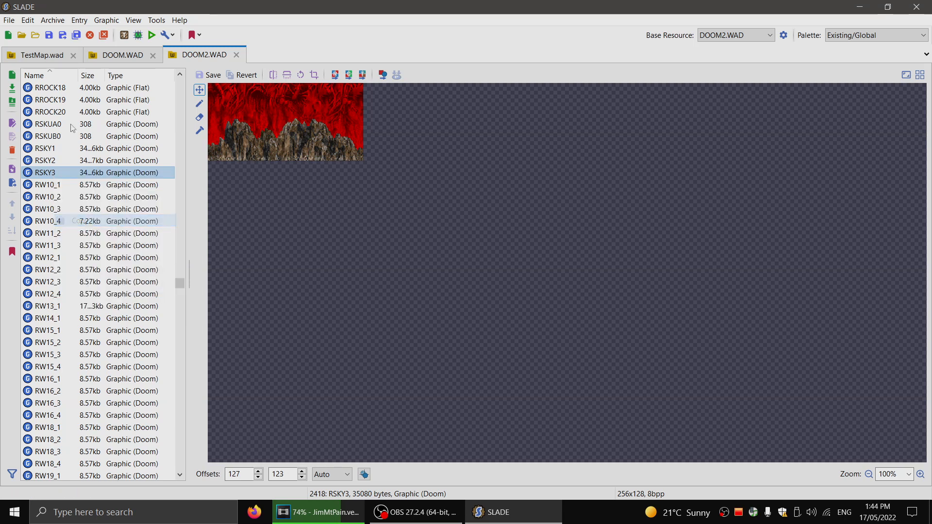
Step: Copy the RSKY3 red fire sky into TestMap.wad, renamed RSKY1, and preview it
{"action": "left_click", "coordinate": [39, 55]}
{"action": "type", "text": "RSKY1"}
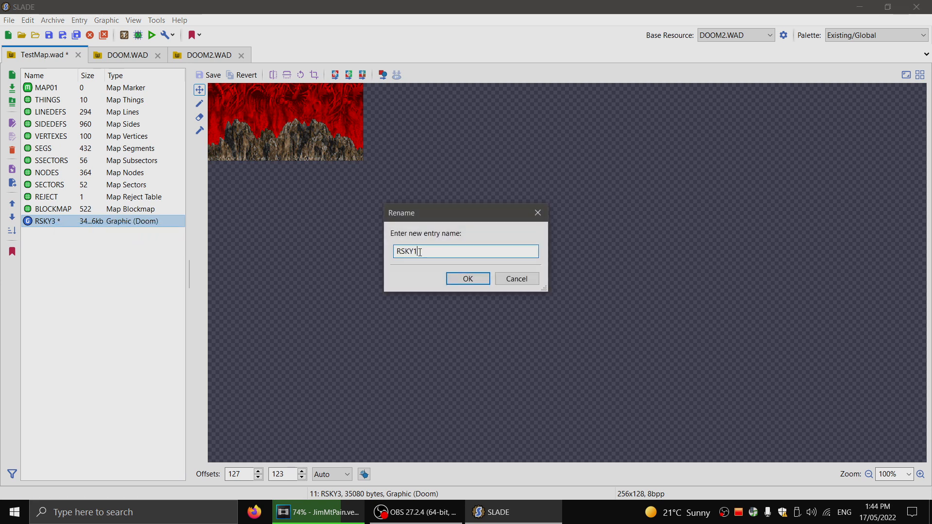
{"action": "left_click", "coordinate": [466, 279]}
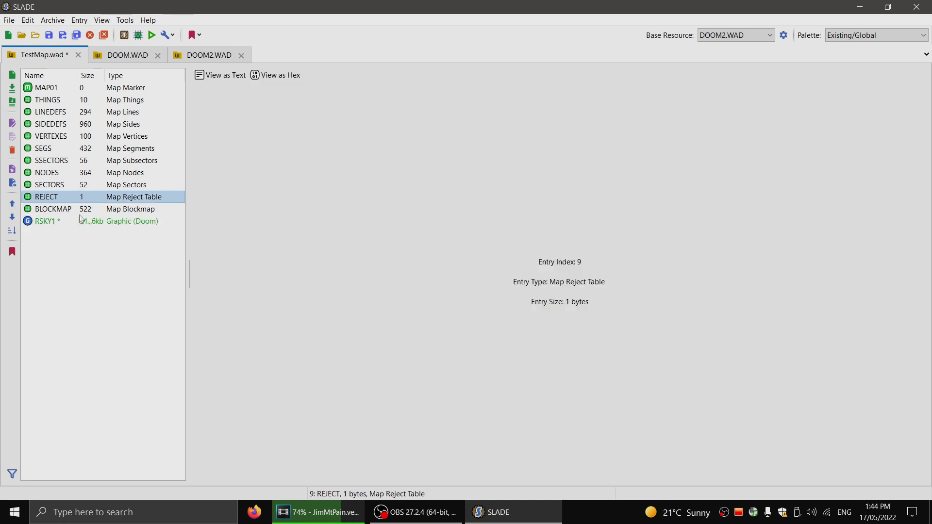
{"action": "left_click", "coordinate": [47, 221]}
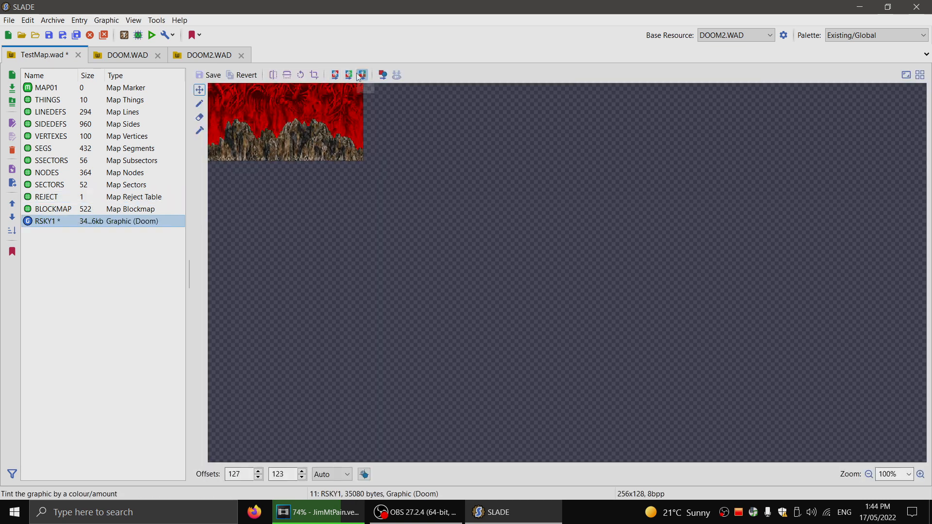
{"action": "mouse_move", "coordinate": [348, 75]}
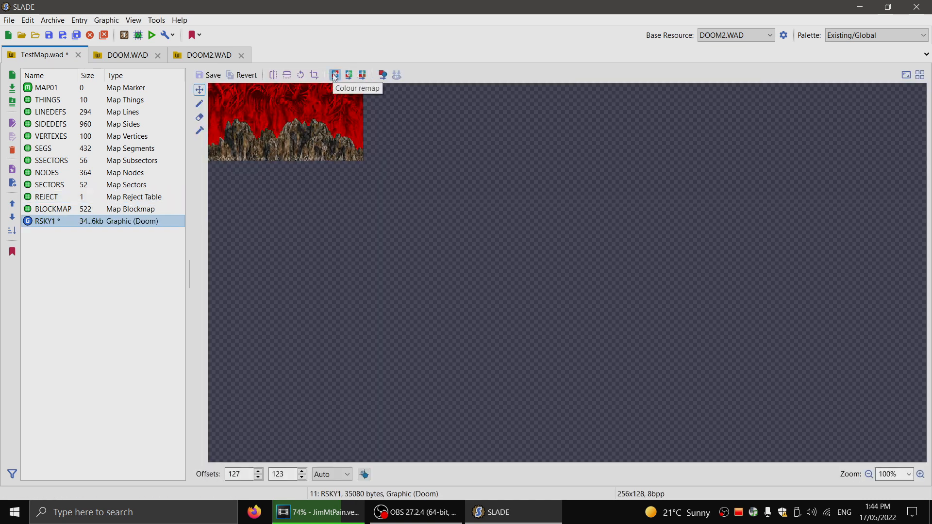
Step: Colour-remap RSKY1 with ranges 168:191=192:207 and 32:47=201:207, turning the red flames blue
{"action": "left_click", "coordinate": [334, 75]}
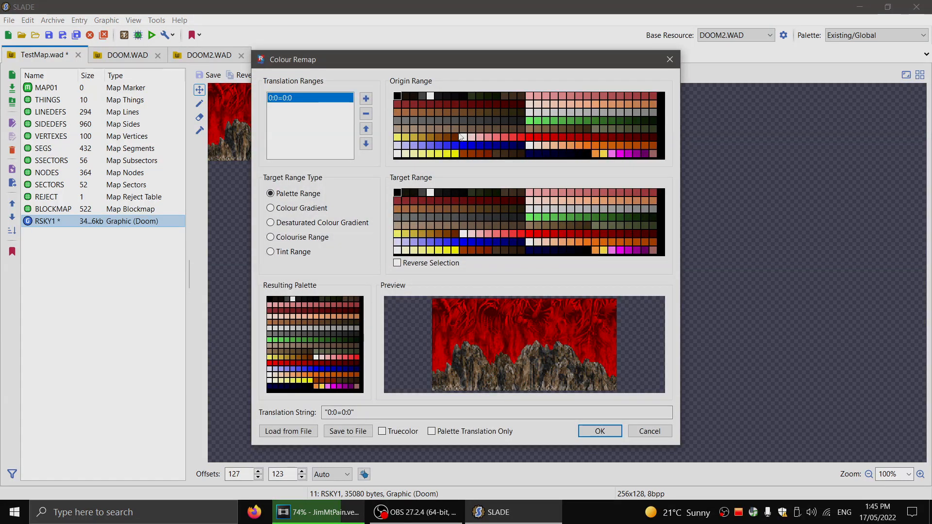
{"action": "left_click_drag", "start_coordinate": [460, 137], "coordinate": [653, 137]}
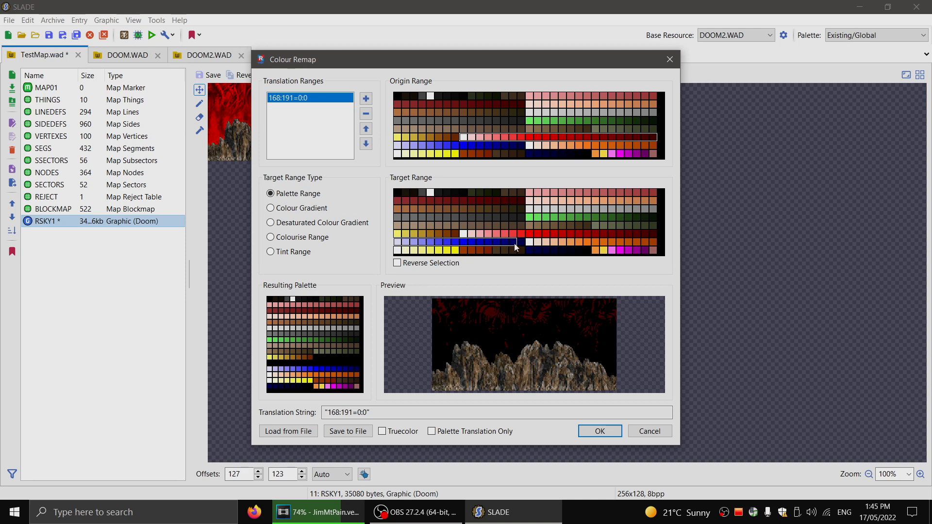
{"action": "left_click", "coordinate": [518, 243]}
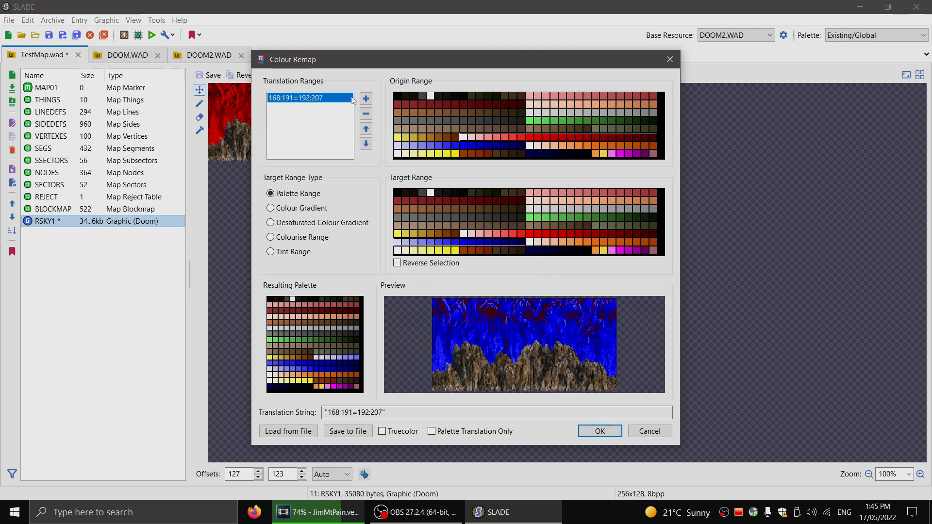
{"action": "left_click", "coordinate": [366, 98]}
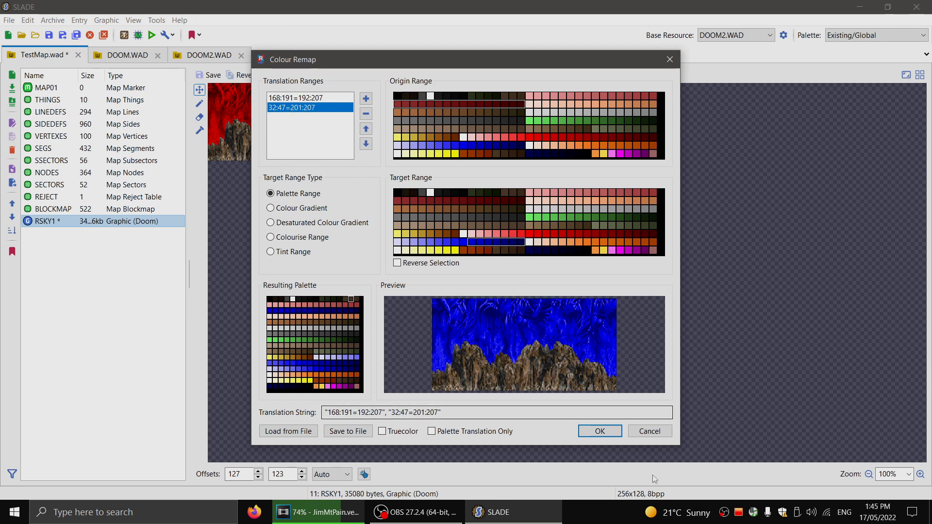
{"action": "left_click", "coordinate": [599, 431]}
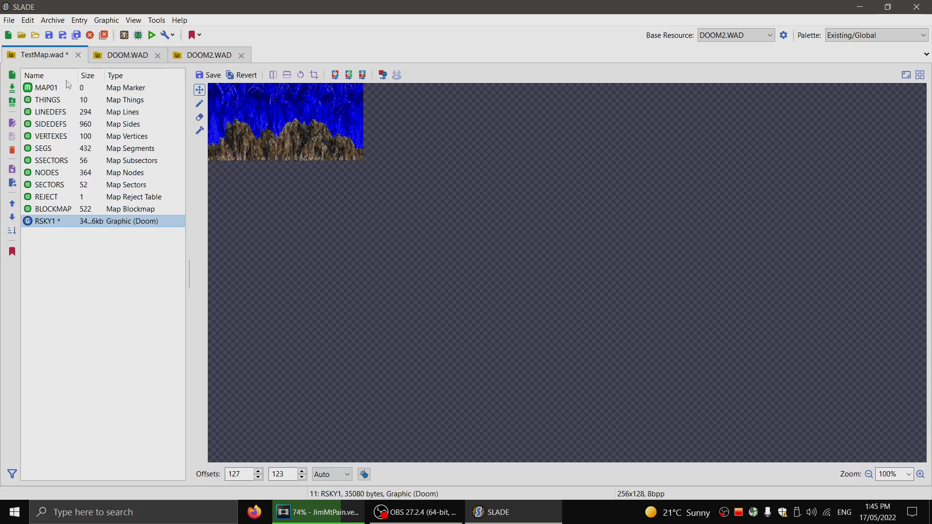
Step: Save TestMap.wad, glance at MAP01, and return to previewing the blue RSKY1 sky
{"action": "left_click", "coordinate": [8, 19]}
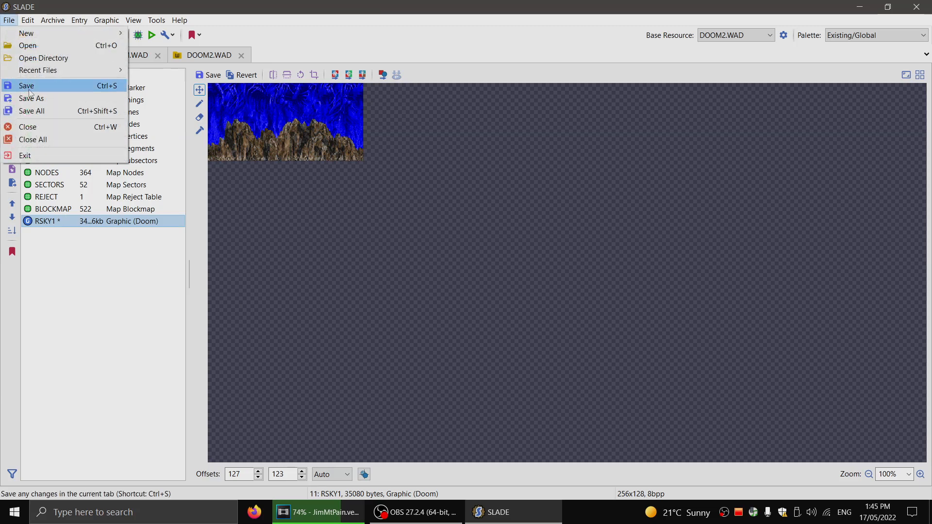
{"action": "left_click", "coordinate": [26, 86]}
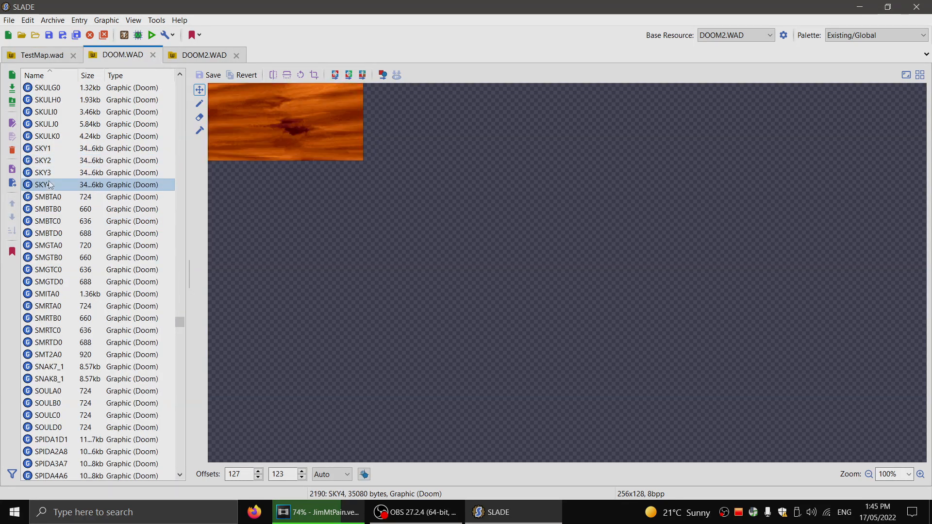
{"action": "left_click", "coordinate": [42, 148]}
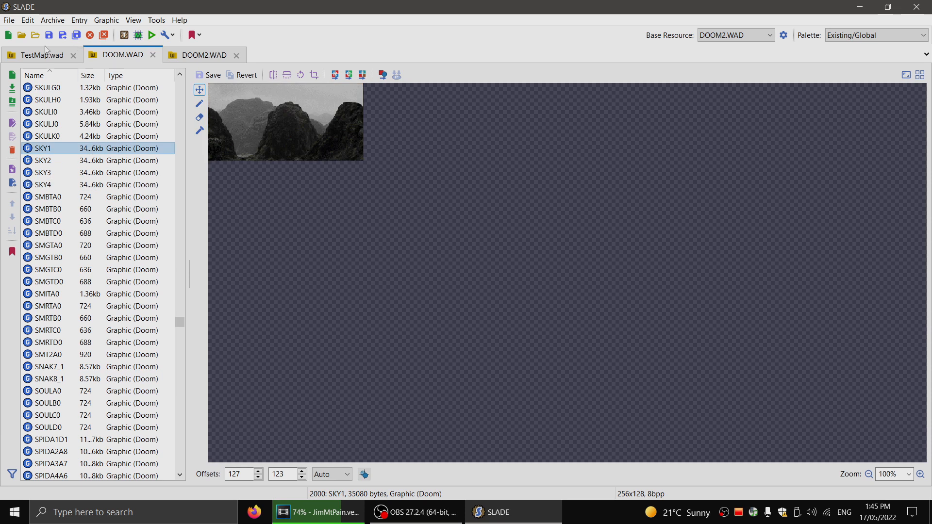
{"action": "left_click", "coordinate": [42, 54]}
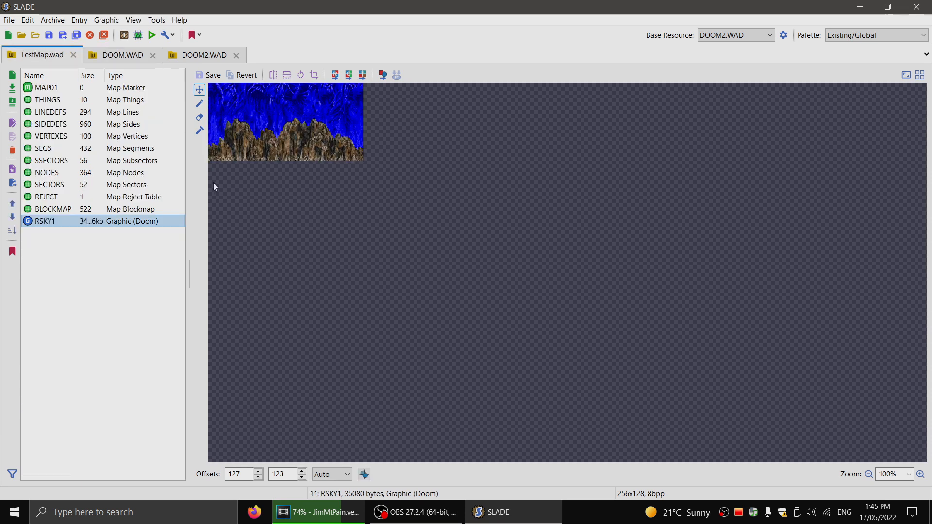
{"action": "left_click", "coordinate": [46, 88]}
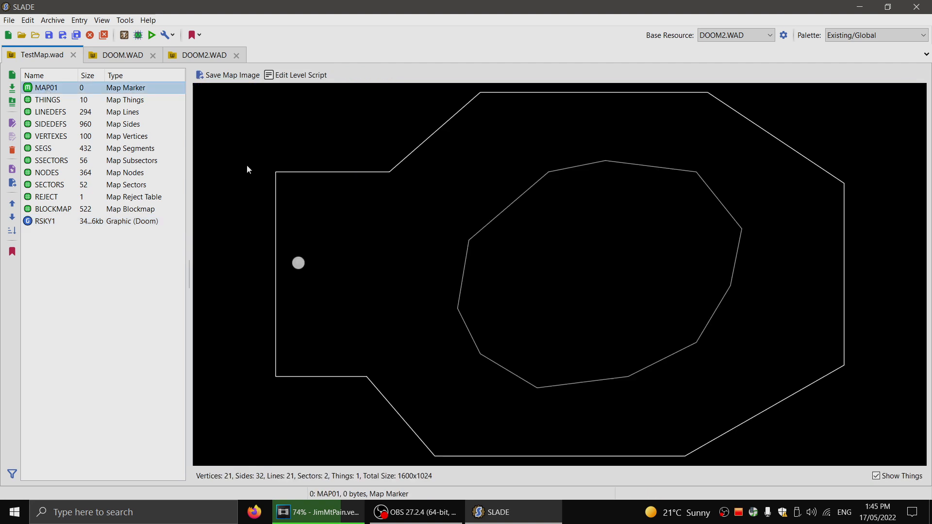
{"action": "left_click", "coordinate": [46, 221]}
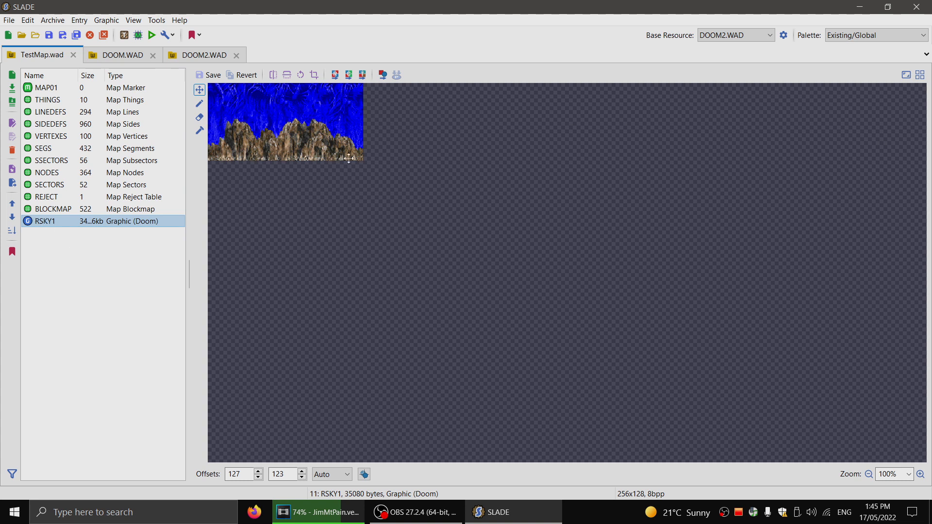
{"action": "mouse_move", "coordinate": [300, 154]}
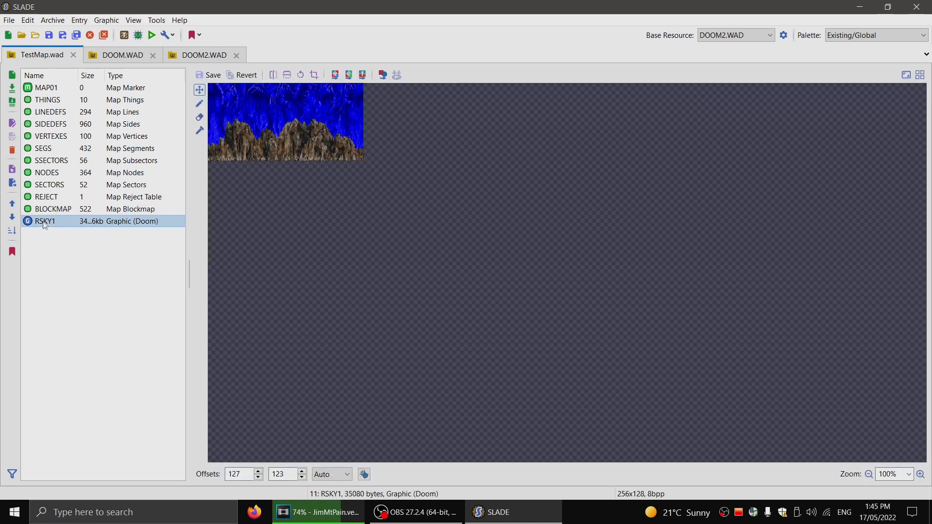
{"action": "mouse_move", "coordinate": [62, 231]}
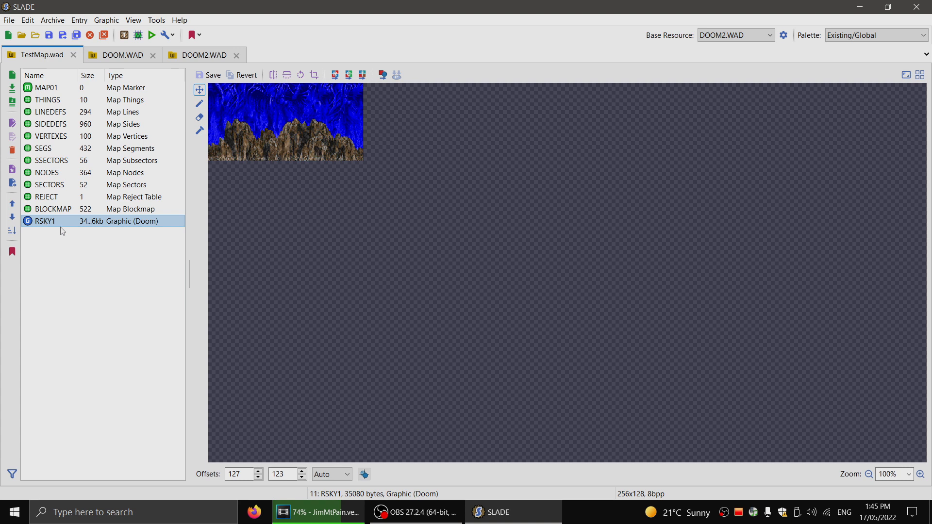
{"action": "mouse_move", "coordinate": [53, 224]}
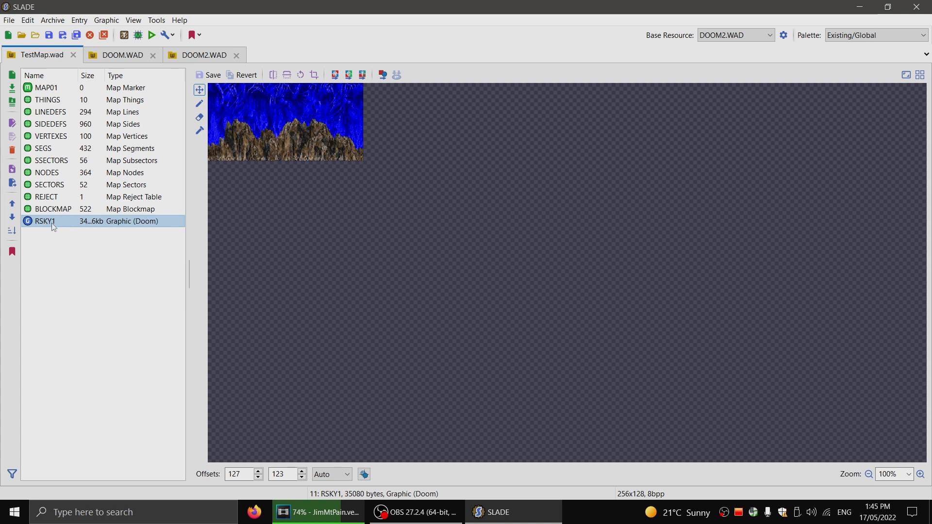
Step: Export the RSKY1 graphic as RSKY1.png onto the Desktop
{"action": "right_click", "coordinate": [45, 221]}
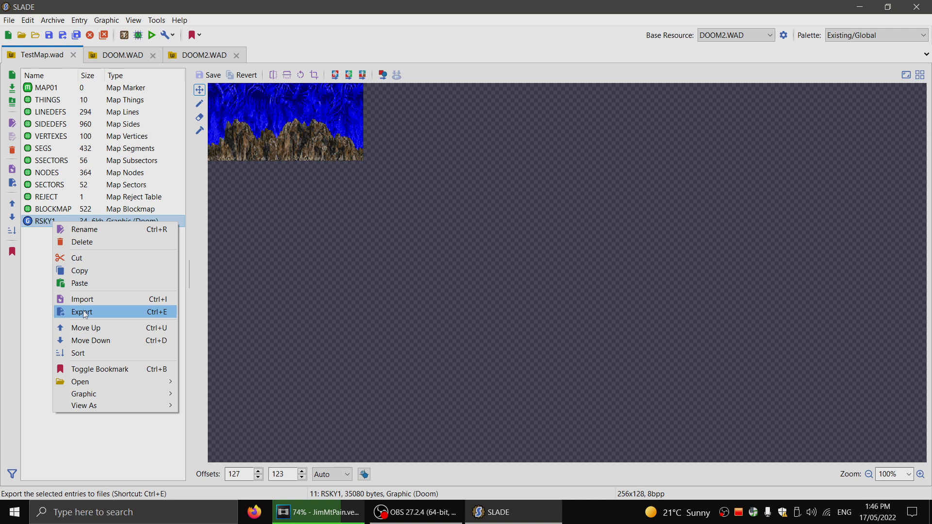
{"action": "left_click", "coordinate": [81, 312]}
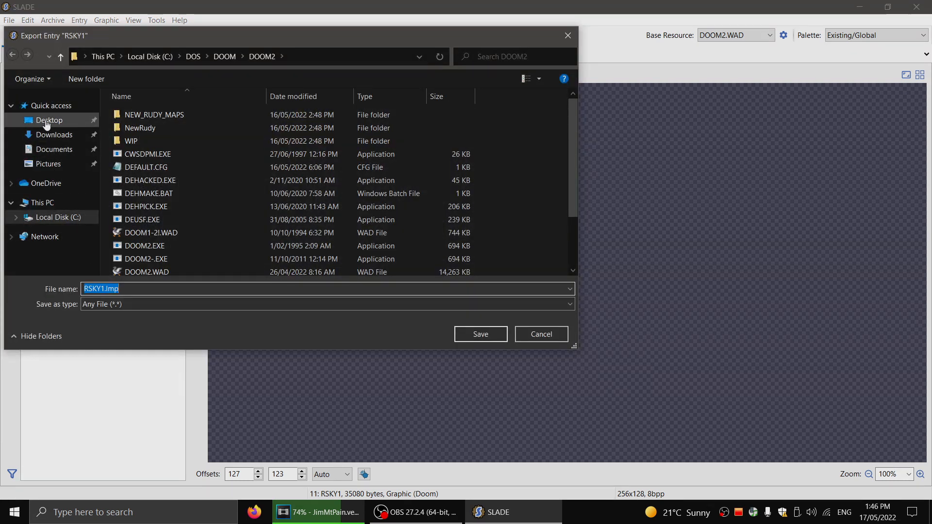
{"action": "left_click", "coordinate": [49, 120]}
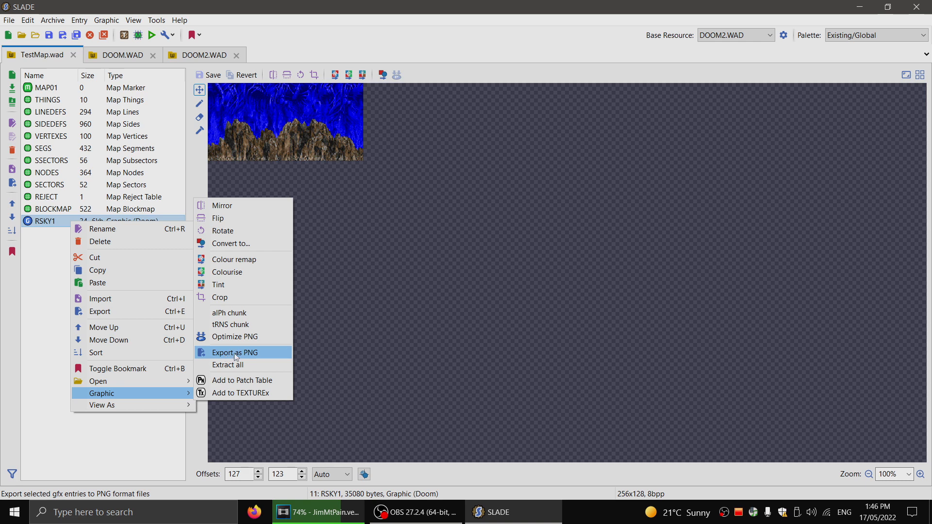
{"action": "left_click", "coordinate": [234, 353]}
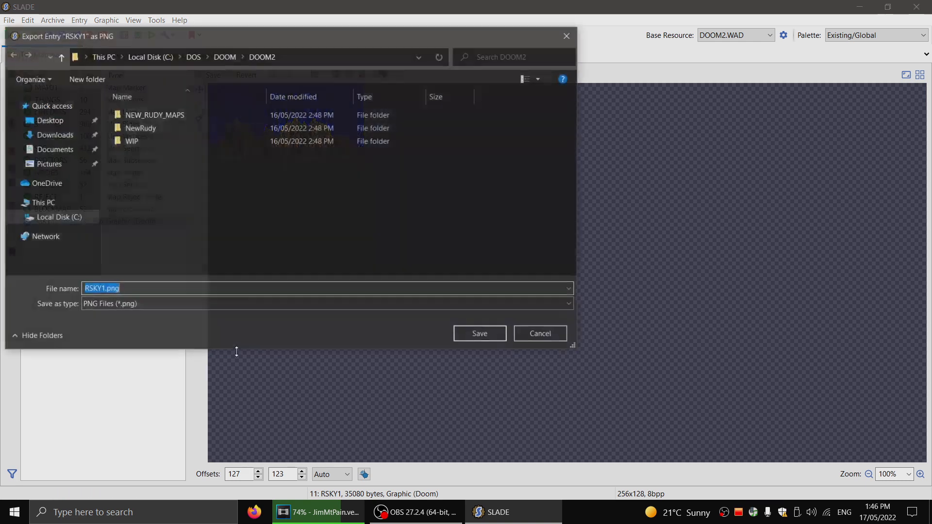
{"action": "left_click", "coordinate": [49, 121]}
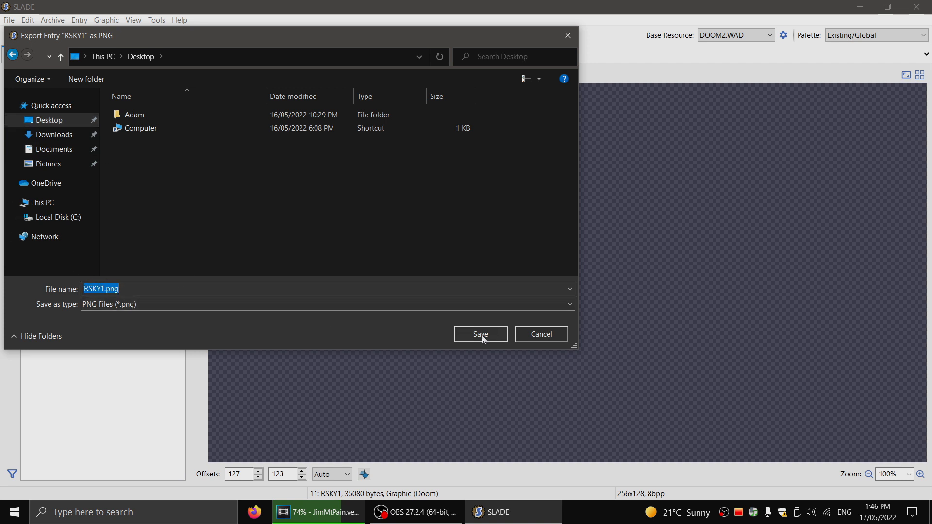
{"action": "left_click", "coordinate": [480, 334]}
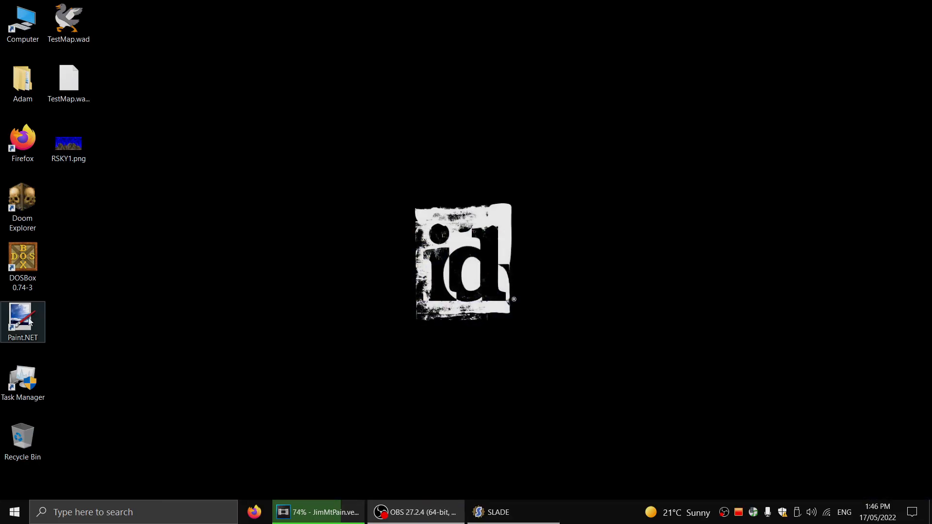
Step: Open RSKY1.png in Paint, zoom in and scribble a white moon into the sky
{"action": "double_click", "coordinate": [23, 318]}
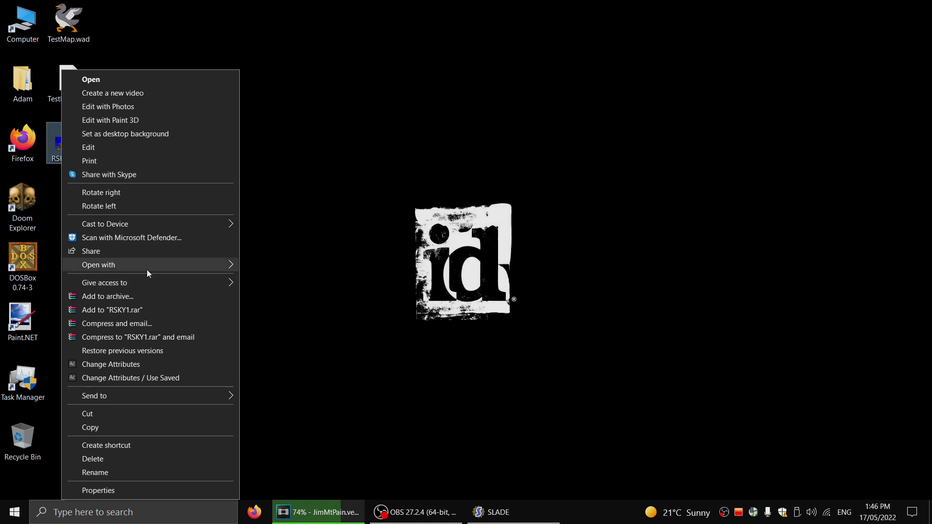
{"action": "left_click", "coordinate": [99, 264]}
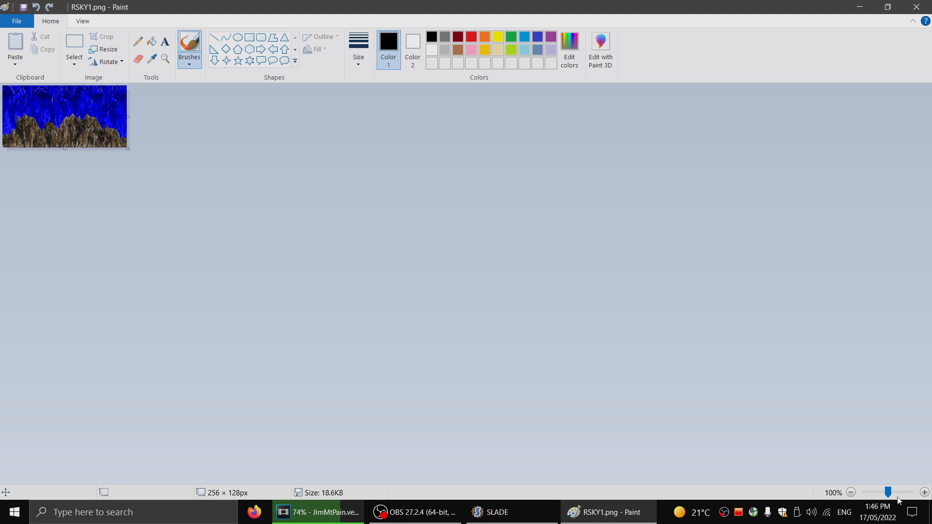
{"action": "left_click_drag", "start_coordinate": [888, 492], "coordinate": [918, 492]}
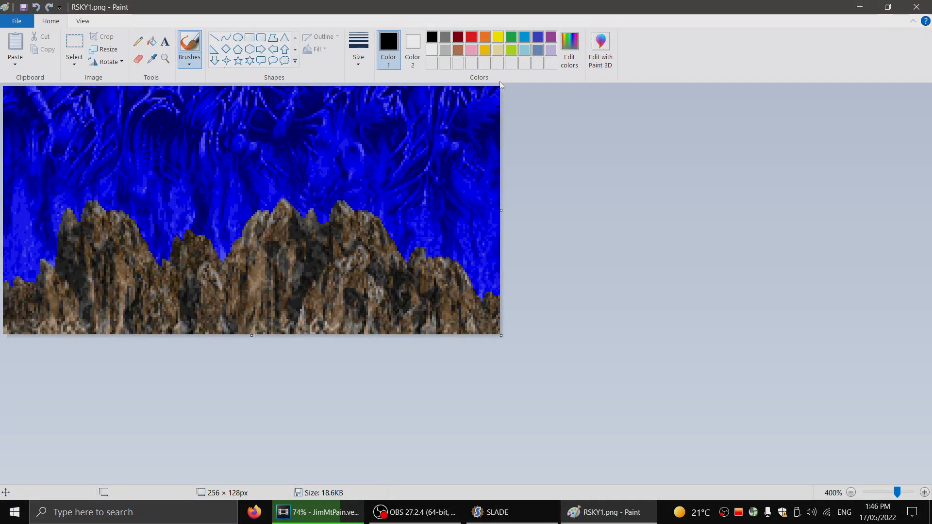
{"action": "mouse_move", "coordinate": [491, 92]}
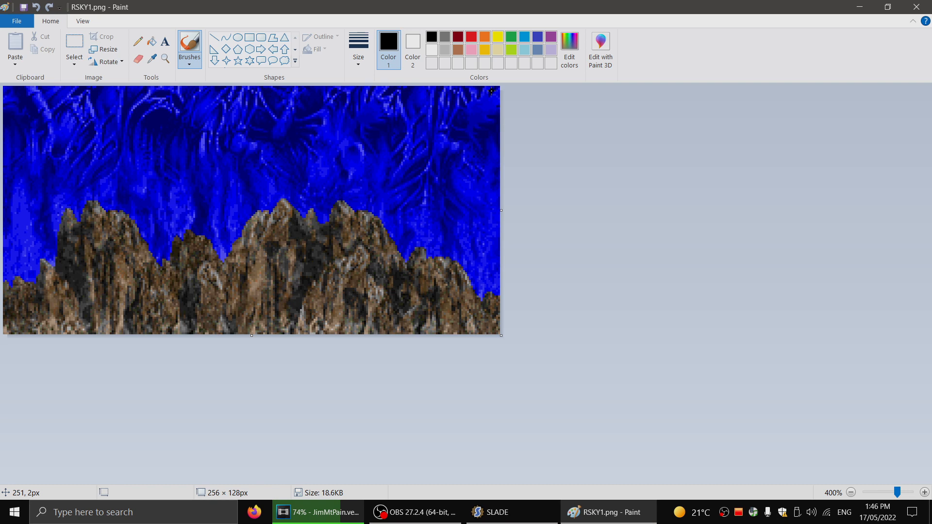
{"action": "left_click", "coordinate": [413, 41]}
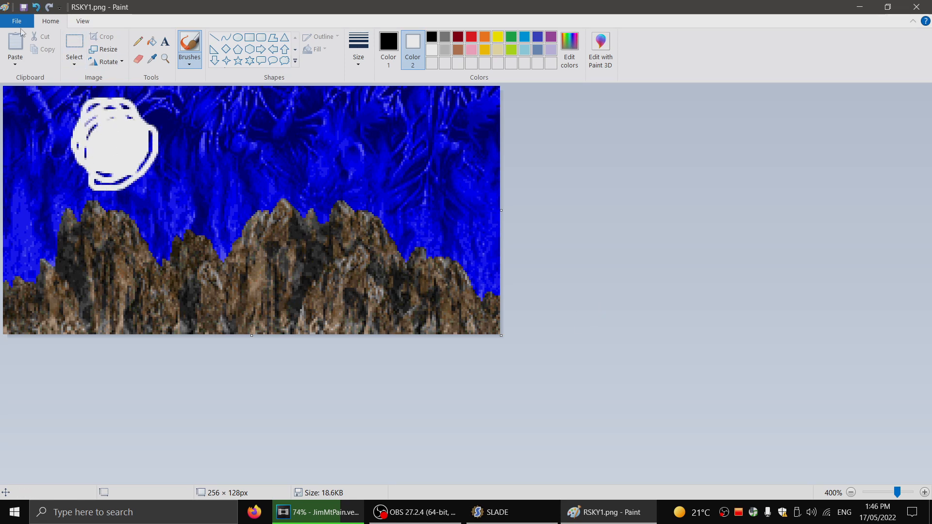
Step: Save the moon picture on the Desktop as RSKY2.png
{"action": "left_click", "coordinate": [17, 20]}
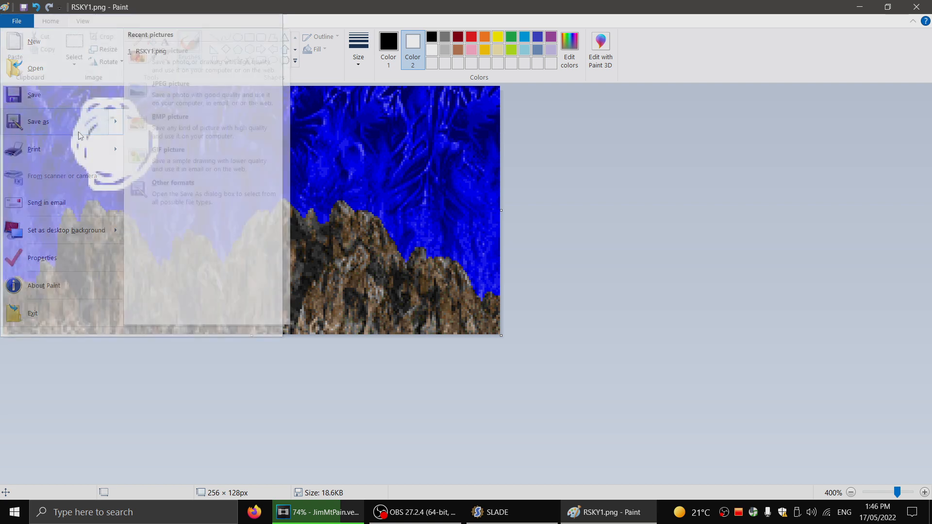
{"action": "left_click", "coordinate": [38, 121]}
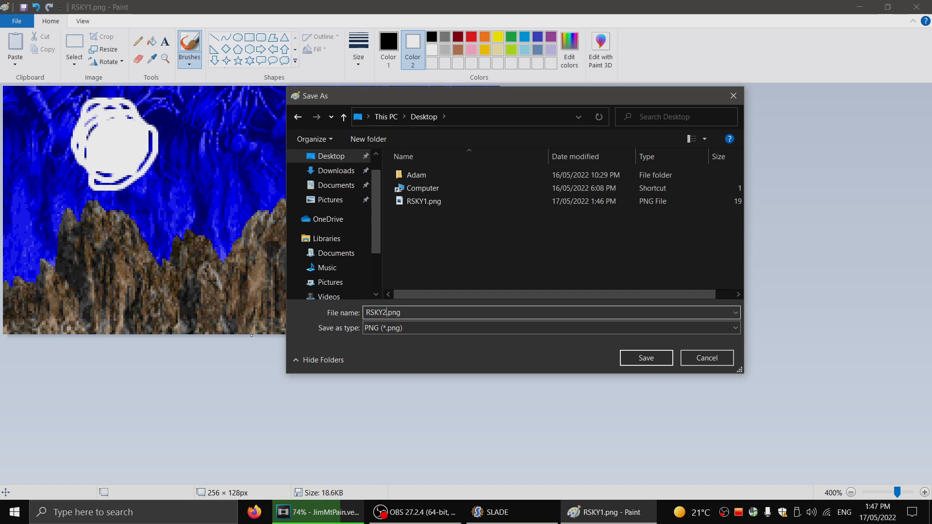
{"action": "left_click", "coordinate": [646, 358]}
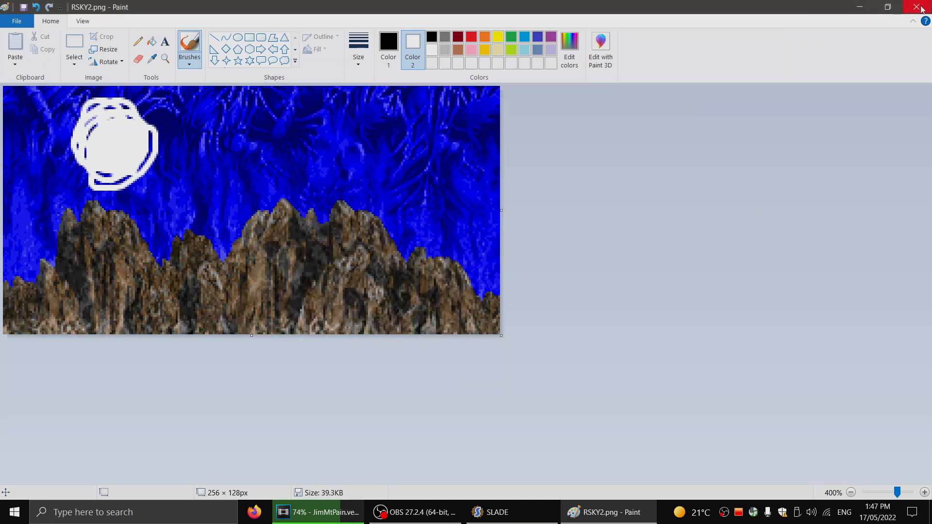
Step: Close Paint, make an RSKY3.png copy beside the other sky images and open it in Paint
{"action": "left_click", "coordinate": [923, 7]}
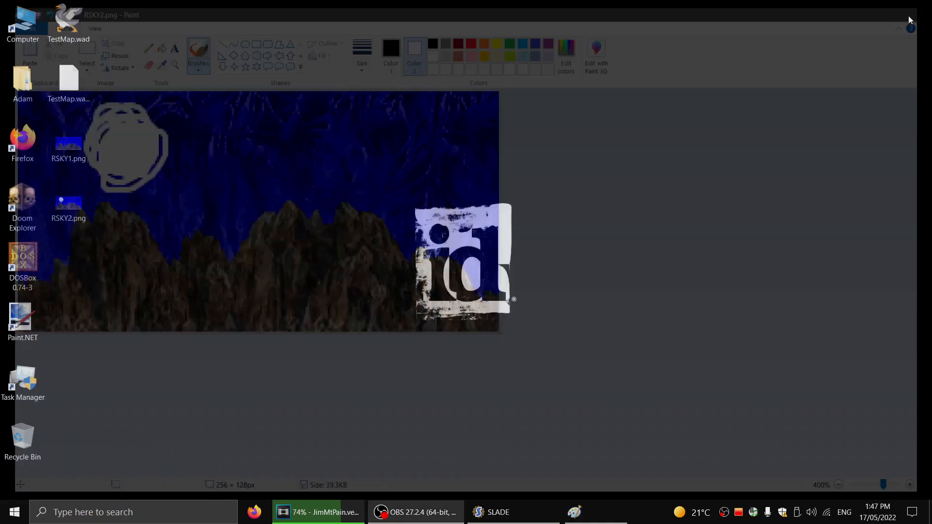
{"action": "left_click", "coordinate": [908, 19]}
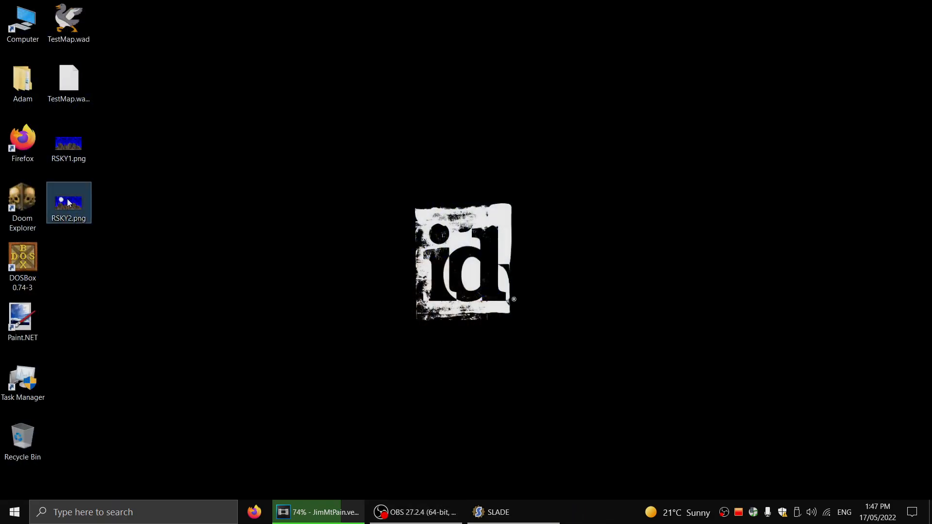
{"action": "right_click", "coordinate": [68, 202]}
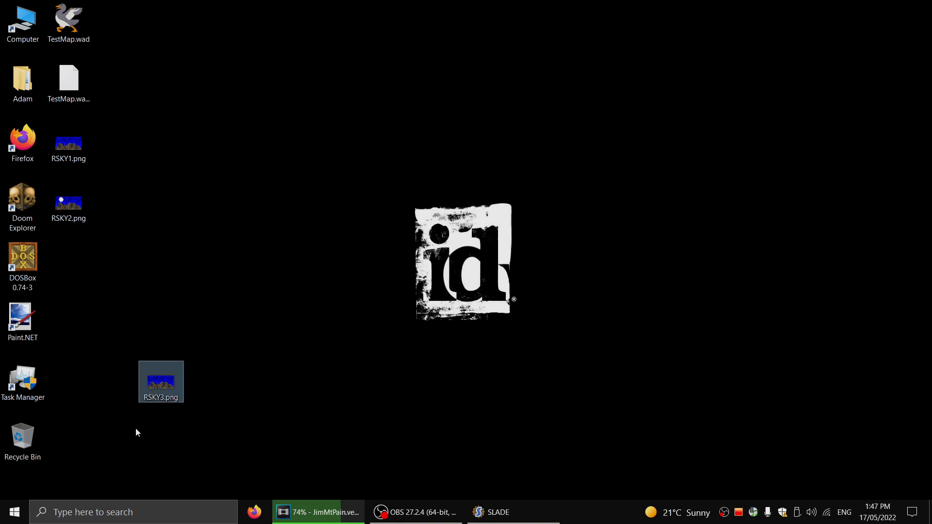
{"action": "left_click_drag", "start_coordinate": [160, 380], "coordinate": [69, 261]}
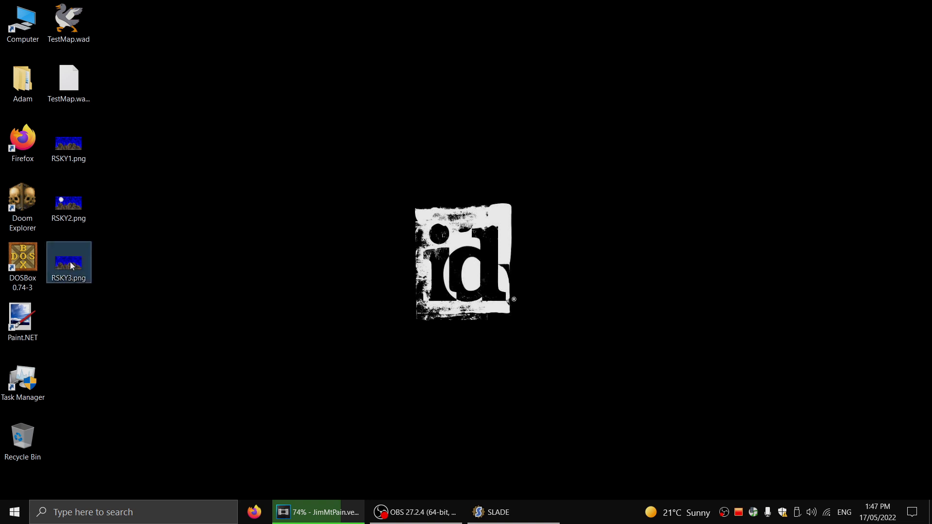
{"action": "left_click", "coordinate": [109, 250]}
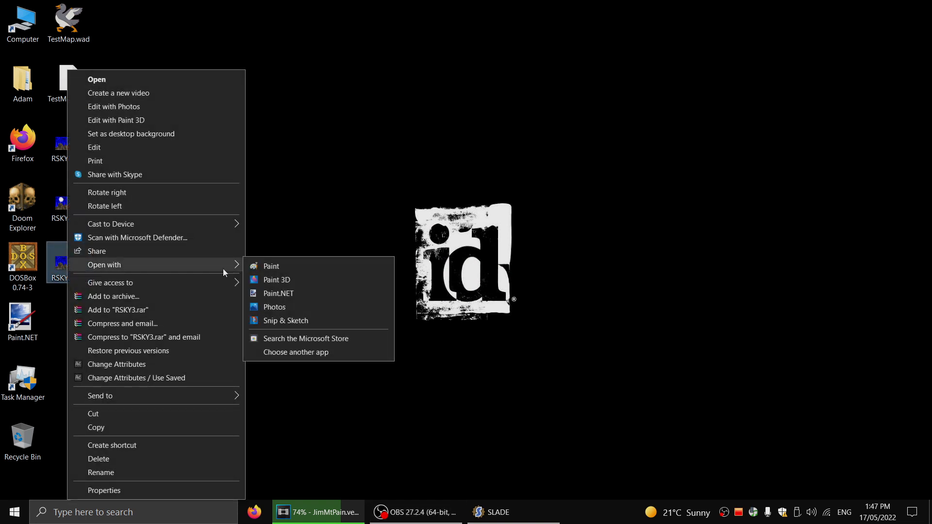
{"action": "left_click", "coordinate": [271, 266]}
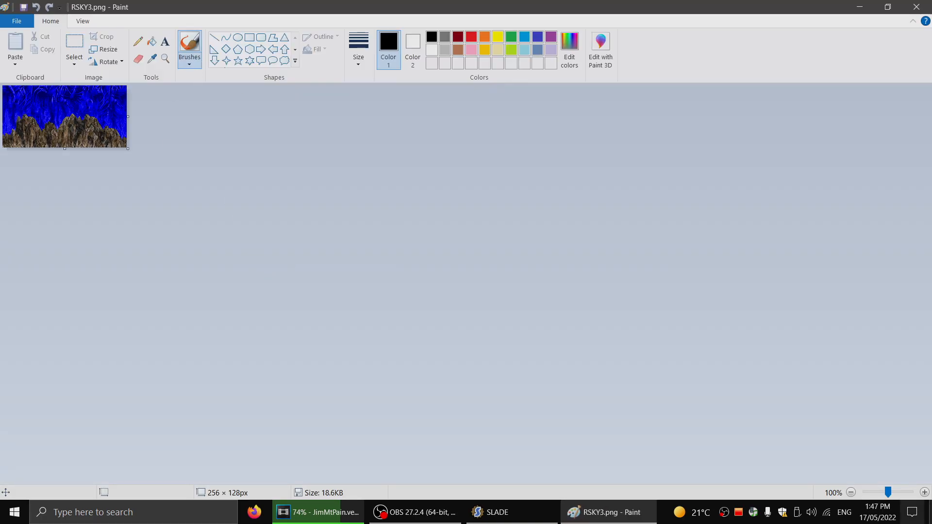
Step: Brush two black birds into the sky and save the picture as RSKY4.png
{"action": "left_click", "coordinate": [902, 492]}
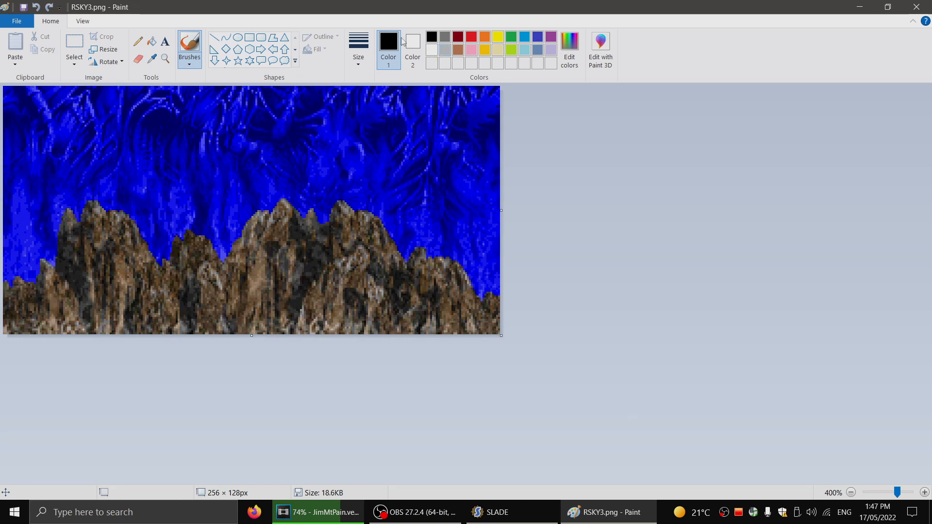
{"action": "left_click_drag", "start_coordinate": [160, 199], "coordinate": [223, 190]}
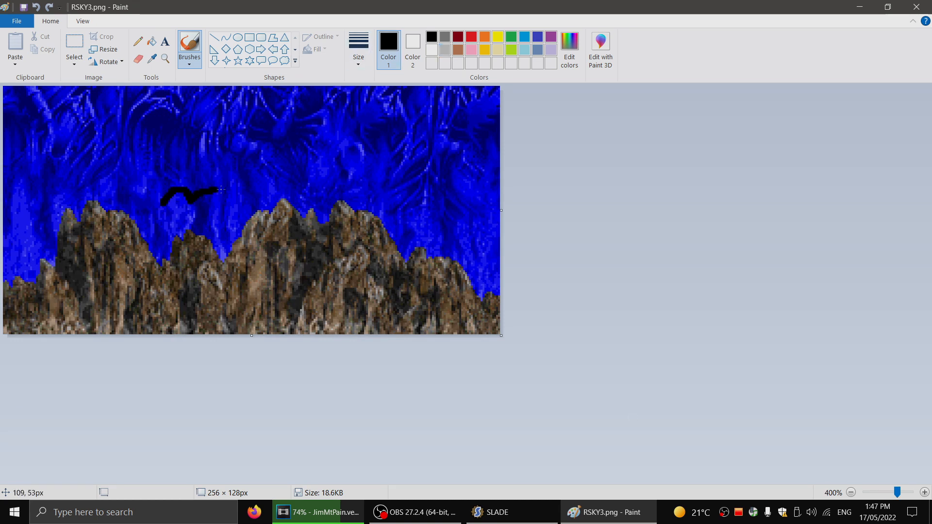
{"action": "left_click_drag", "start_coordinate": [362, 172], "coordinate": [419, 169]}
{"action": "type", "text": "RSKY4.png"}
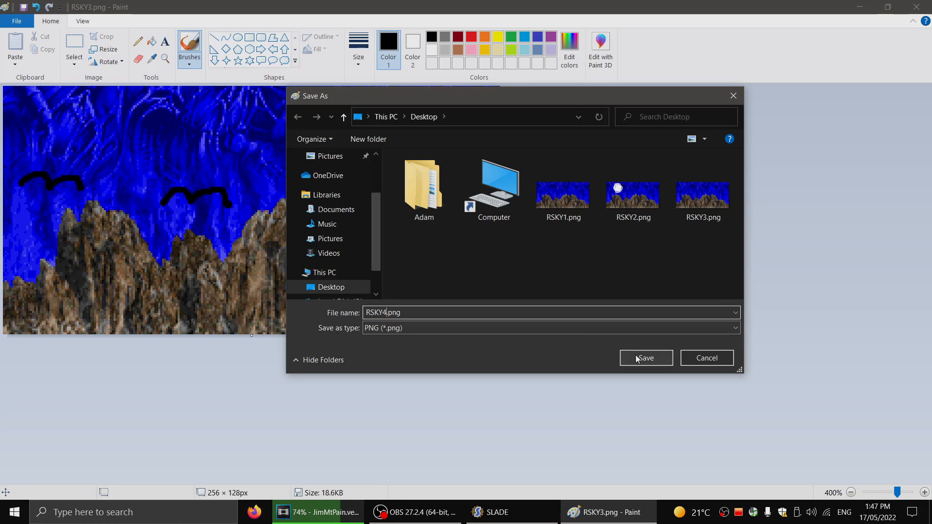
{"action": "left_click", "coordinate": [646, 358]}
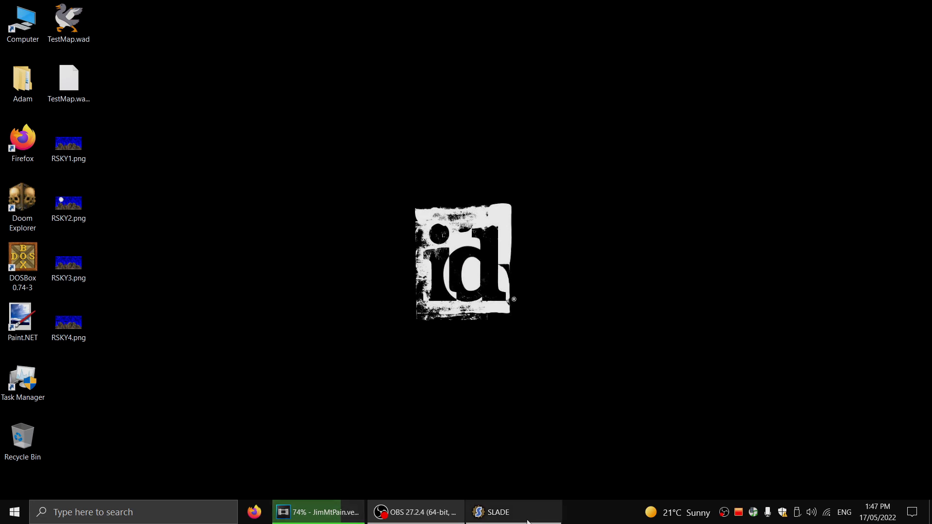
Step: Return to SLADE and drop the four RSKY PNG files into TestMap.wad as new entries
{"action": "left_click", "coordinate": [495, 511]}
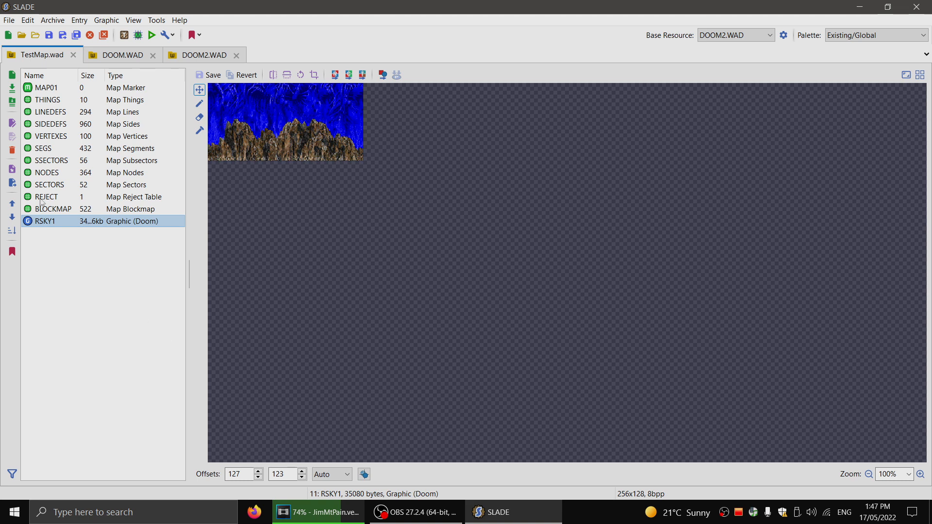
{"action": "left_click", "coordinate": [46, 88]}
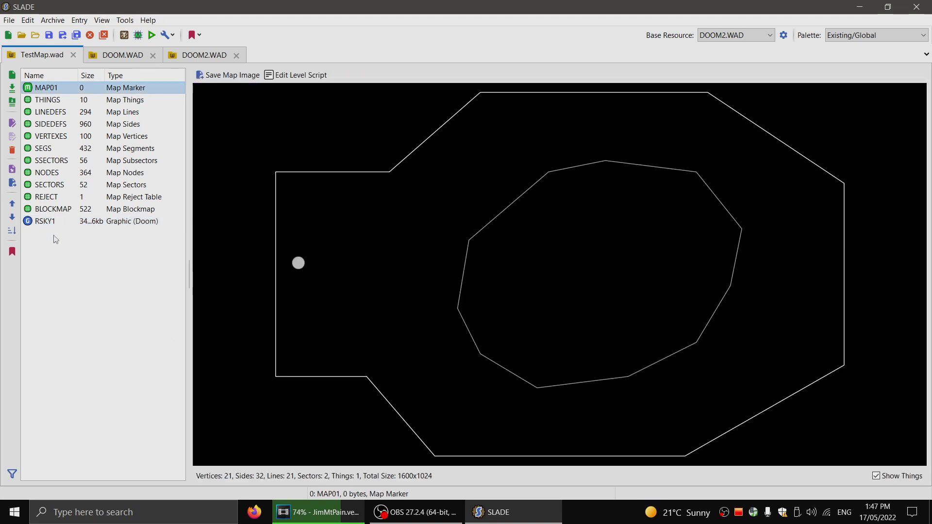
{"action": "left_click", "coordinate": [46, 220]}
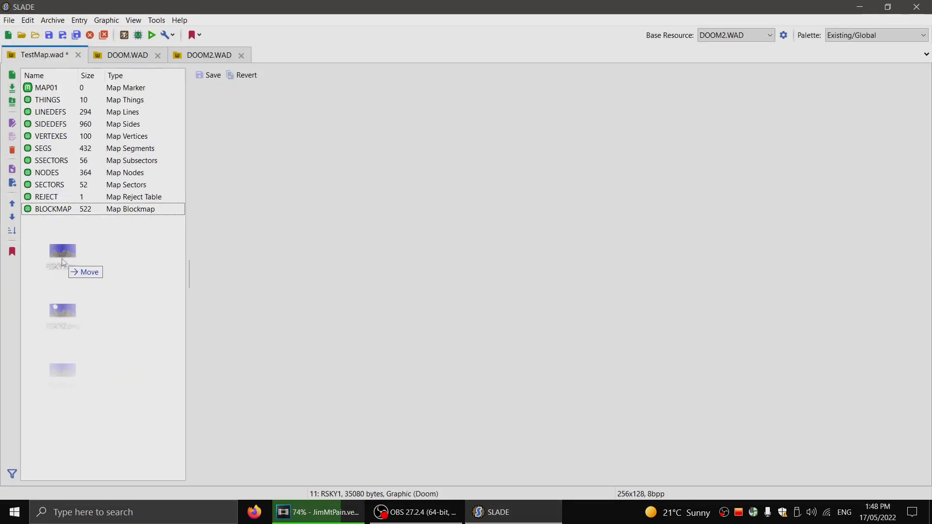
{"action": "left_click", "coordinate": [45, 220]}
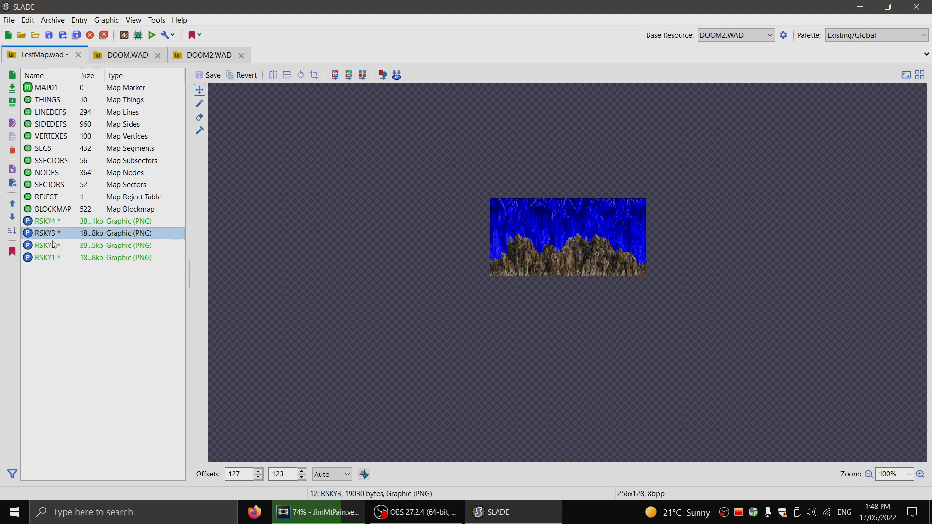
Step: Rename all four imported sky entries to NUSKI via the NUSKI* pattern and save the archive
{"action": "right_click", "coordinate": [46, 257]}
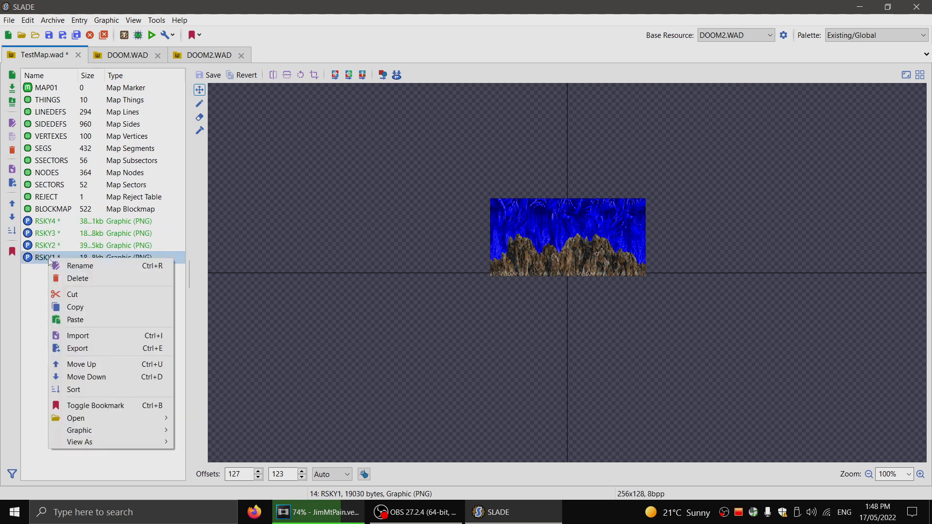
{"action": "left_click", "coordinate": [205, 271]}
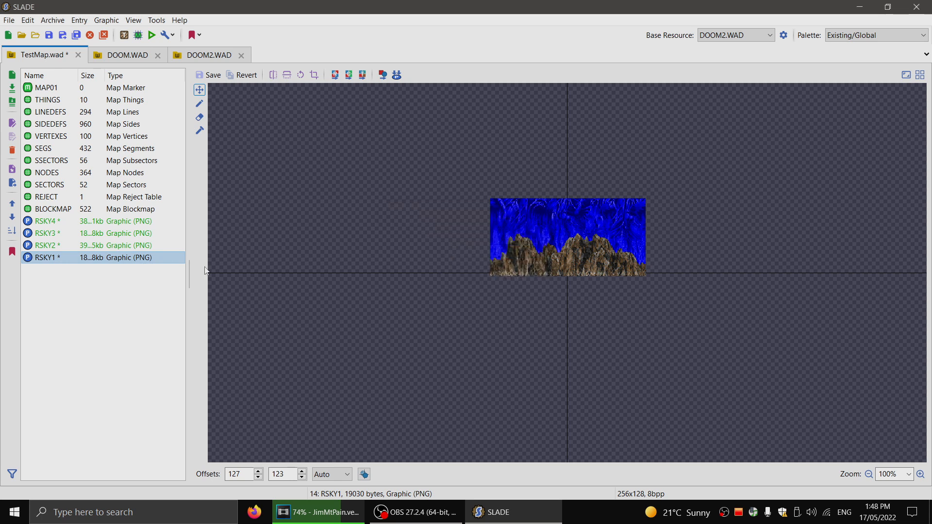
{"action": "right_click", "coordinate": [50, 233]}
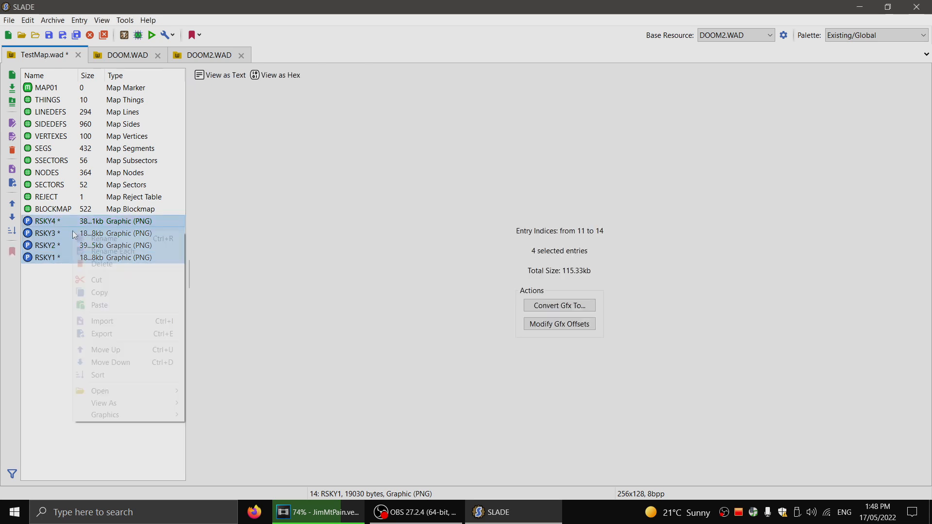
{"action": "left_click", "coordinate": [101, 239]}
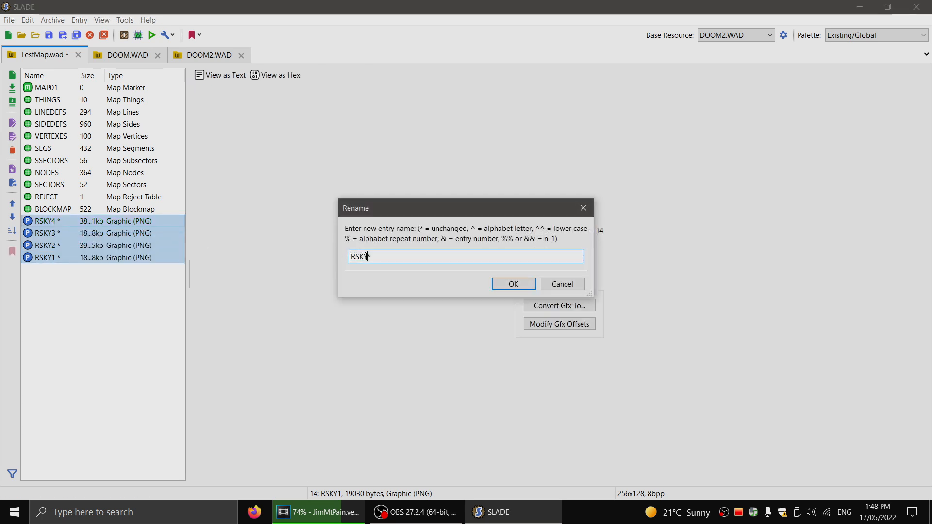
{"action": "type", "text": "NUSKI"}
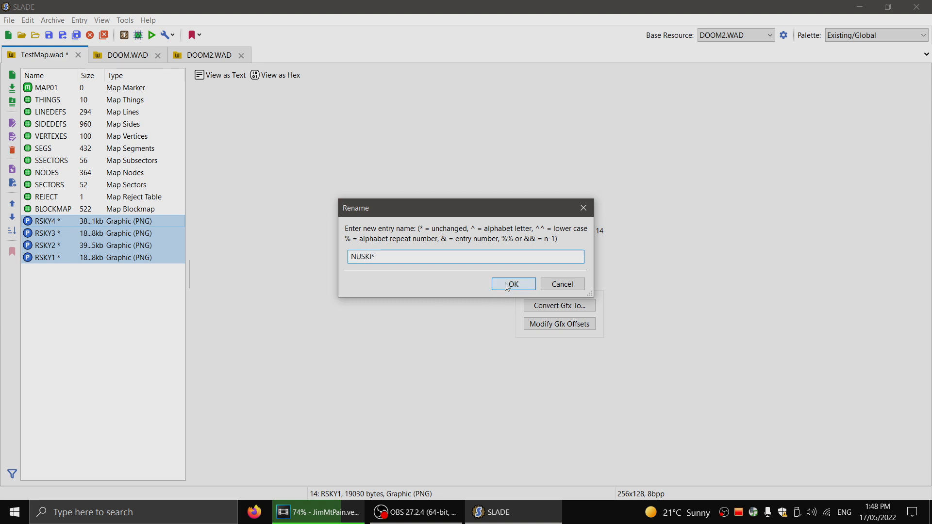
{"action": "left_click", "coordinate": [512, 283]}
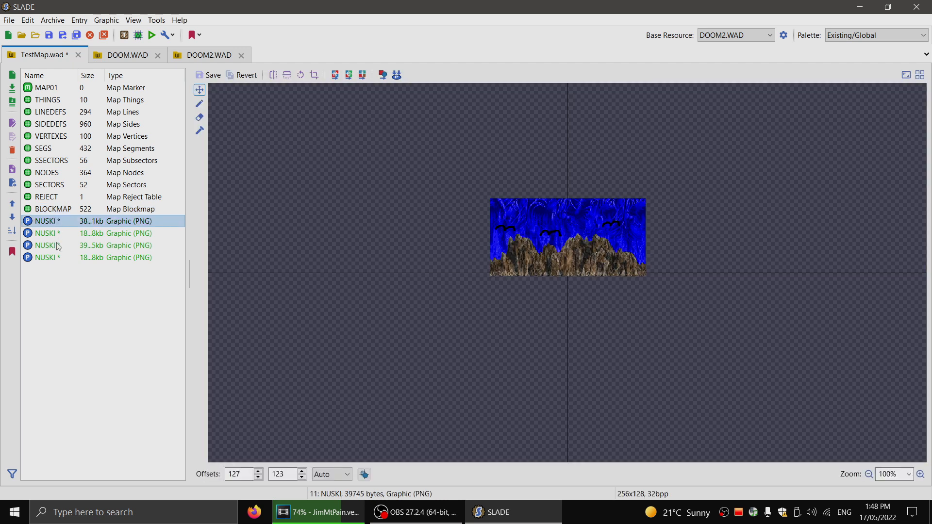
{"action": "left_click", "coordinate": [9, 20]}
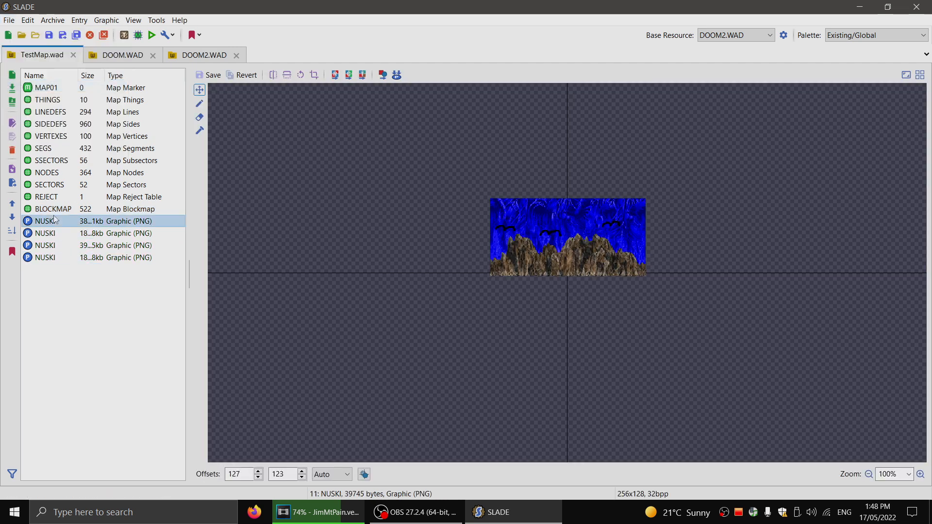
Step: Number the entries NUSKI1 through NUSKI4, save the archive and select NUSKI1
{"action": "right_click", "coordinate": [44, 220]}
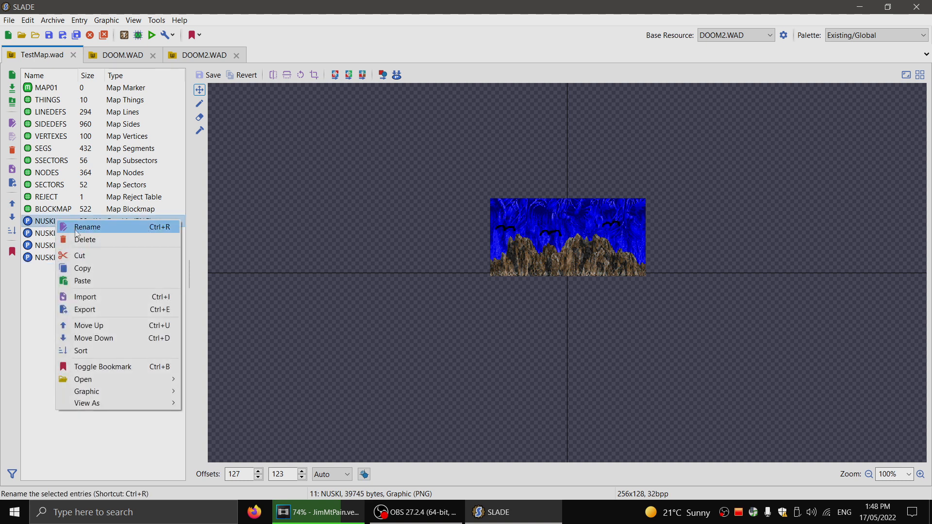
{"action": "left_click", "coordinate": [87, 227]}
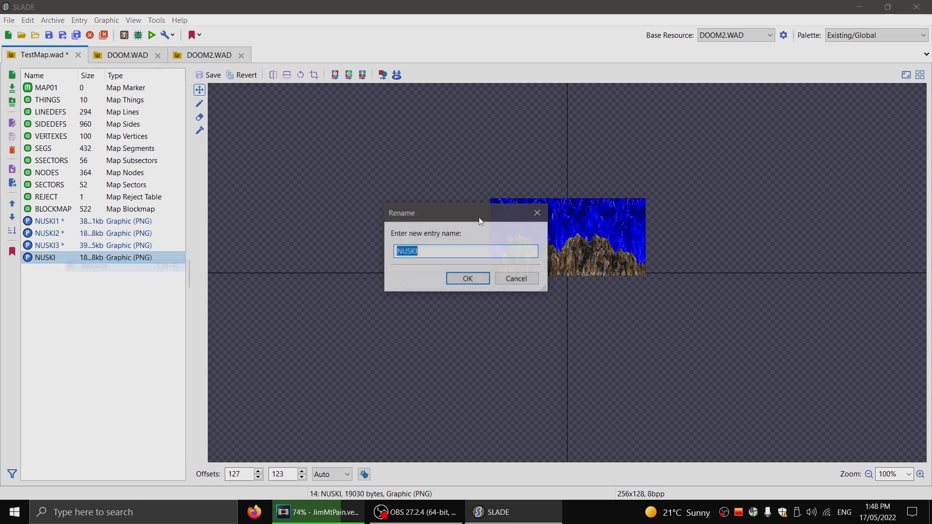
{"action": "left_click", "coordinate": [467, 279]}
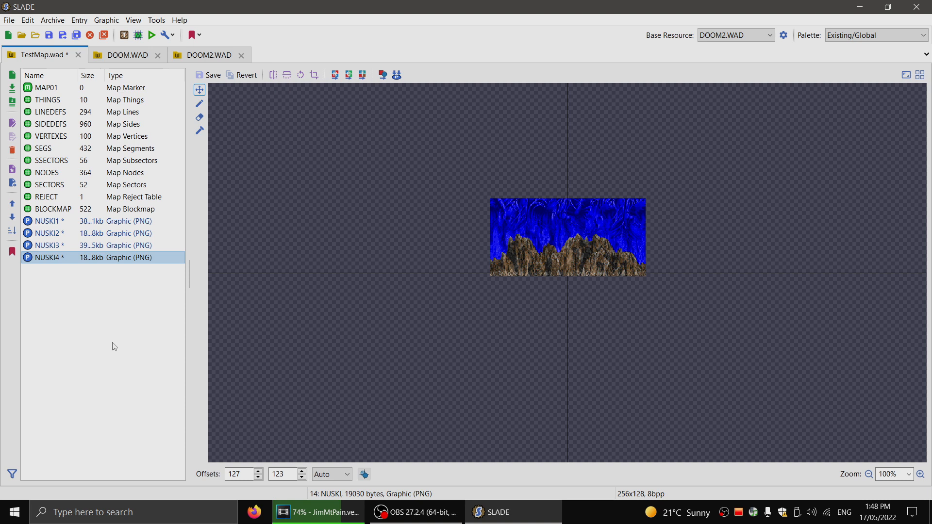
{"action": "mouse_move", "coordinate": [159, 411]}
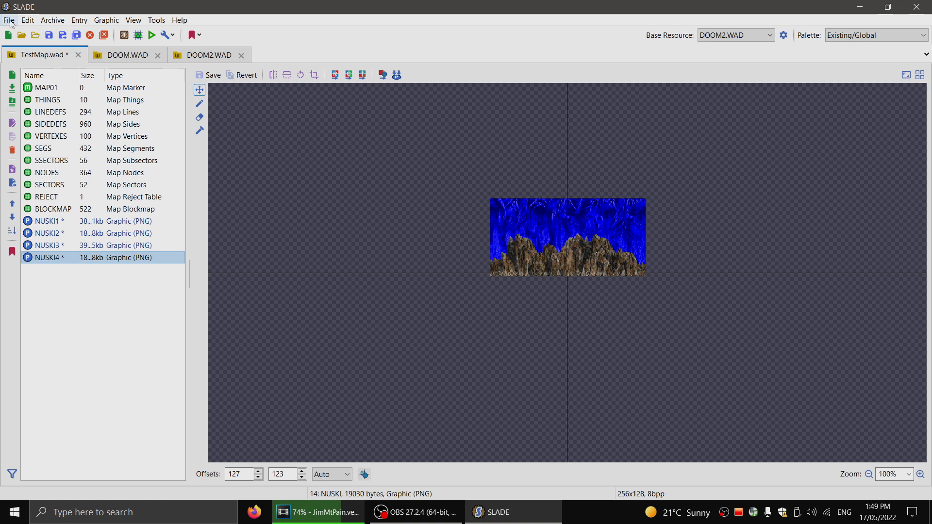
{"action": "left_click", "coordinate": [211, 75]}
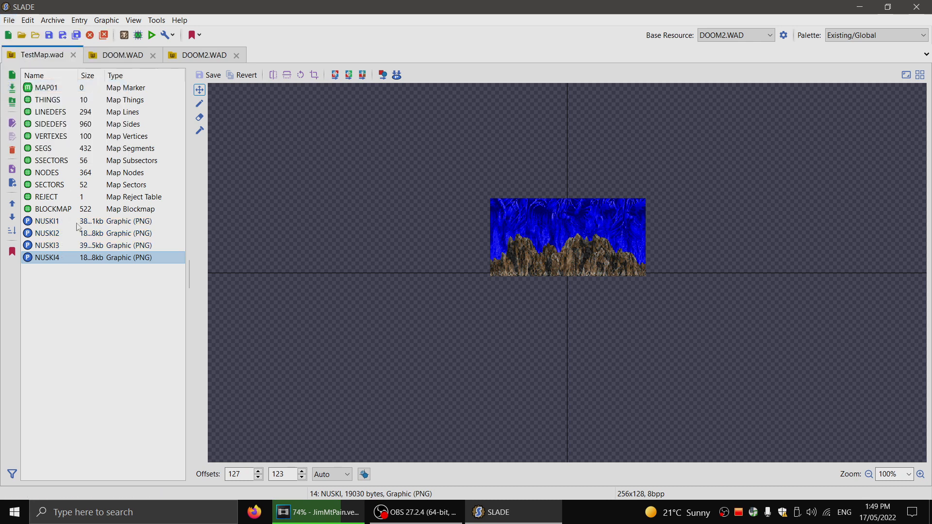
{"action": "left_click", "coordinate": [47, 222]}
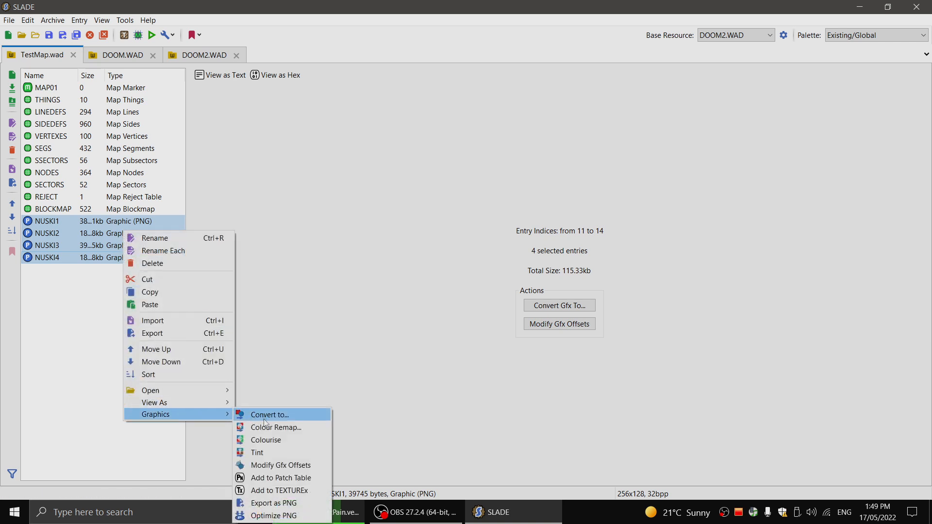
Step: Convert all four NUSKI graphics to Doom Gfx (Paletted) format
{"action": "left_click", "coordinate": [265, 422]}
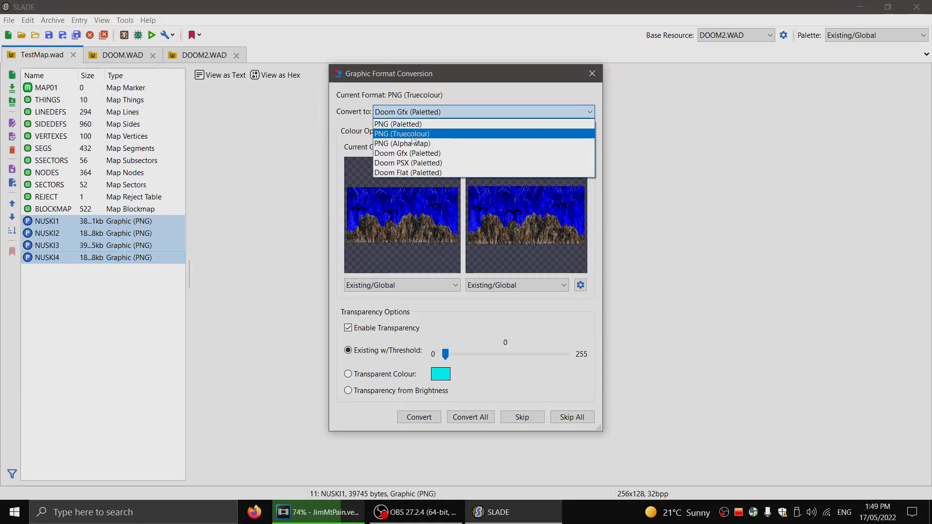
{"action": "left_click", "coordinate": [407, 153]}
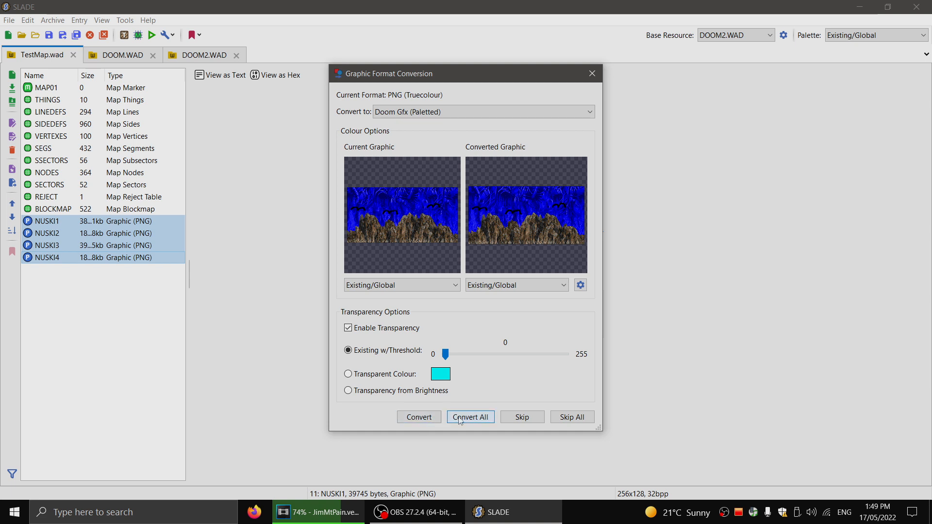
{"action": "left_click", "coordinate": [470, 416]}
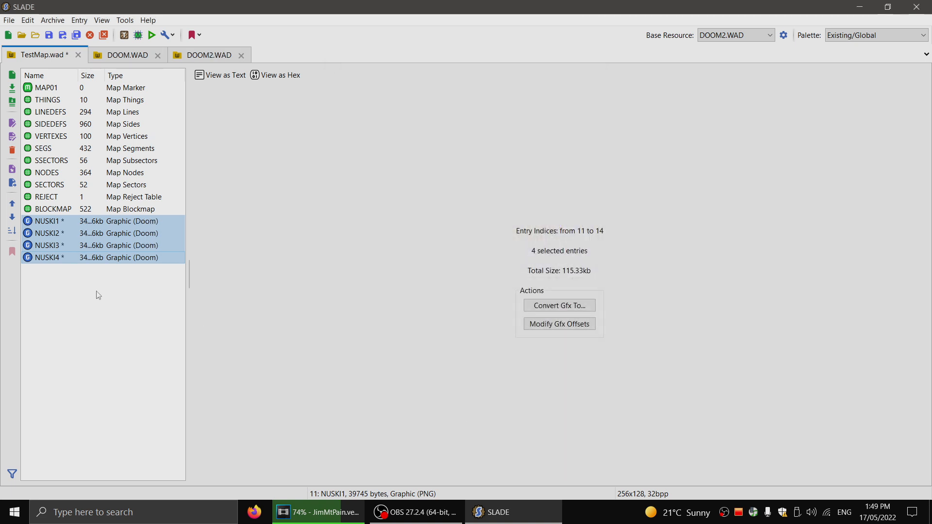
Step: View the converted NUSKI1, browse the File, Archive and Edit menus, and save the archive
{"action": "left_click", "coordinate": [47, 221]}
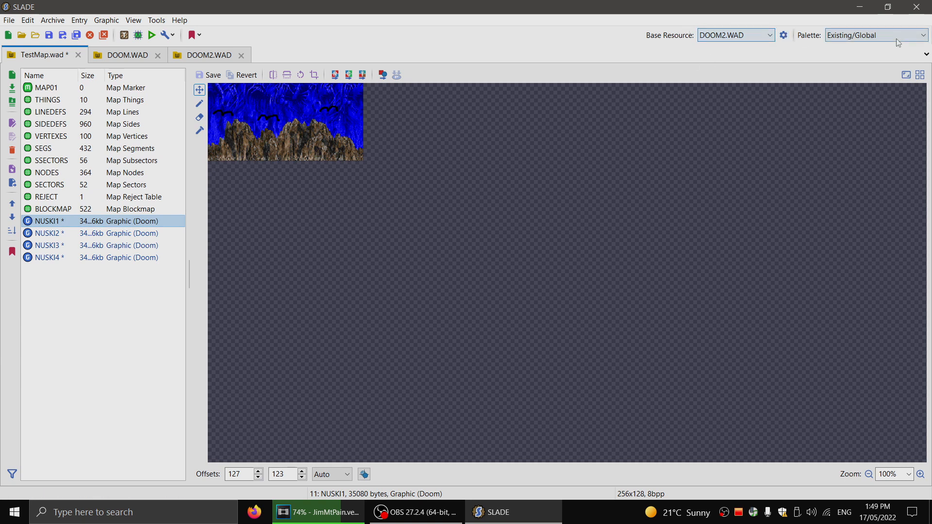
{"action": "left_click", "coordinate": [8, 20]}
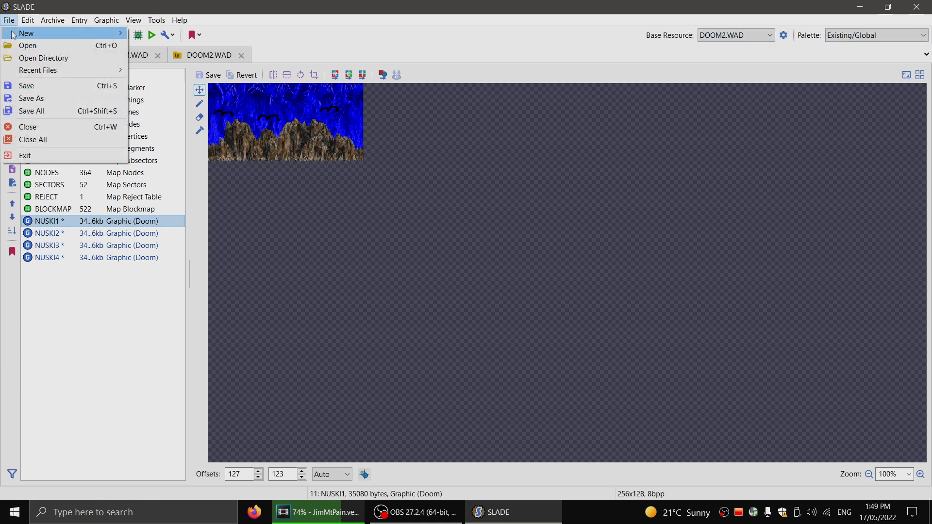
{"action": "left_click", "coordinate": [52, 19]}
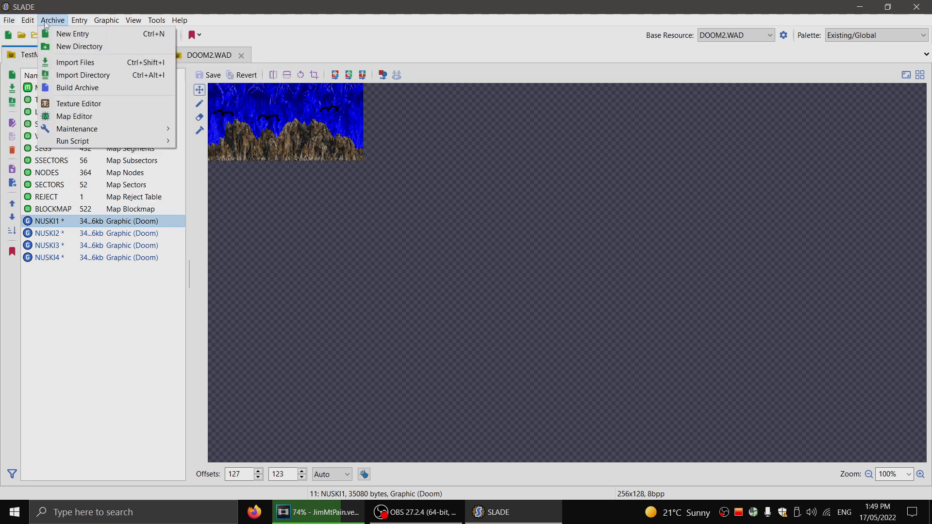
{"action": "left_click", "coordinate": [27, 20]}
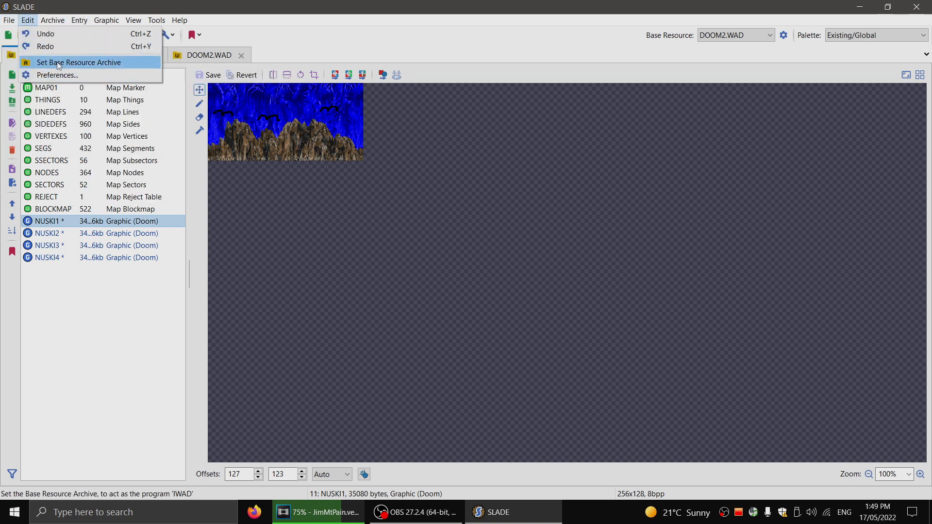
{"action": "mouse_move", "coordinate": [56, 75]}
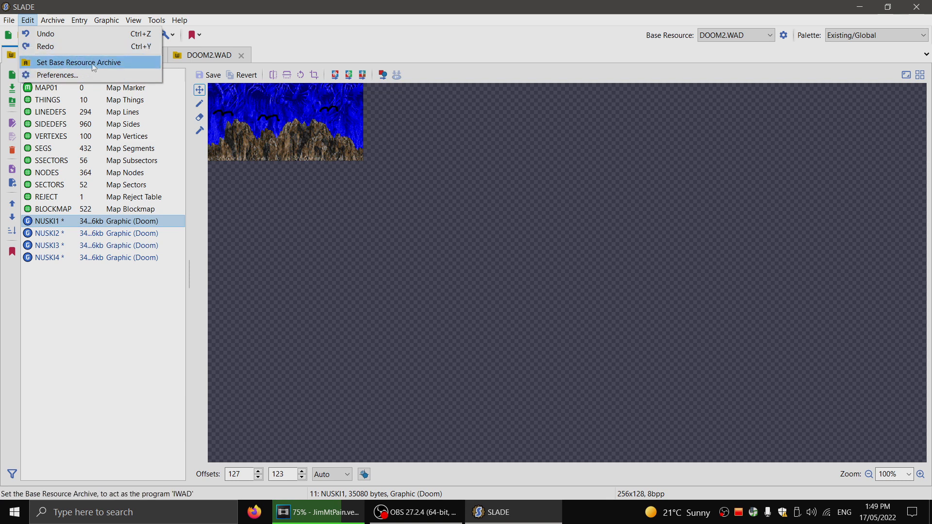
{"action": "mouse_move", "coordinate": [138, 68]}
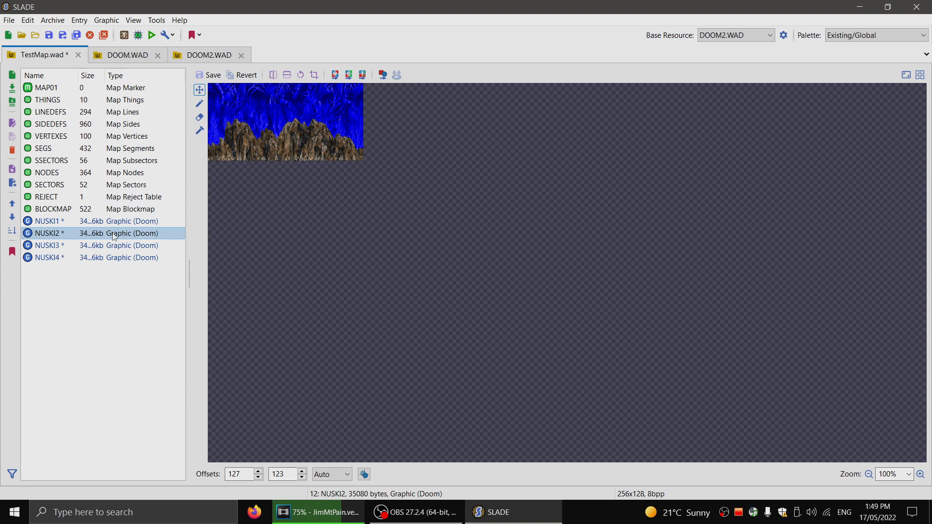
{"action": "mouse_move", "coordinate": [48, 35]}
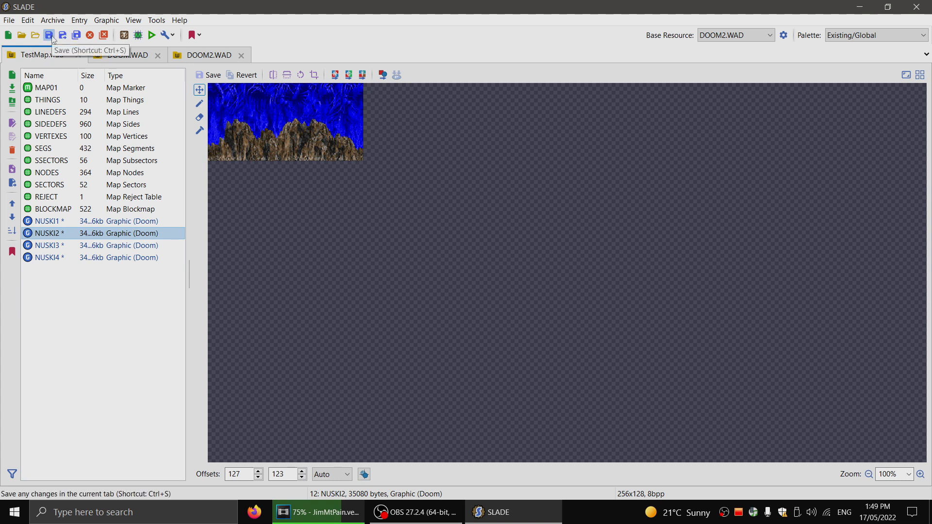
{"action": "left_click", "coordinate": [48, 35]}
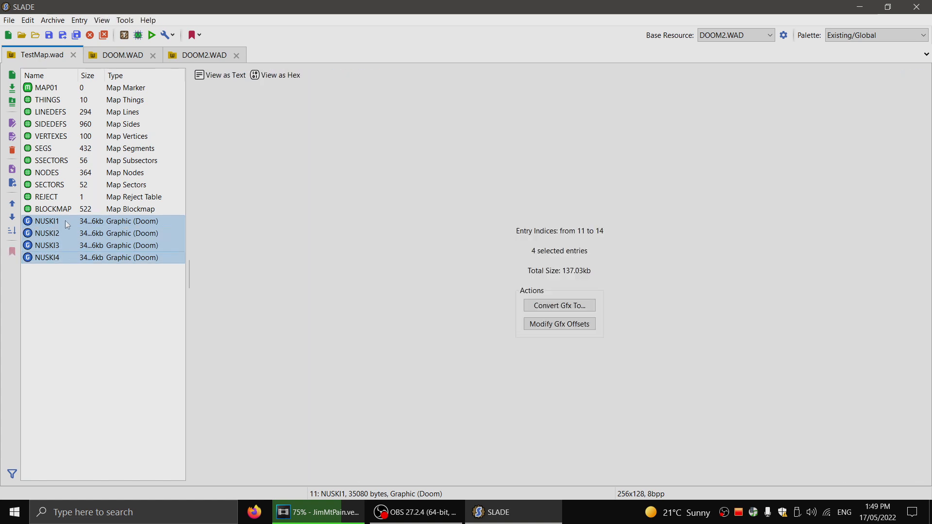
Step: Add the NUSKI patches to the patch table, importing TEXTURE1 and PNAMES from the base resource archive
{"action": "right_click", "coordinate": [67, 224]}
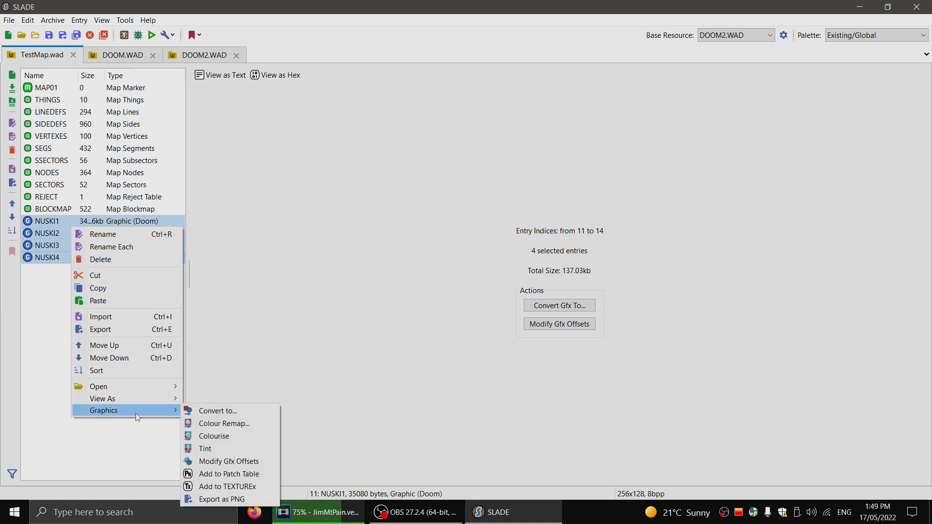
{"action": "mouse_move", "coordinate": [227, 473]}
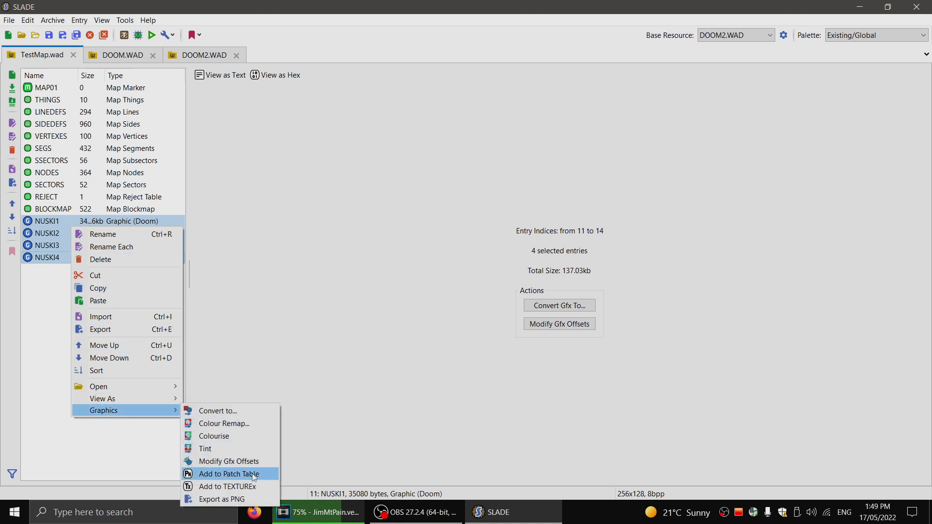
{"action": "left_click", "coordinate": [225, 474]}
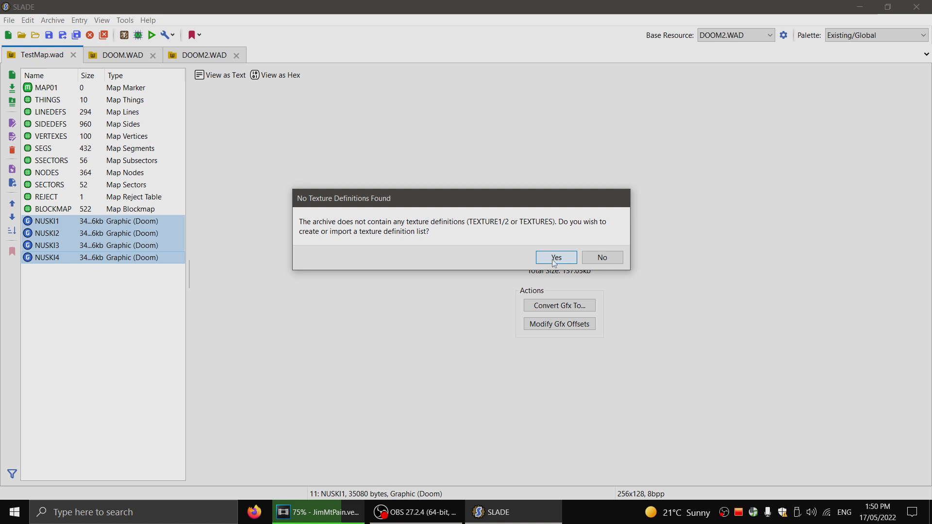
{"action": "left_click", "coordinate": [554, 257]}
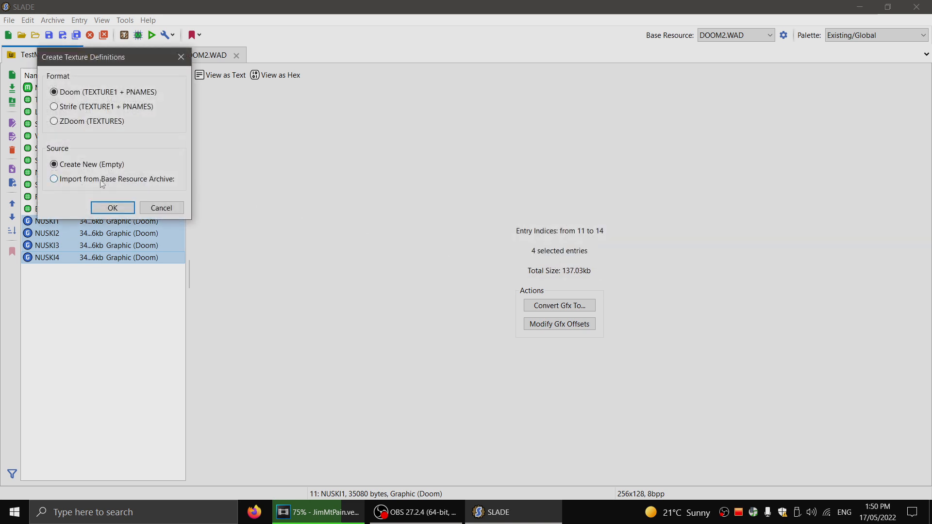
{"action": "left_click", "coordinate": [53, 179]}
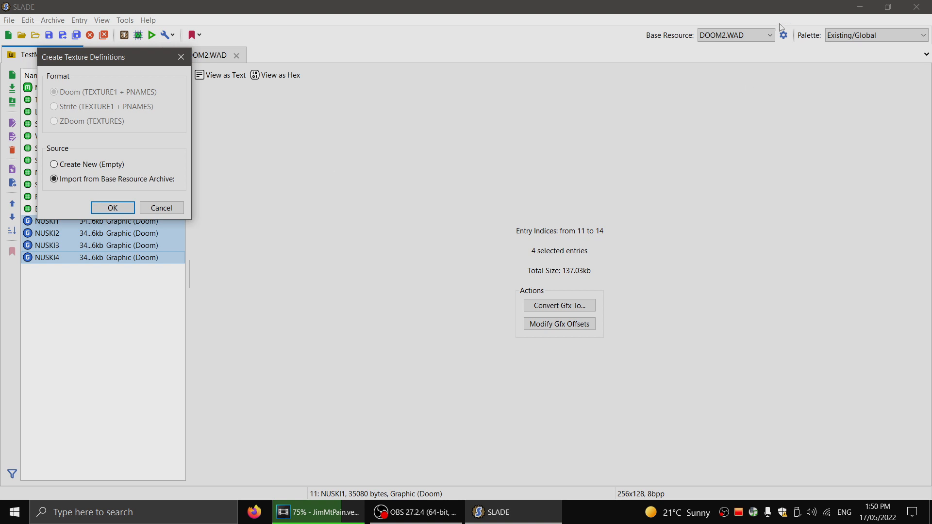
{"action": "mouse_move", "coordinate": [89, 200]}
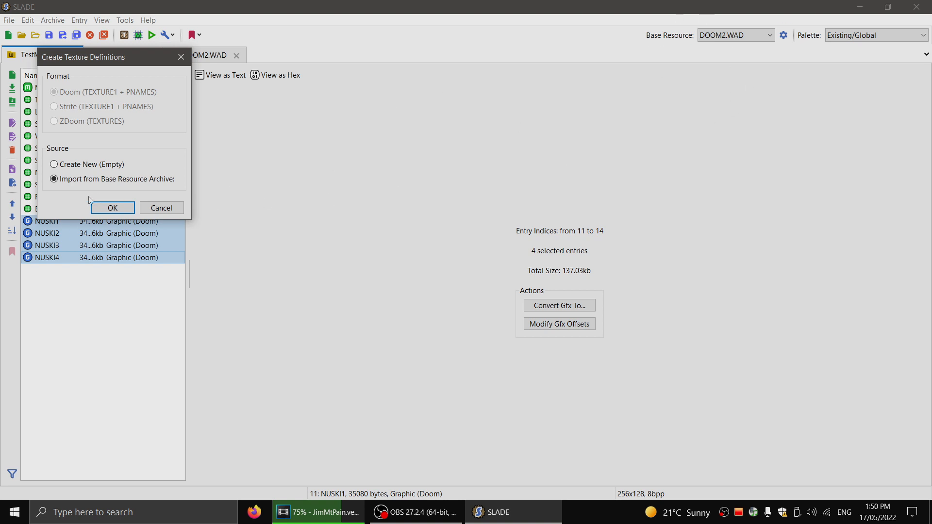
{"action": "left_click", "coordinate": [111, 208]}
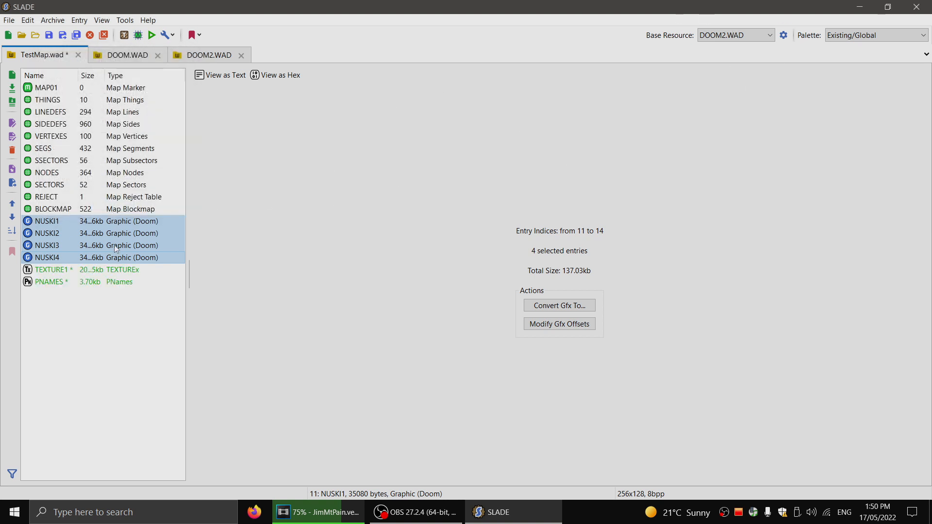
Step: Look over the imported PNAMES and TEXTURE1 entries, then preview NUSKI1
{"action": "left_click", "coordinate": [50, 281]}
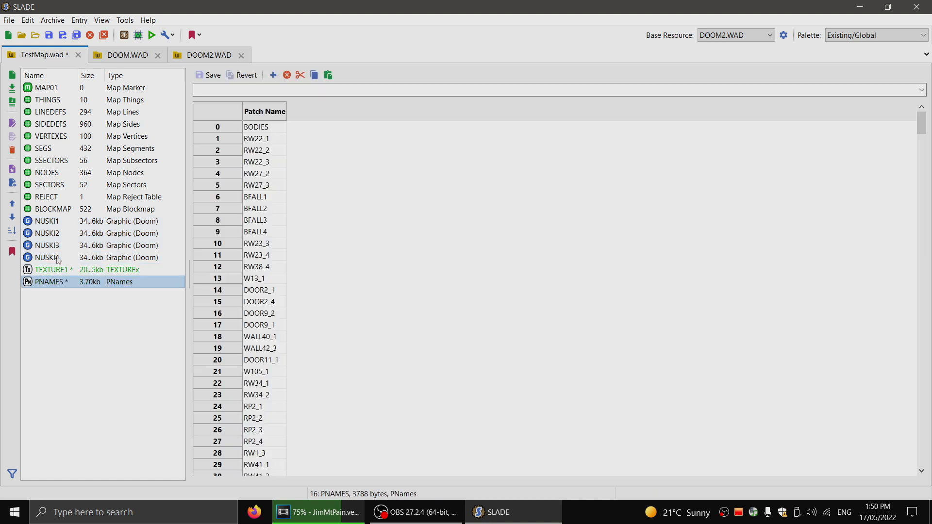
{"action": "left_click", "coordinate": [51, 268]}
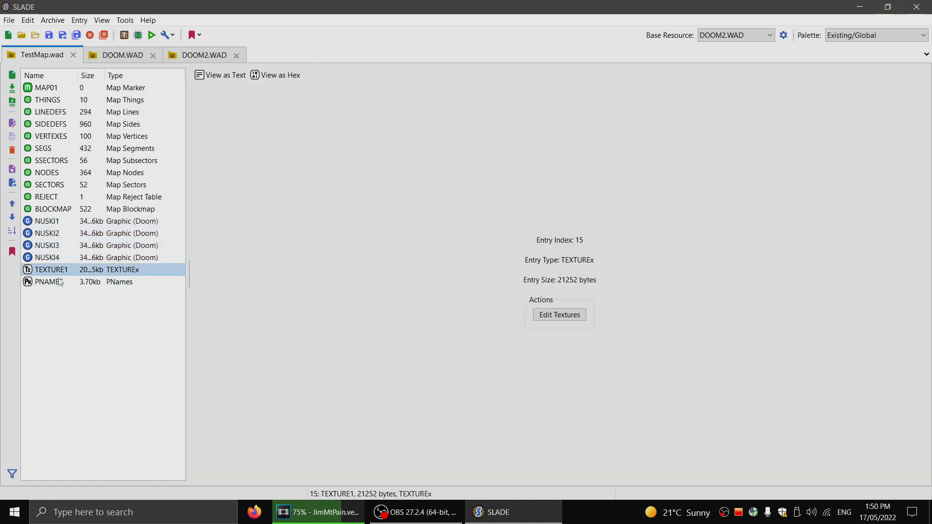
{"action": "left_click", "coordinate": [46, 221]}
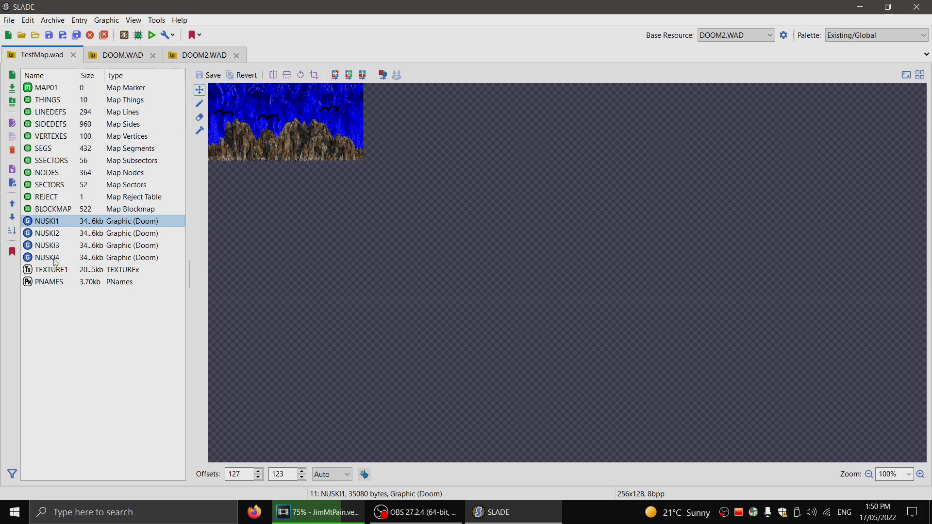
Step: Add NUSKI1–NUSKI4 to TEXTURE1 as textures and load TEXTURE1 in the texture editor
{"action": "right_click", "coordinate": [47, 257]}
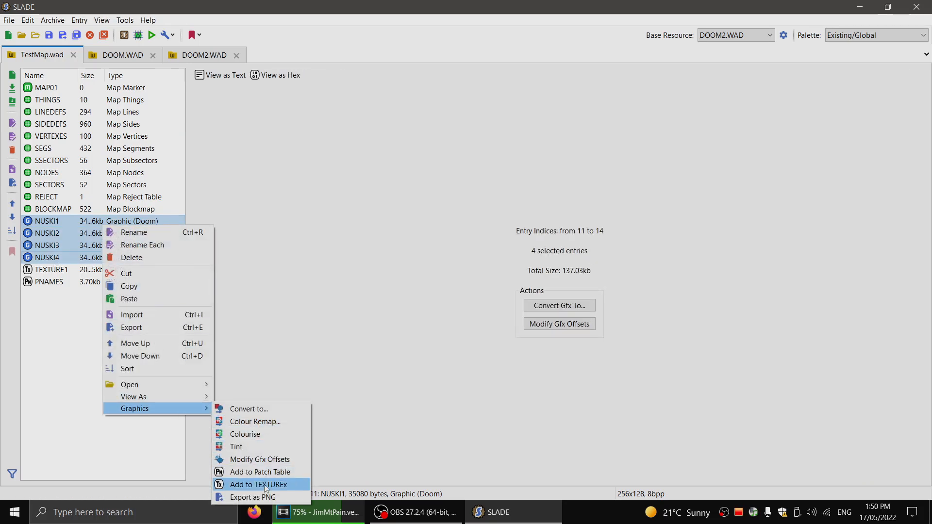
{"action": "mouse_move", "coordinate": [260, 472]}
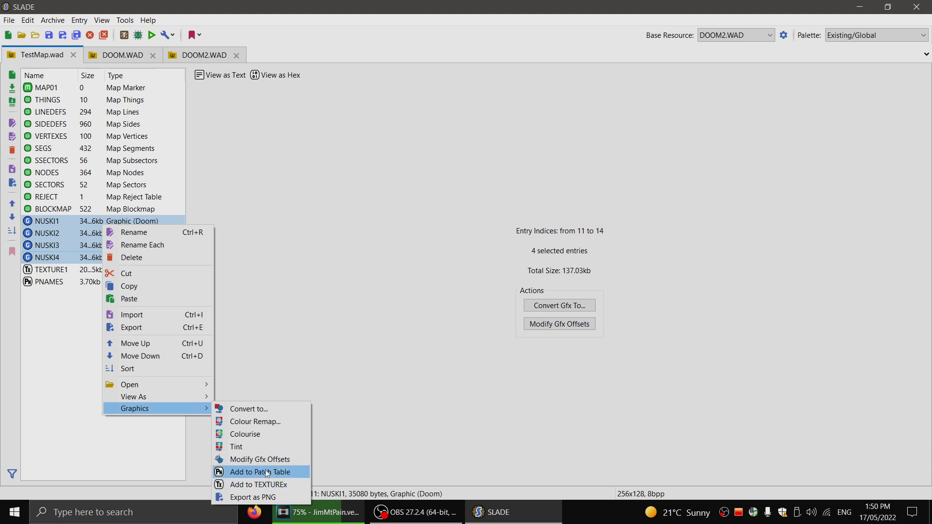
{"action": "mouse_move", "coordinate": [253, 485]}
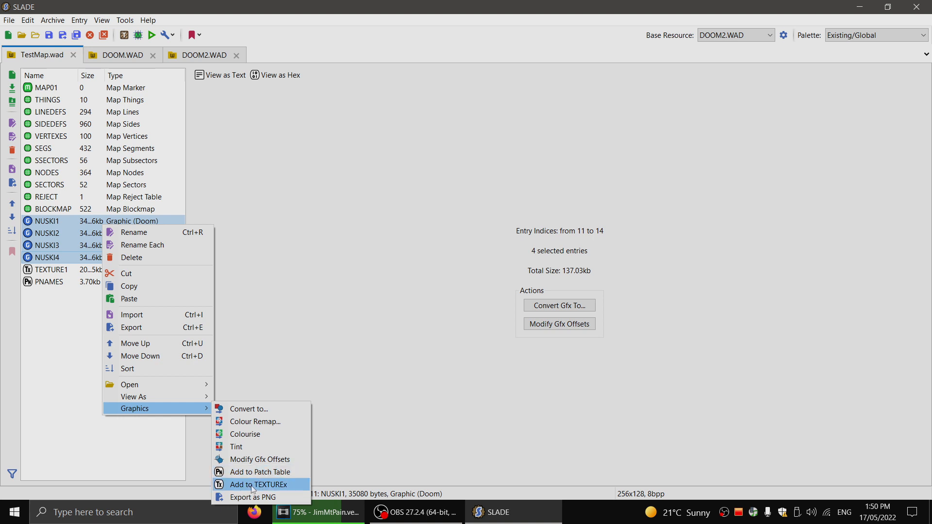
{"action": "left_click", "coordinate": [258, 485]}
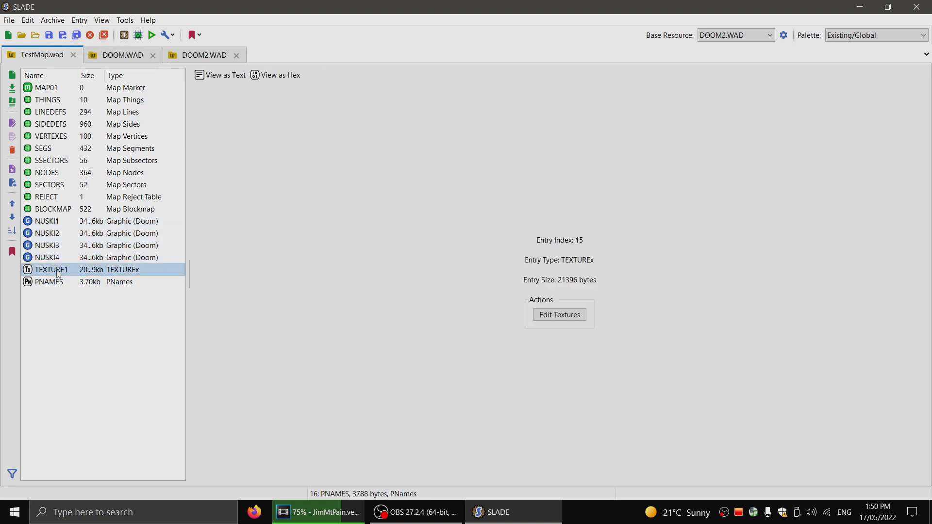
{"action": "left_click", "coordinate": [559, 314]}
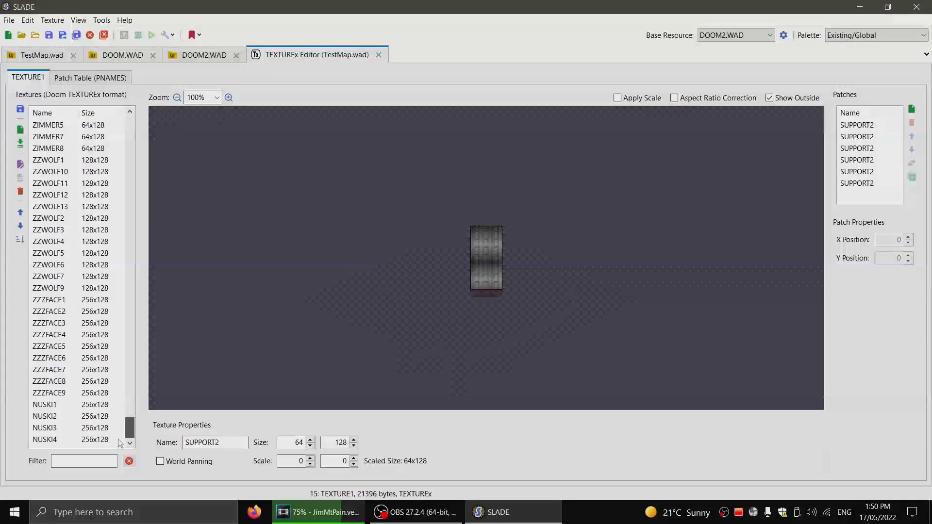
Step: Preview the NUSKI3 and NUSKI1 textures, then compare the stock SKY1 and SKY2 textures
{"action": "left_click", "coordinate": [46, 428]}
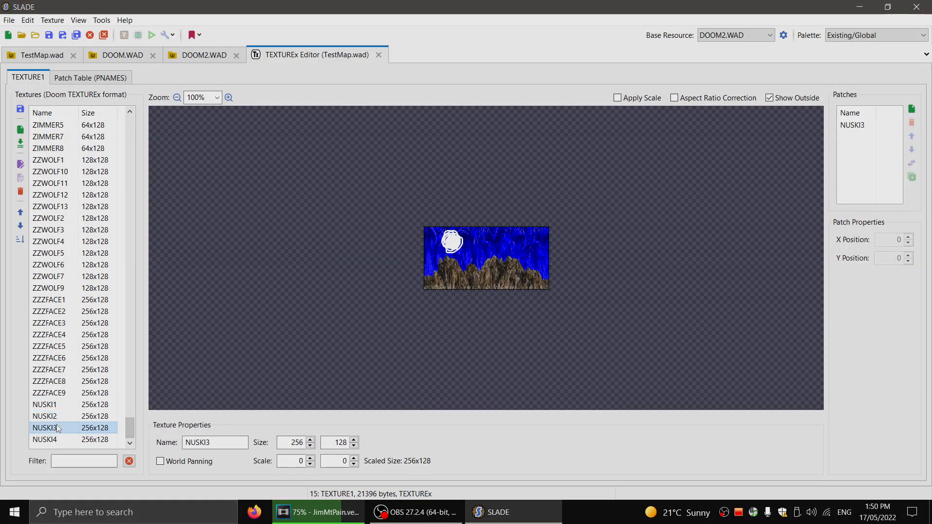
{"action": "left_click", "coordinate": [44, 415]}
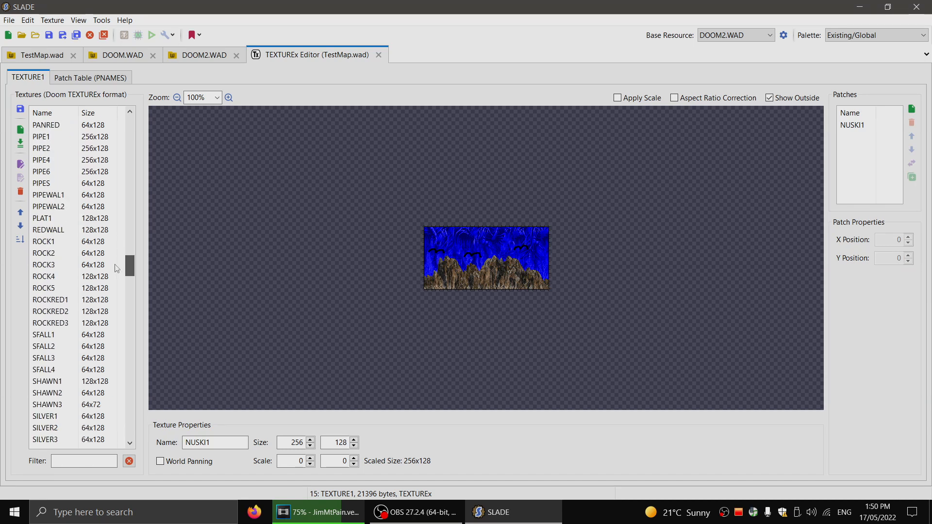
{"action": "left_click", "coordinate": [41, 299]}
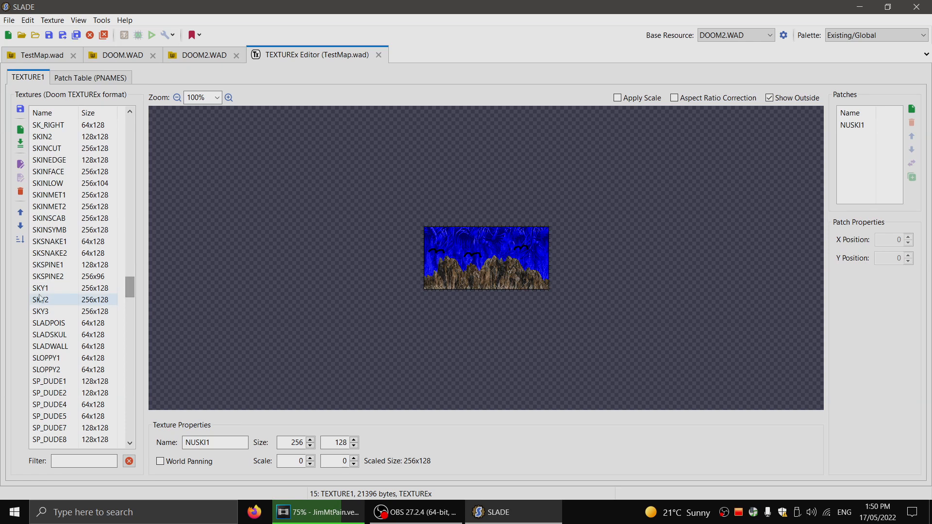
{"action": "left_click", "coordinate": [41, 288]}
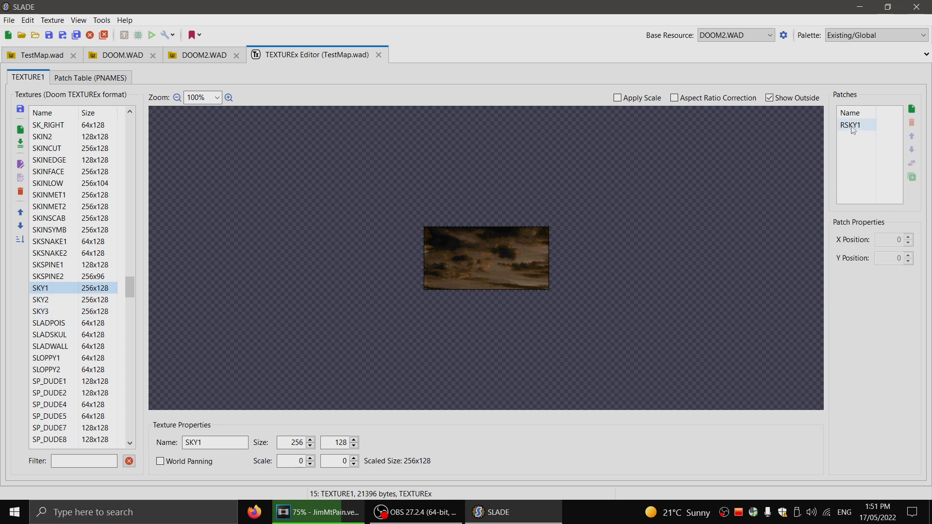
{"action": "left_click", "coordinate": [41, 300]}
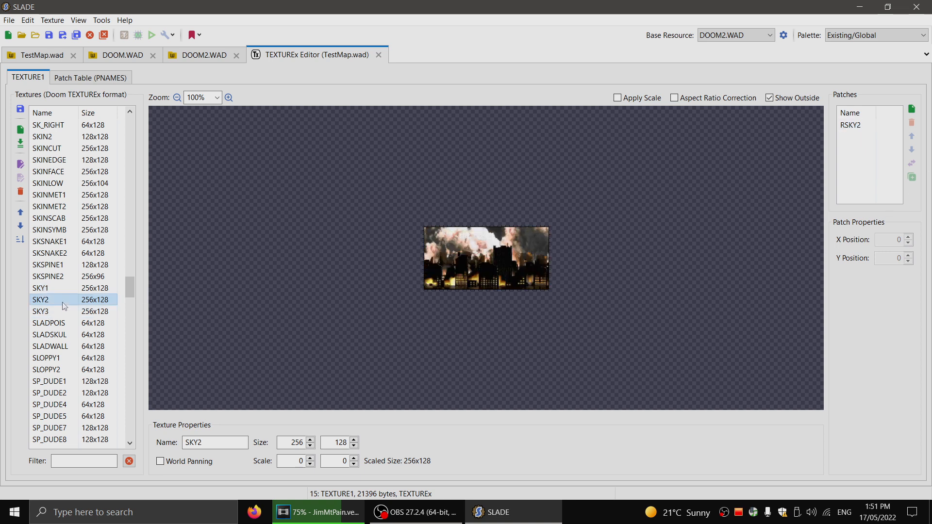
{"action": "left_click", "coordinate": [41, 287]}
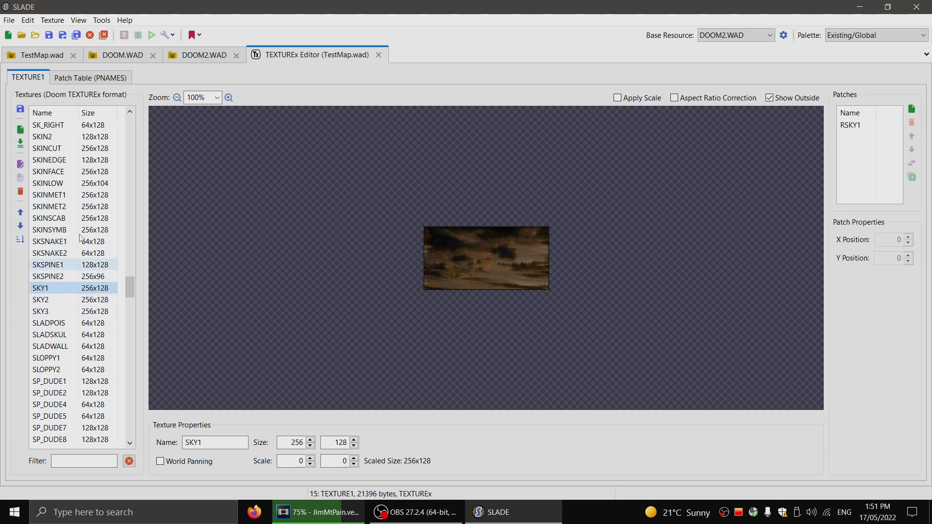
Step: Return to the TestMap.wad entry list and bring the texture editor back up
{"action": "left_click", "coordinate": [39, 54]}
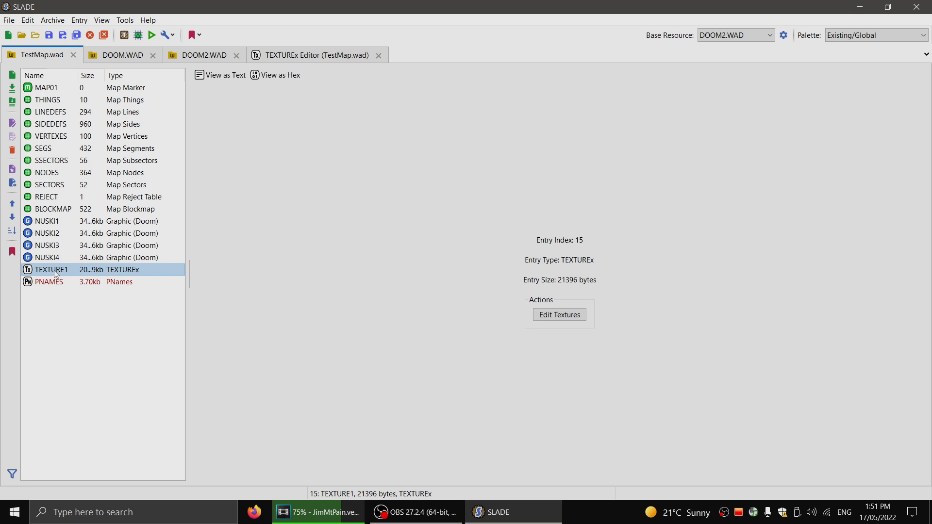
{"action": "left_click", "coordinate": [560, 314]}
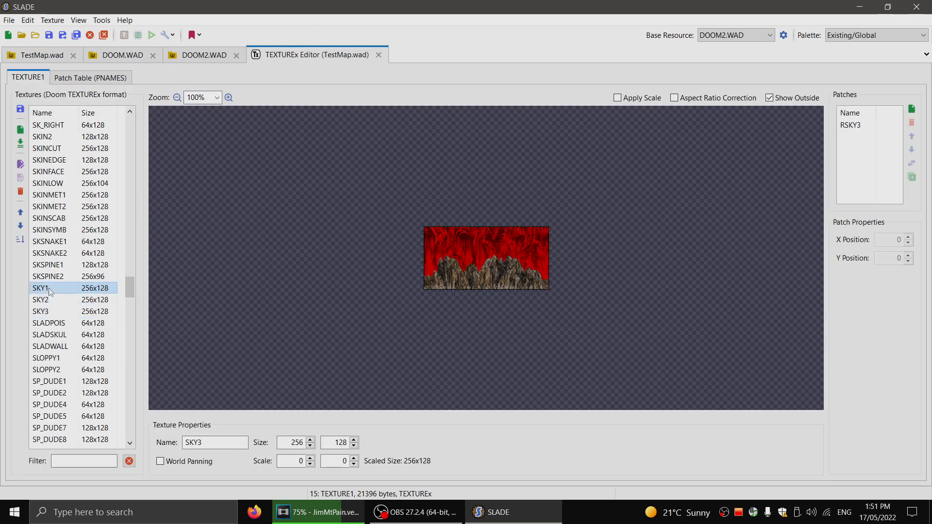
Step: Select SKY1 and set its texture width to 1024
{"action": "left_click", "coordinate": [40, 288]}
{"action": "type", "text": "5"}
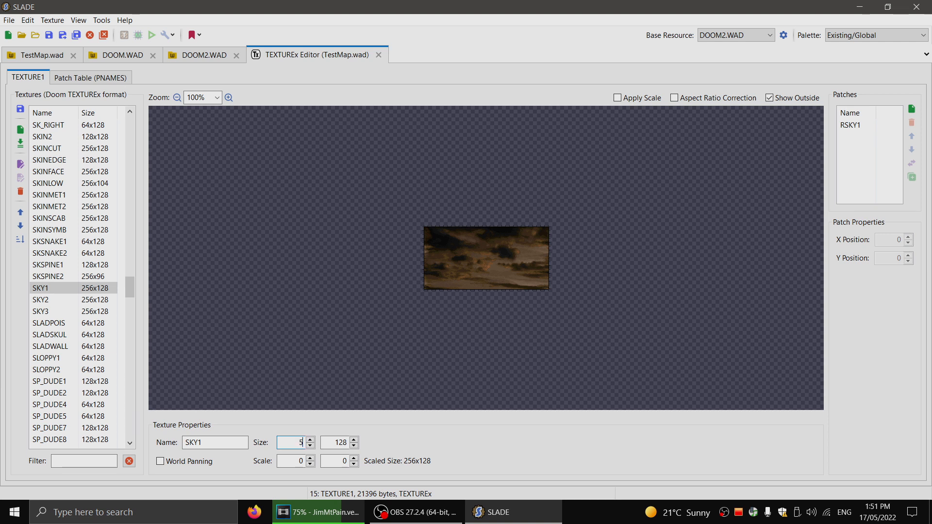
{"action": "type", "text": "1024"}
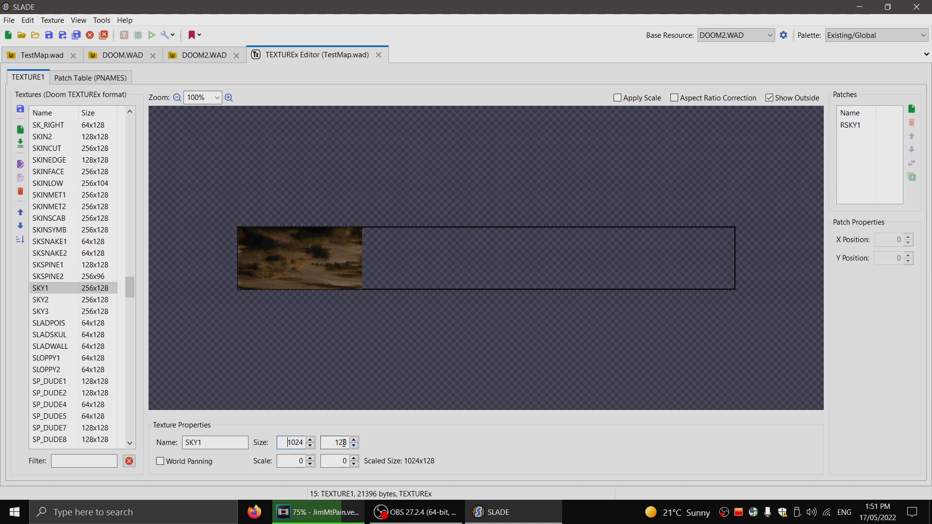
Step: Confirm SKY1's 1024 width and remove its old RSKY1 patch
{"action": "left_click", "coordinate": [214, 443]}
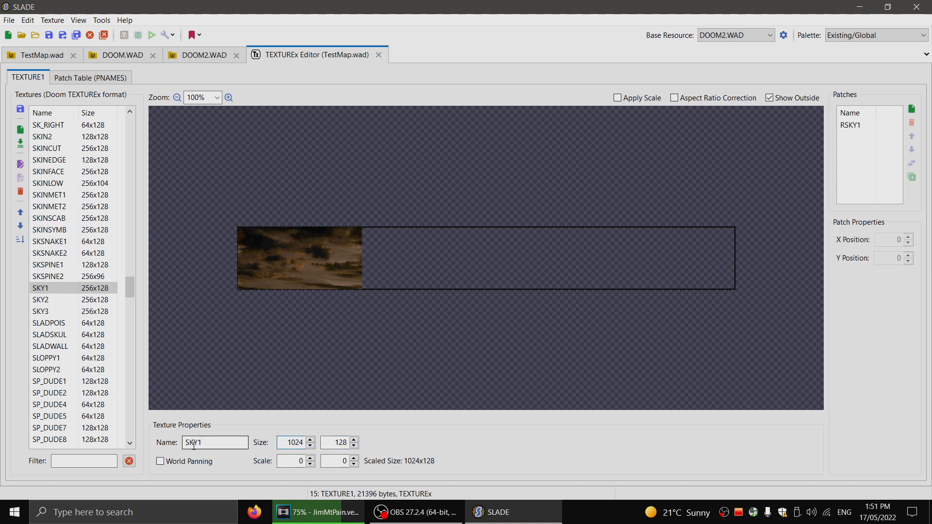
{"action": "left_click", "coordinate": [856, 126]}
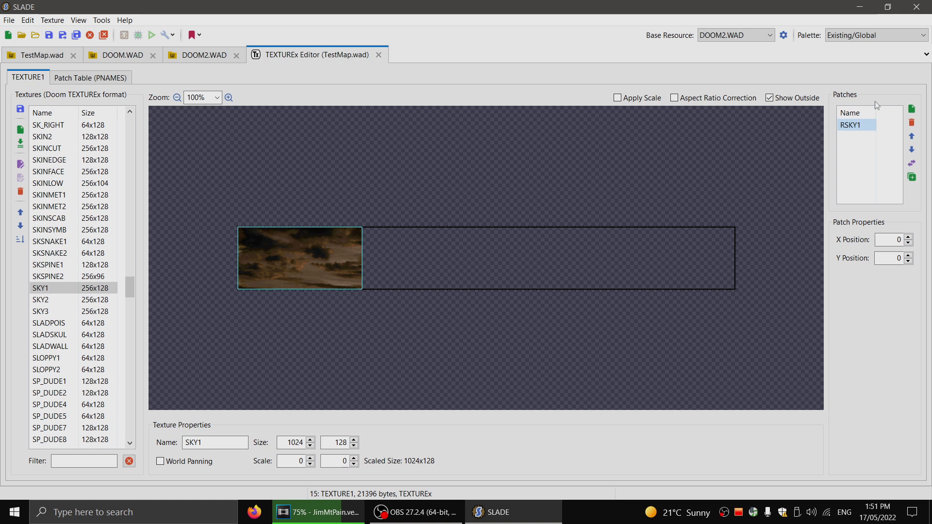
{"action": "mouse_move", "coordinate": [891, 136]}
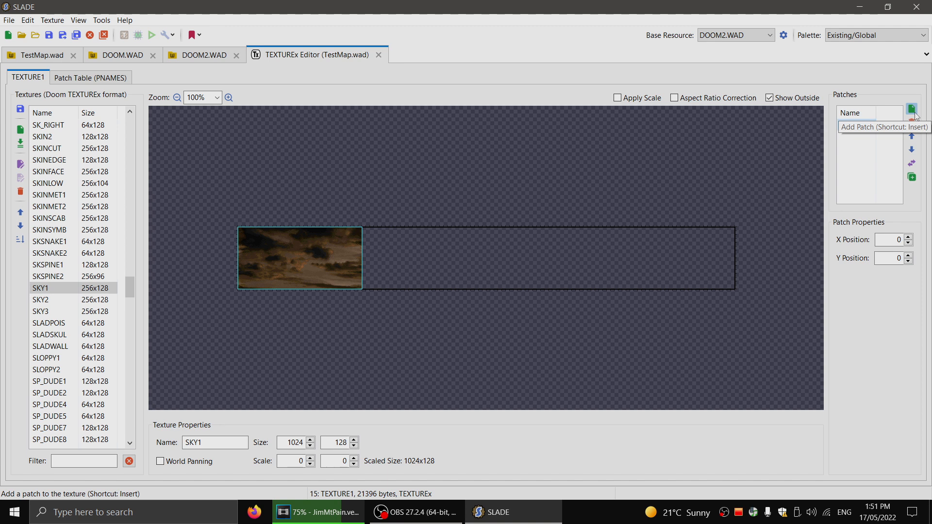
{"action": "left_click", "coordinate": [912, 110]}
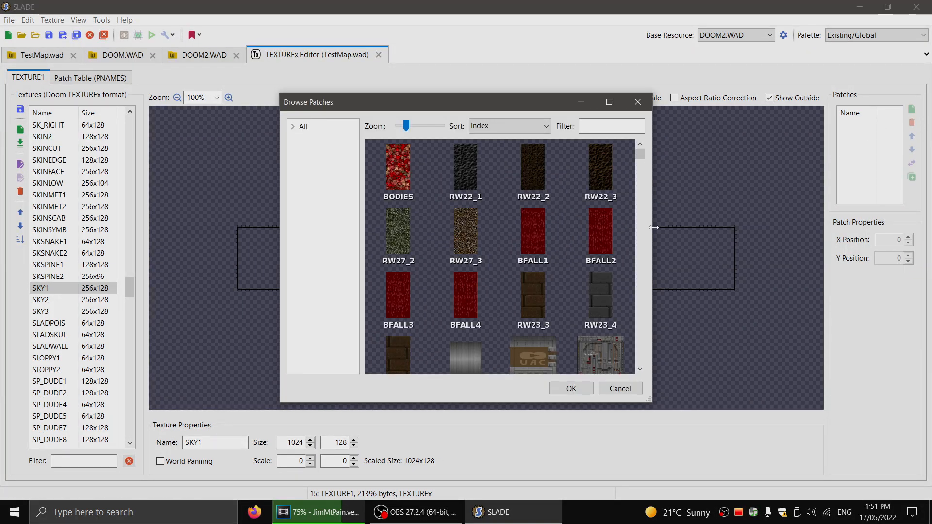
Step: Filter the patch browser with 'nu' and add NUSKI1 as SKY1's left patch
{"action": "left_click", "coordinate": [610, 125]}
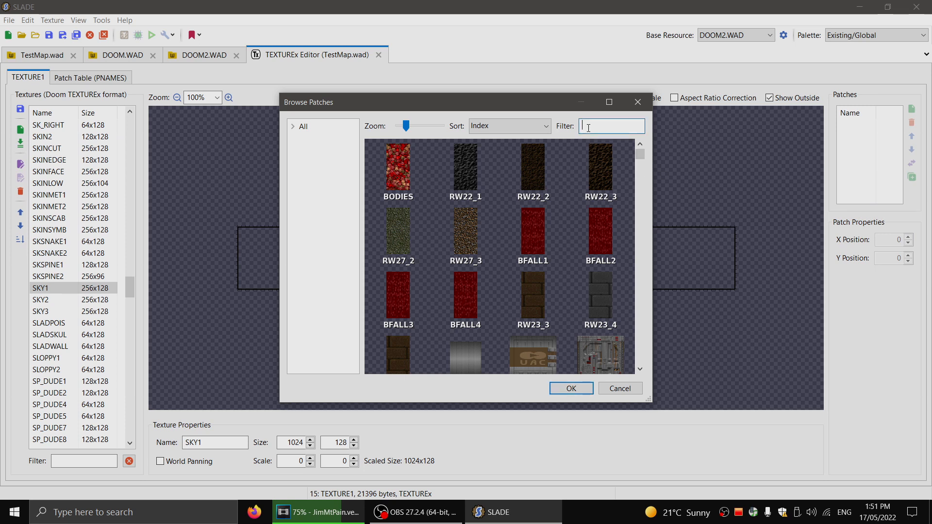
{"action": "type", "text": "nu"}
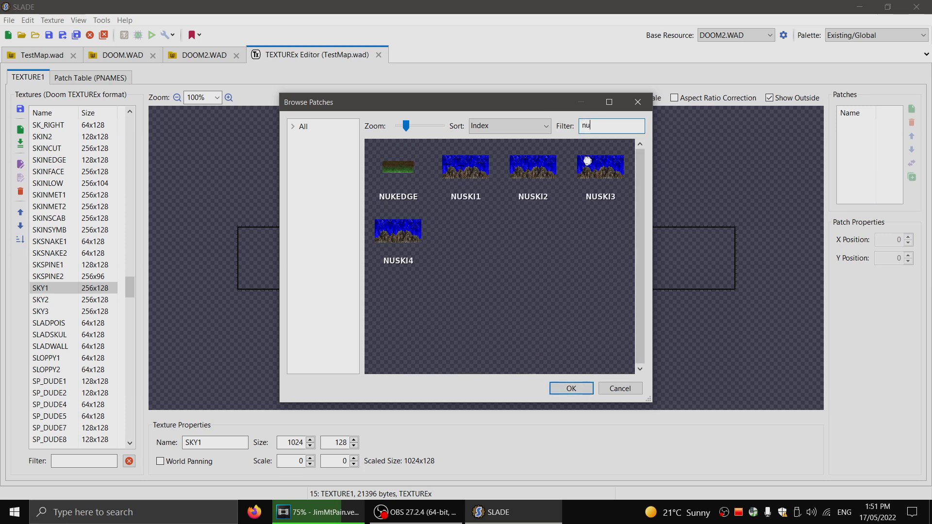
{"action": "left_click", "coordinate": [465, 166]}
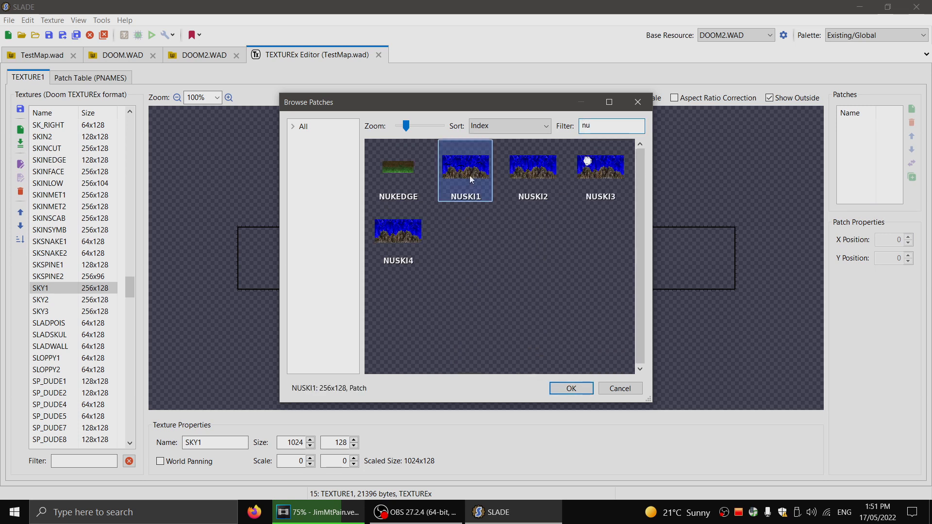
{"action": "left_click", "coordinate": [570, 388]}
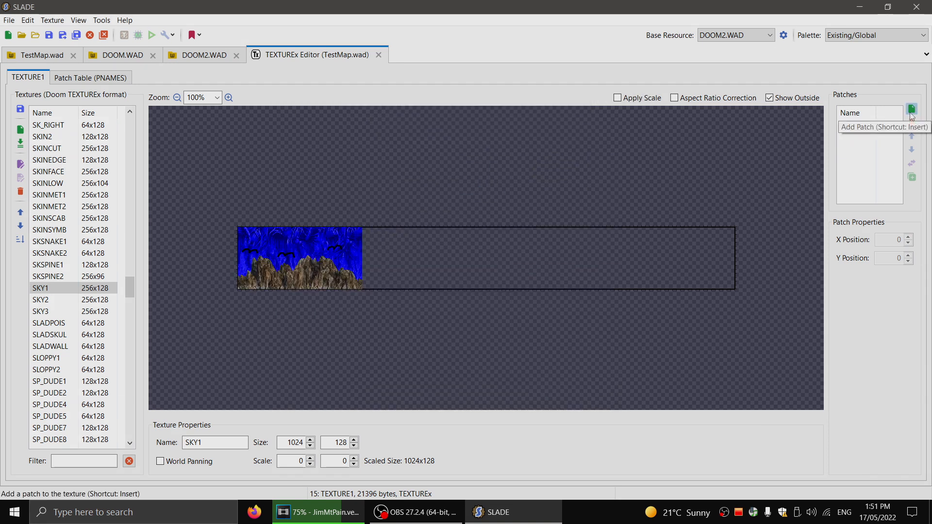
Step: Add NUSKI2 and NUSKI3 to SKY1, placing NUSKI3 at X position 512
{"action": "left_click", "coordinate": [910, 109]}
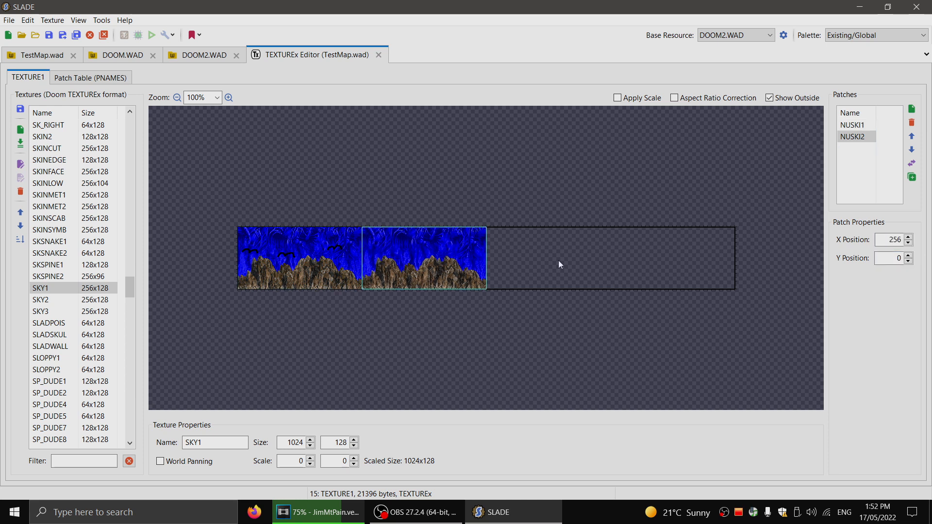
{"action": "left_click", "coordinate": [911, 109]}
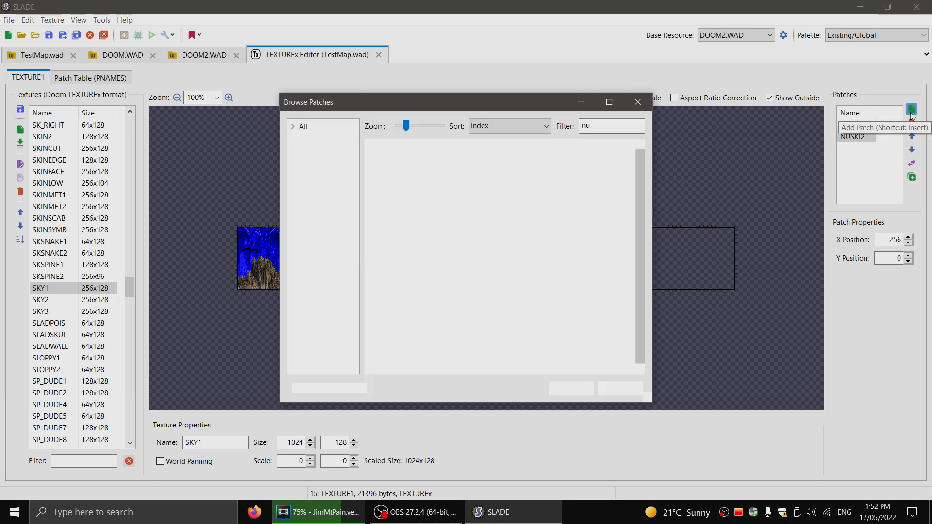
{"action": "left_click", "coordinate": [911, 110]}
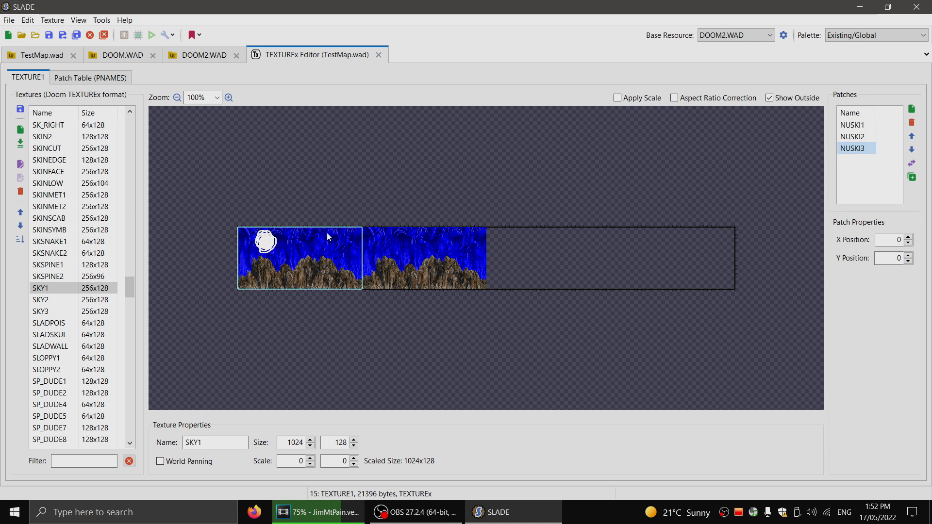
{"action": "left_click", "coordinate": [888, 240]}
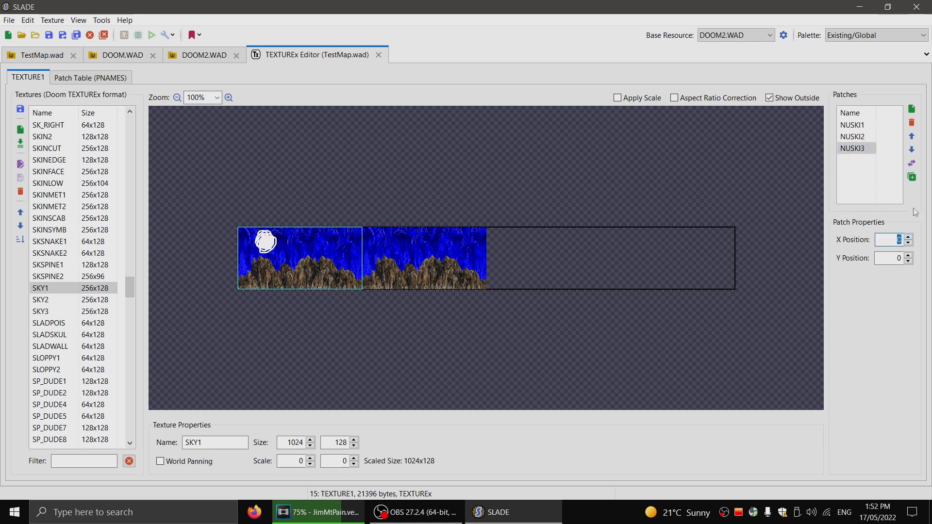
{"action": "type", "text": "512"}
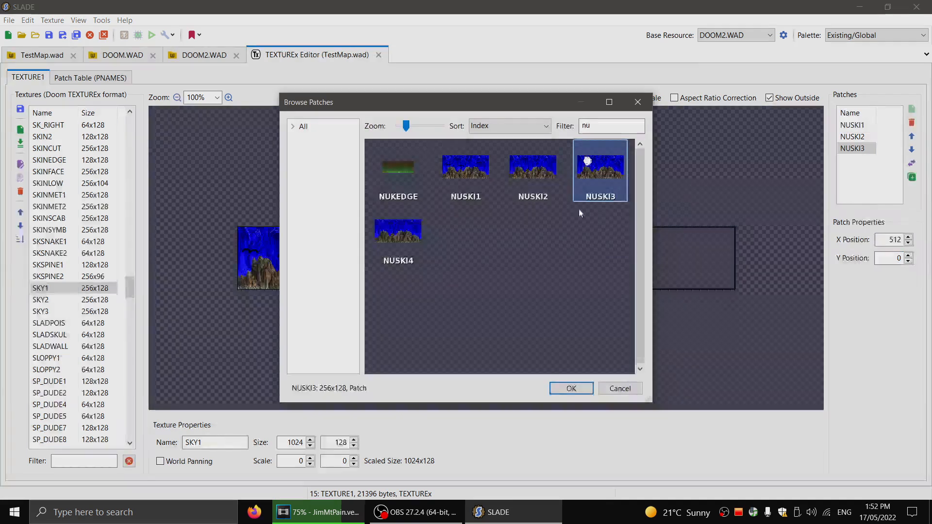
Step: Add NUSKI4 to SKY1 at X position 768, filling the 1024-wide texture
{"action": "left_click", "coordinate": [570, 389]}
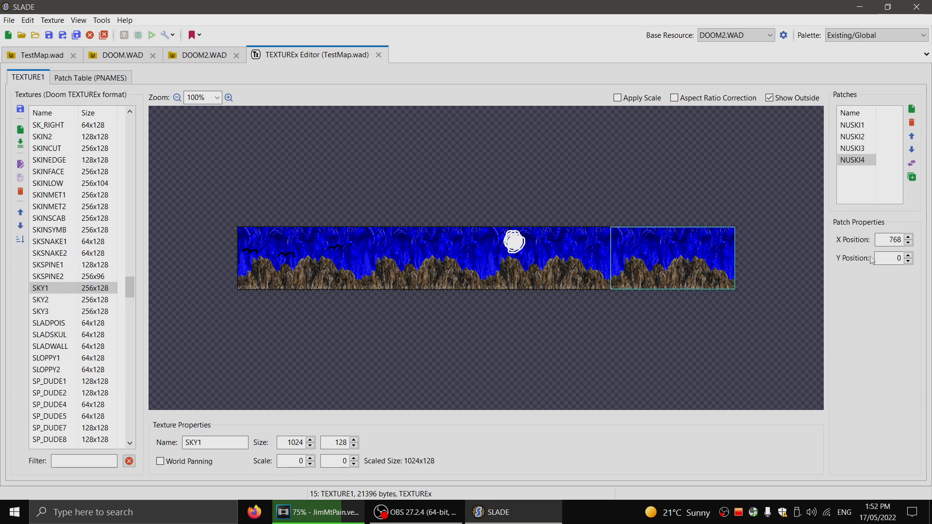
{"action": "left_click", "coordinate": [854, 148]}
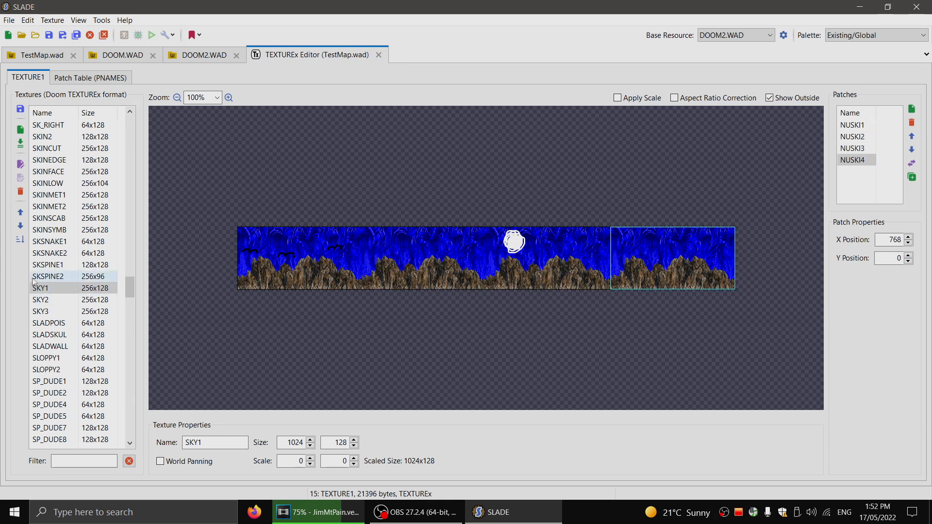
Step: Commit SKY1's changes via SKY2, then check NUSKI2 and NUSKI1's patch positions
{"action": "left_click", "coordinate": [47, 183]}
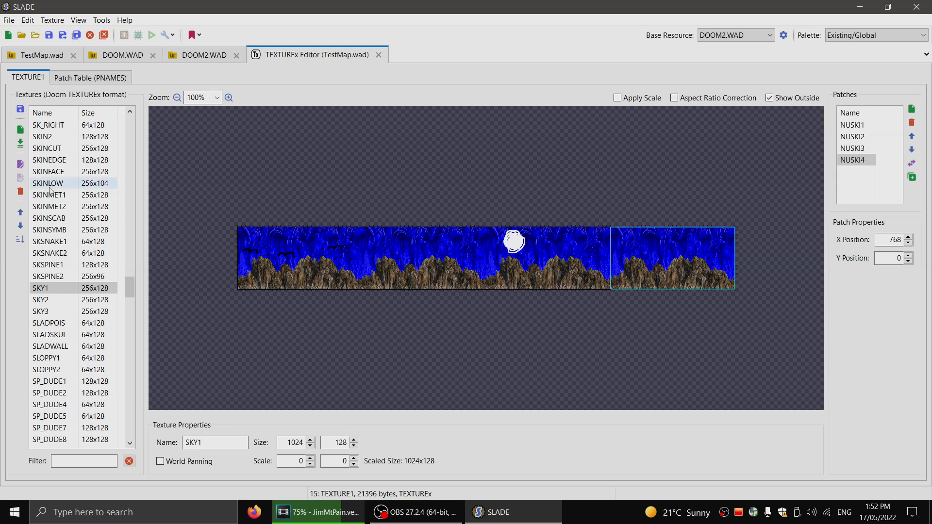
{"action": "left_click", "coordinate": [42, 55]}
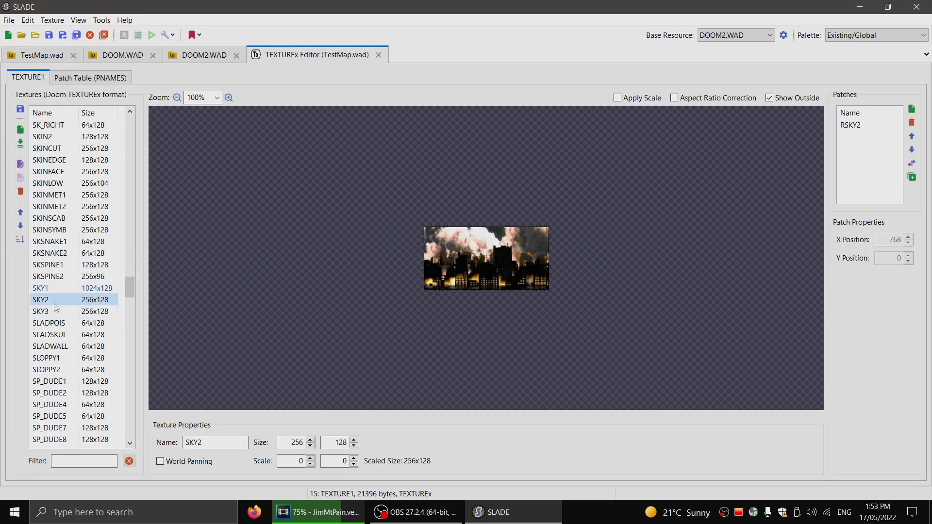
{"action": "left_click", "coordinate": [40, 288]}
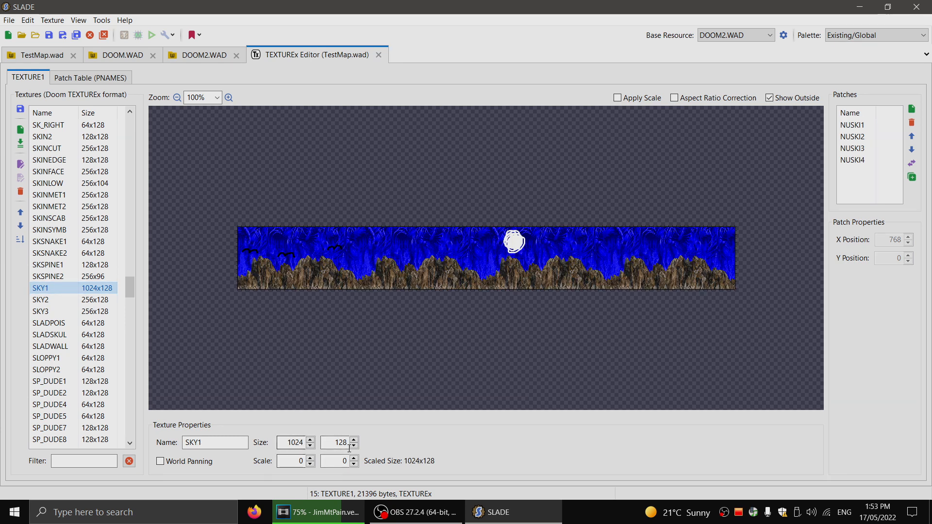
{"action": "left_click", "coordinate": [853, 136]}
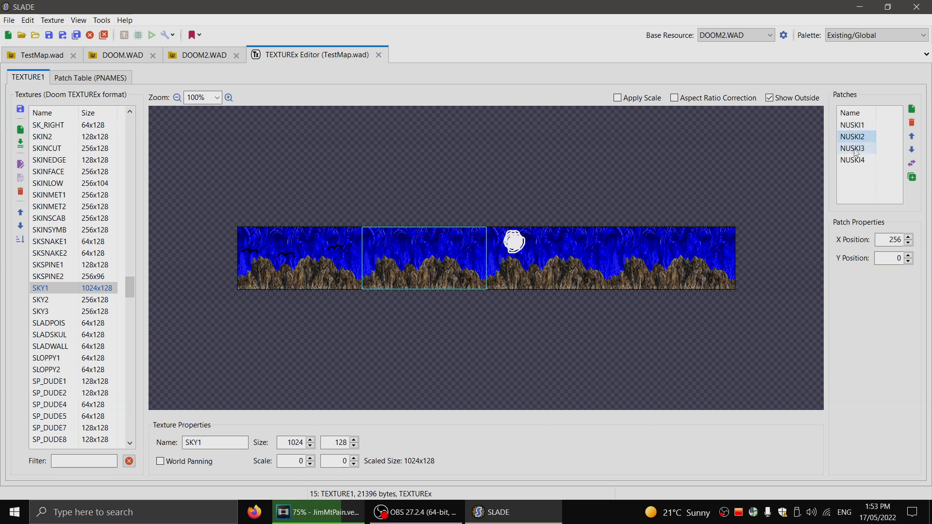
{"action": "left_click", "coordinate": [854, 125]}
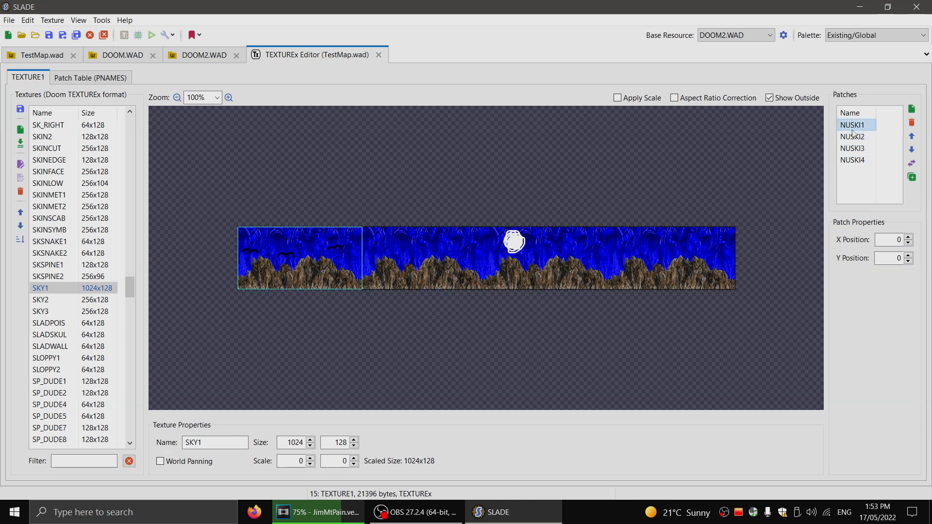
Step: View the patch table, return to the TestMap.wad entry list and preview NUSKI1
{"action": "left_click", "coordinate": [91, 78]}
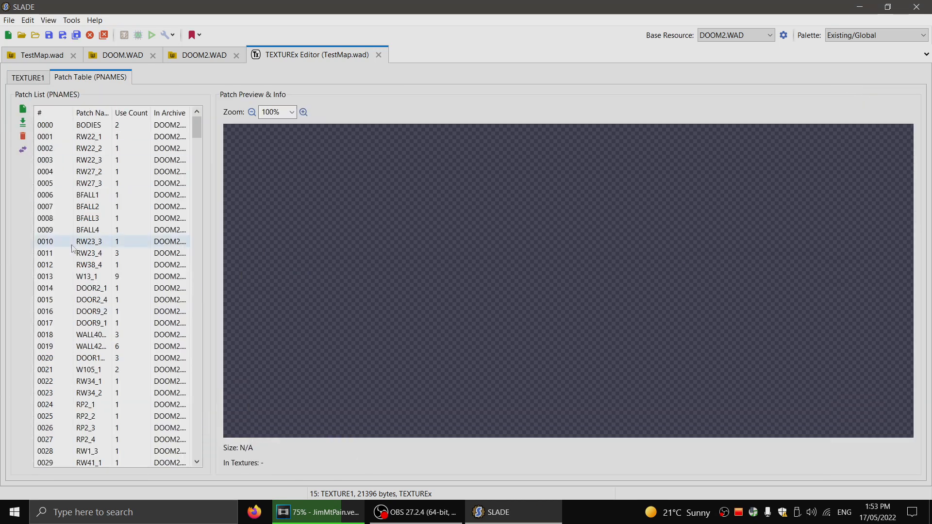
{"action": "left_click", "coordinate": [42, 55]}
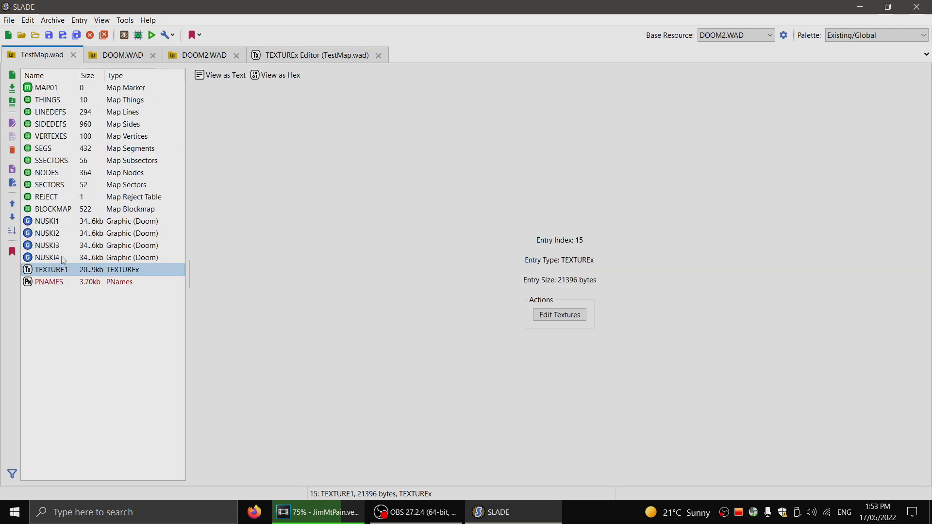
{"action": "left_click", "coordinate": [48, 222]}
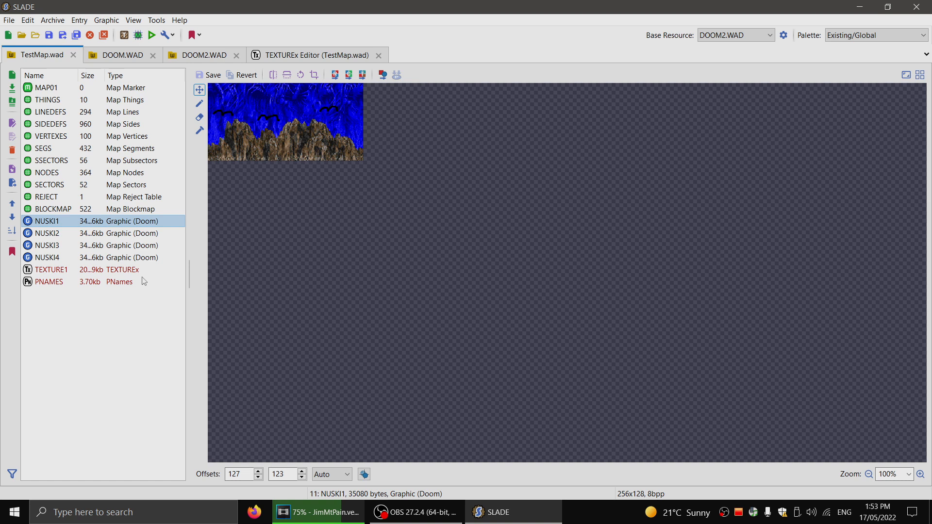
{"action": "mouse_move", "coordinate": [56, 274]}
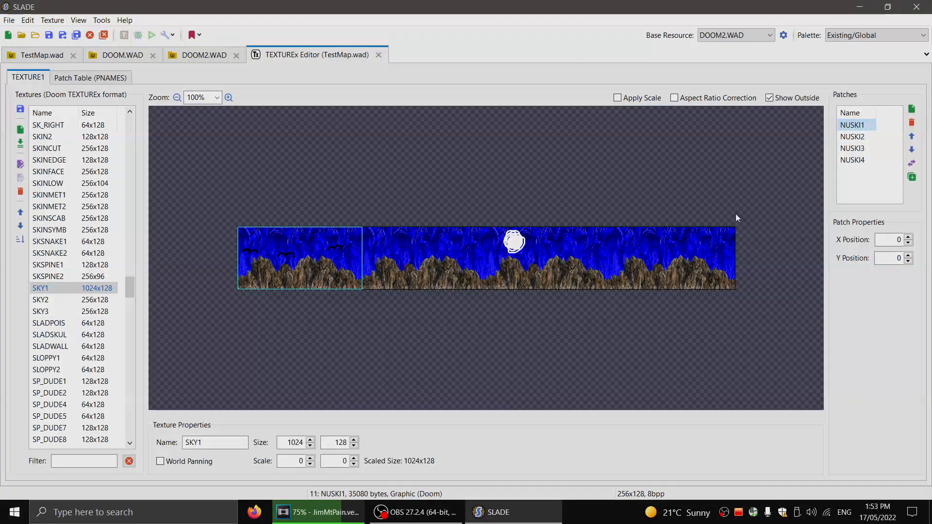
Step: Save the texture changes and TestMap.wad to disk, returning to the entry list
{"action": "left_click", "coordinate": [9, 19]}
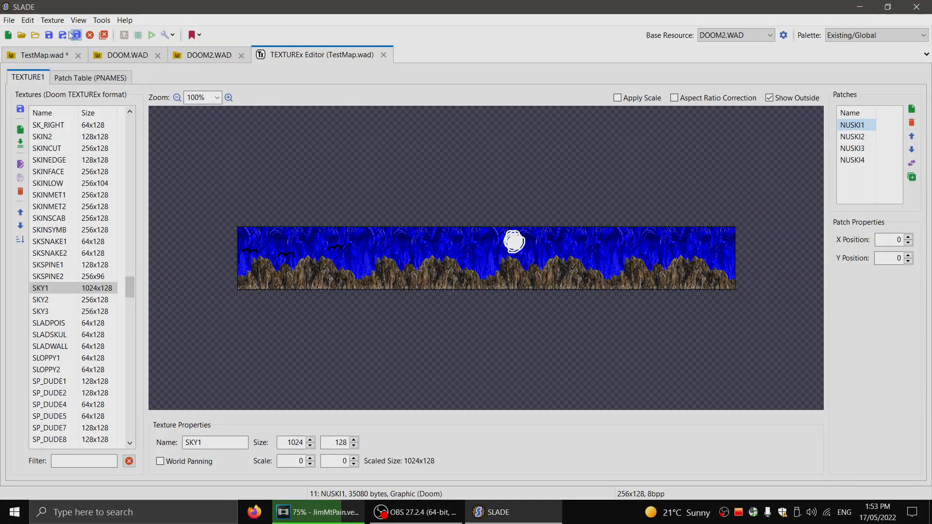
{"action": "left_click", "coordinate": [9, 20]}
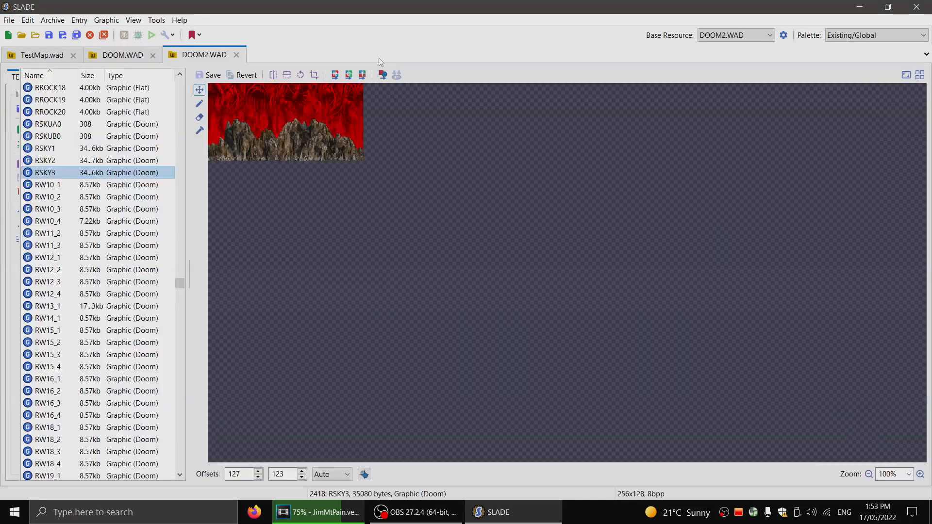
{"action": "left_click", "coordinate": [41, 55]}
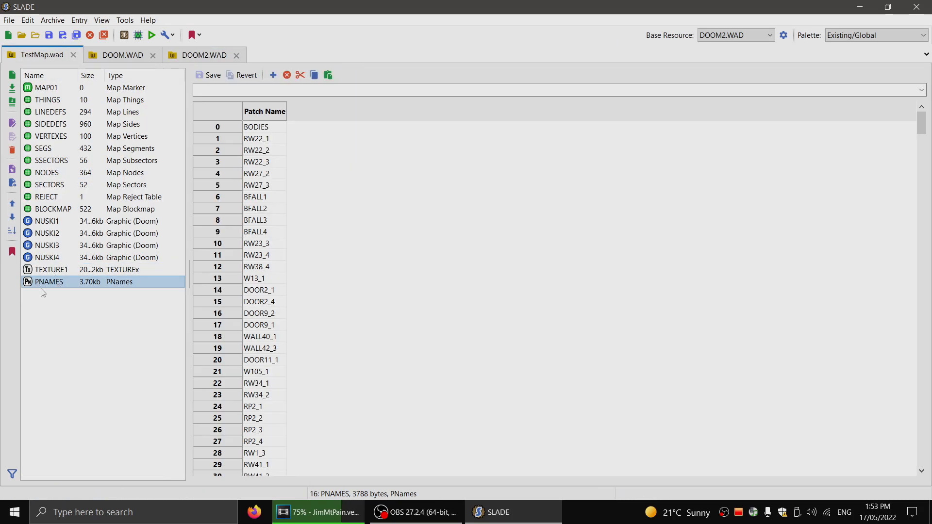
Step: Inspect TEXTURE1, PNAMES and the NUSKI graphics, then preview the MAP01 layout
{"action": "left_click", "coordinate": [50, 268]}
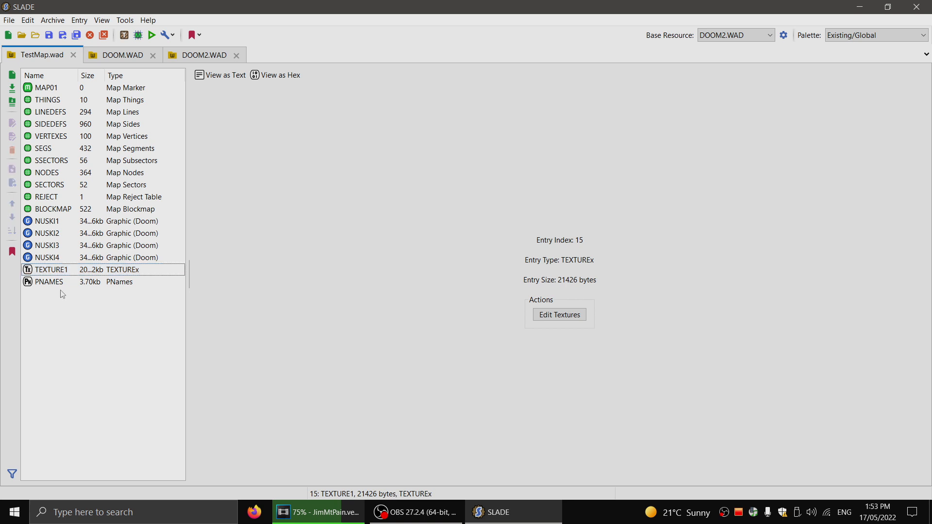
{"action": "left_click", "coordinate": [47, 233]}
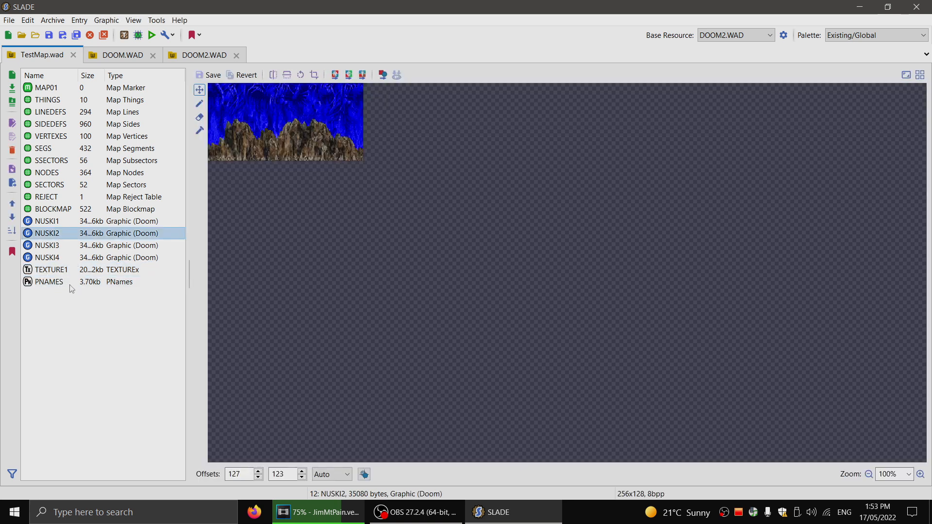
{"action": "left_click", "coordinate": [48, 281]}
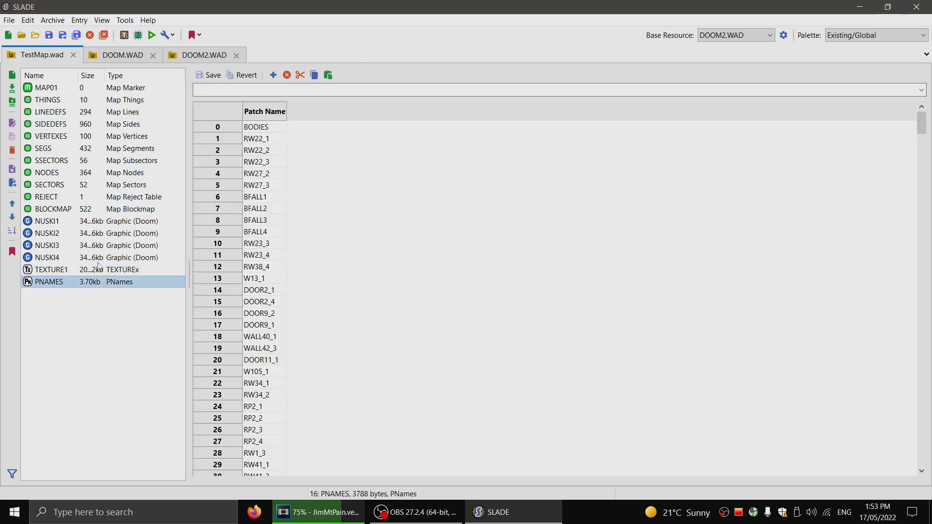
{"action": "left_click", "coordinate": [49, 233]}
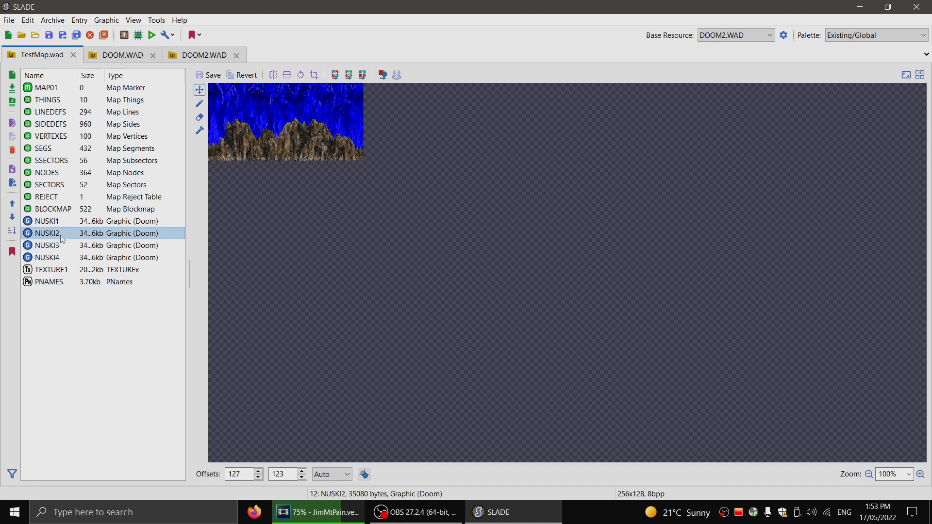
{"action": "left_click", "coordinate": [47, 257]}
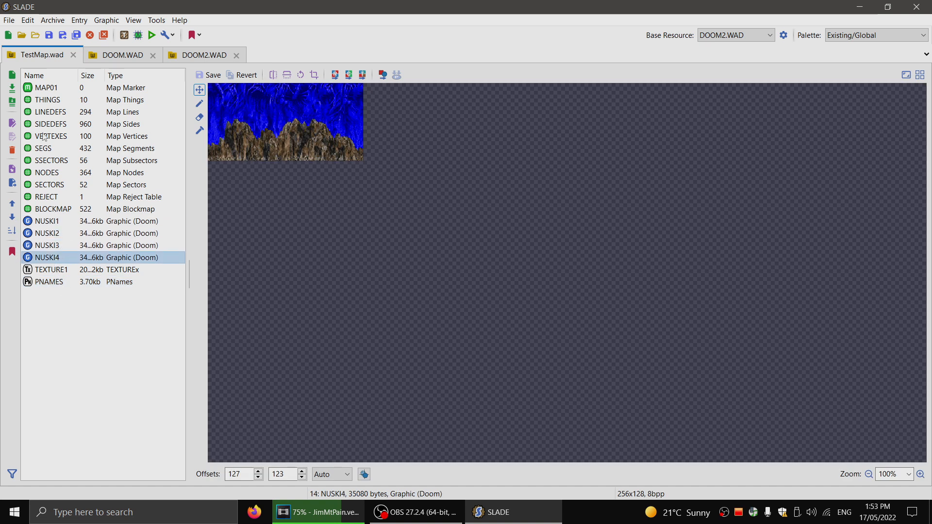
{"action": "left_click", "coordinate": [46, 88]}
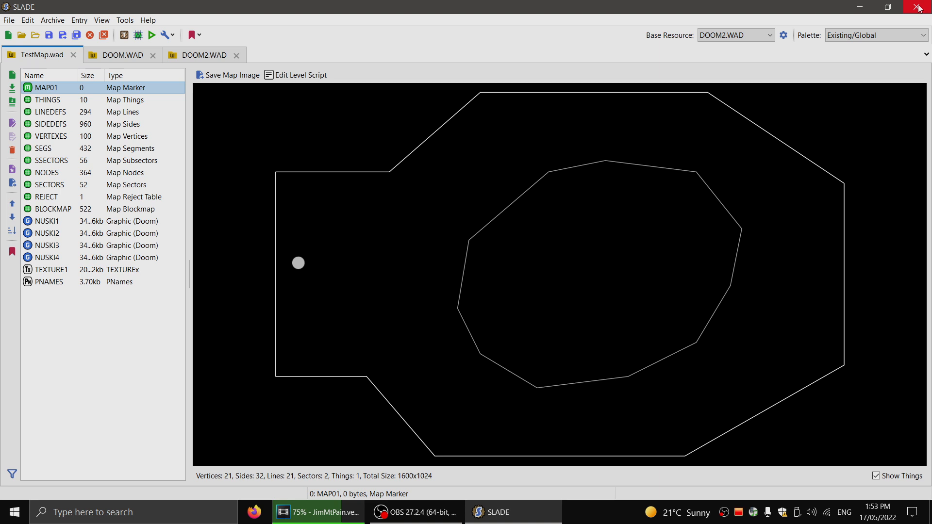
Step: Exit SLADE, confirming the prompt, and select TestMap.wad on the desktop
{"action": "left_click", "coordinate": [919, 6]}
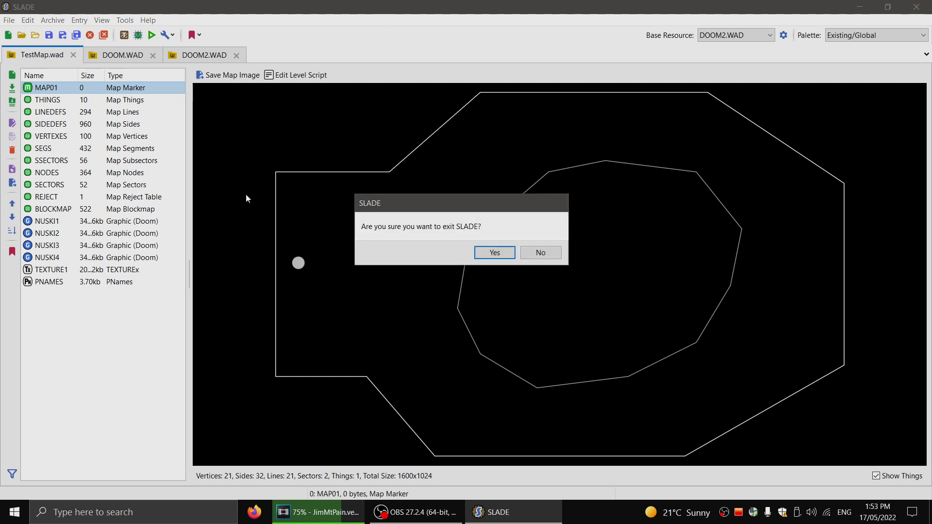
{"action": "left_click", "coordinate": [493, 253]}
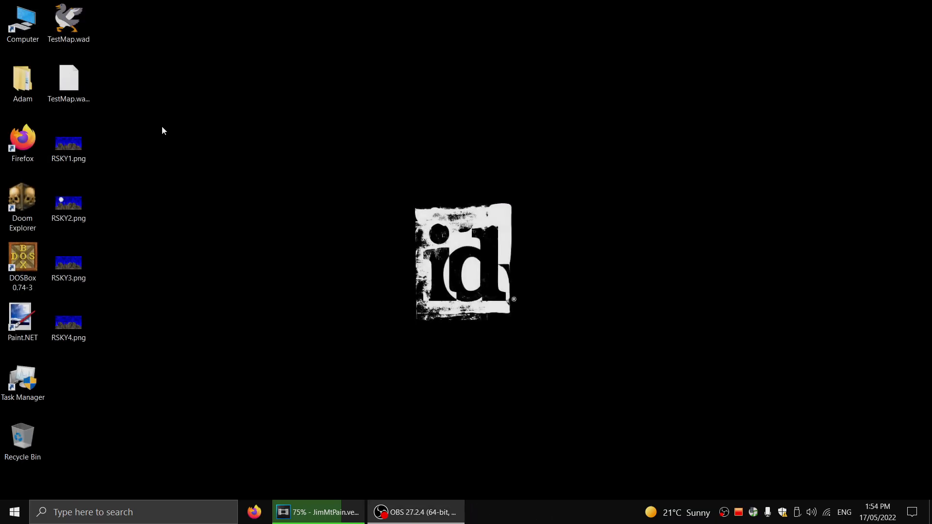
{"action": "left_click", "coordinate": [68, 17]}
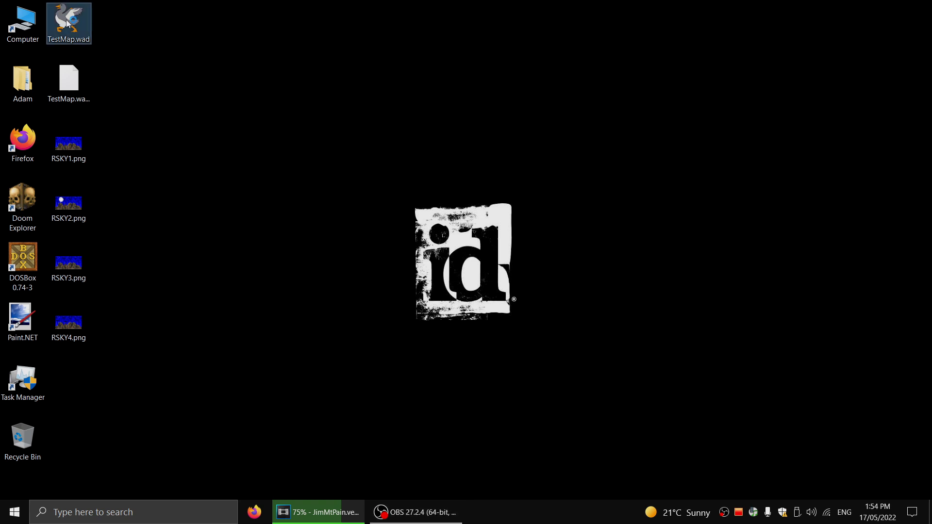